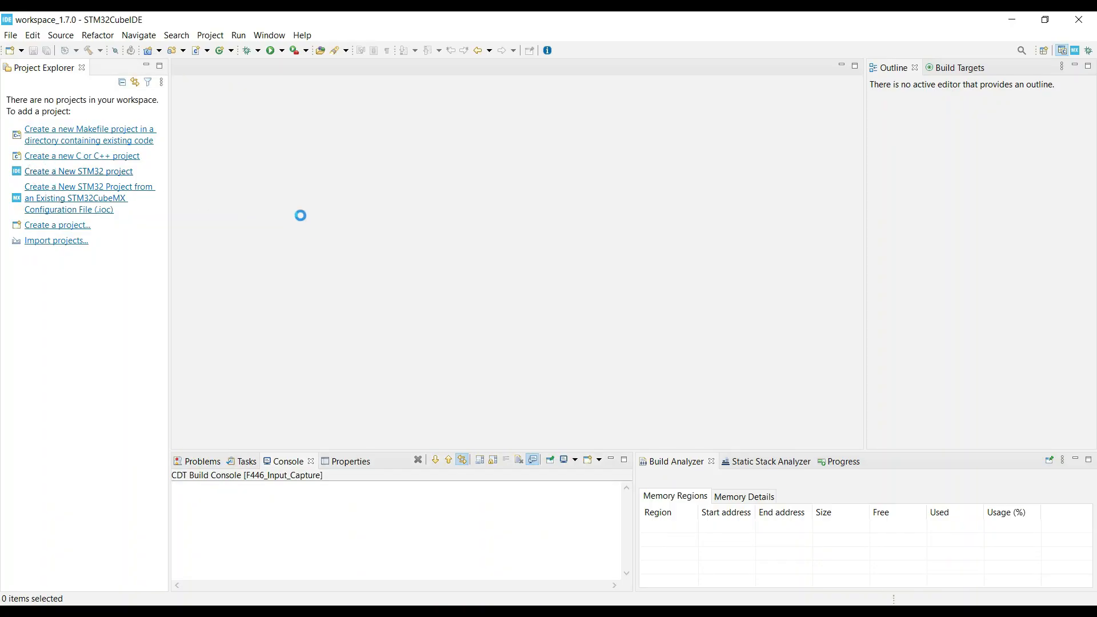
Start a new STM32 project on the STM32F446RE and name it InputCapture_F4.
click(78, 171)
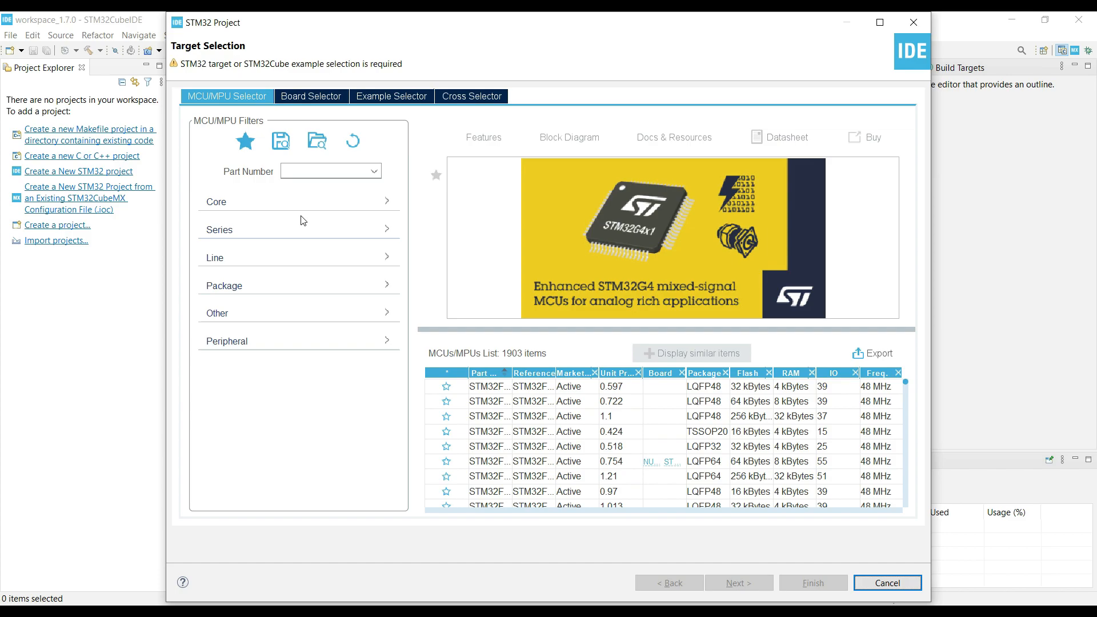
click(245, 141)
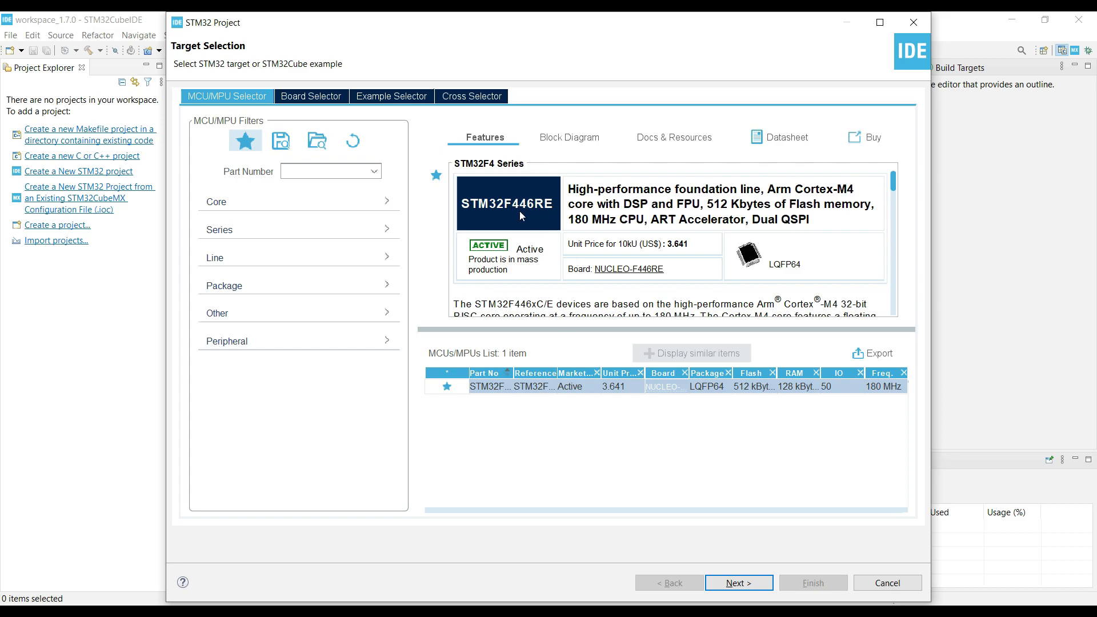
click(739, 583)
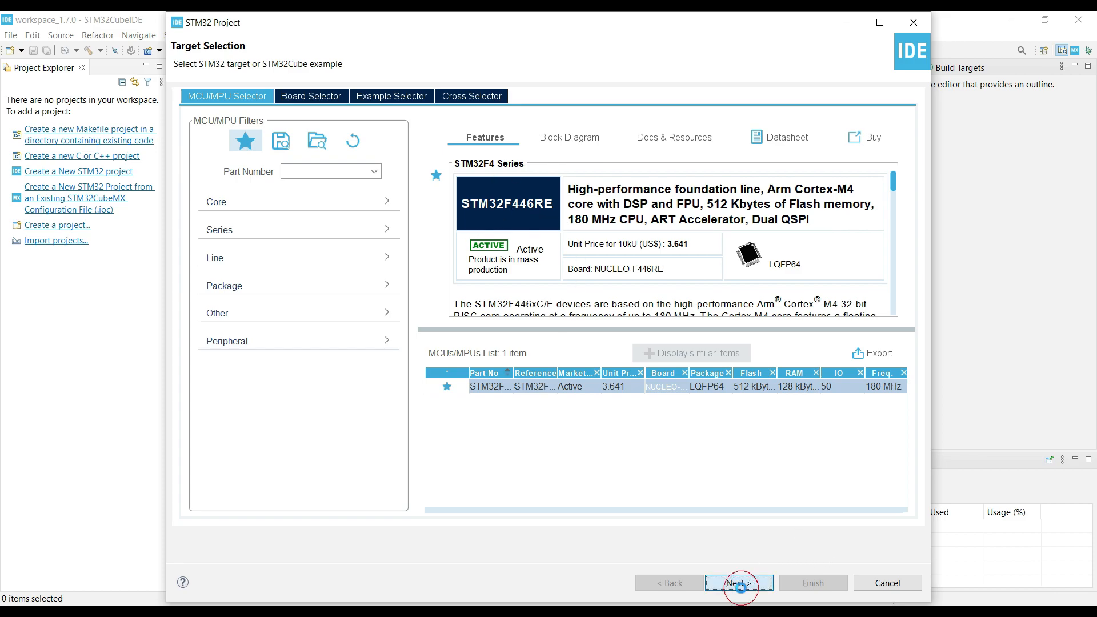
click(739, 583)
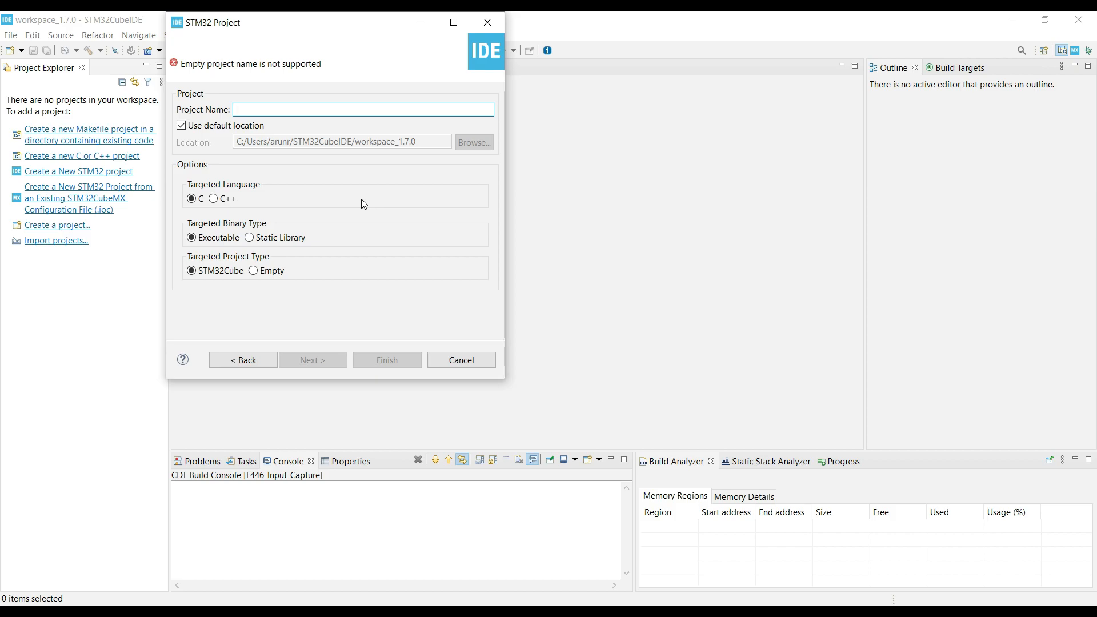
text(InputCapture_F4)
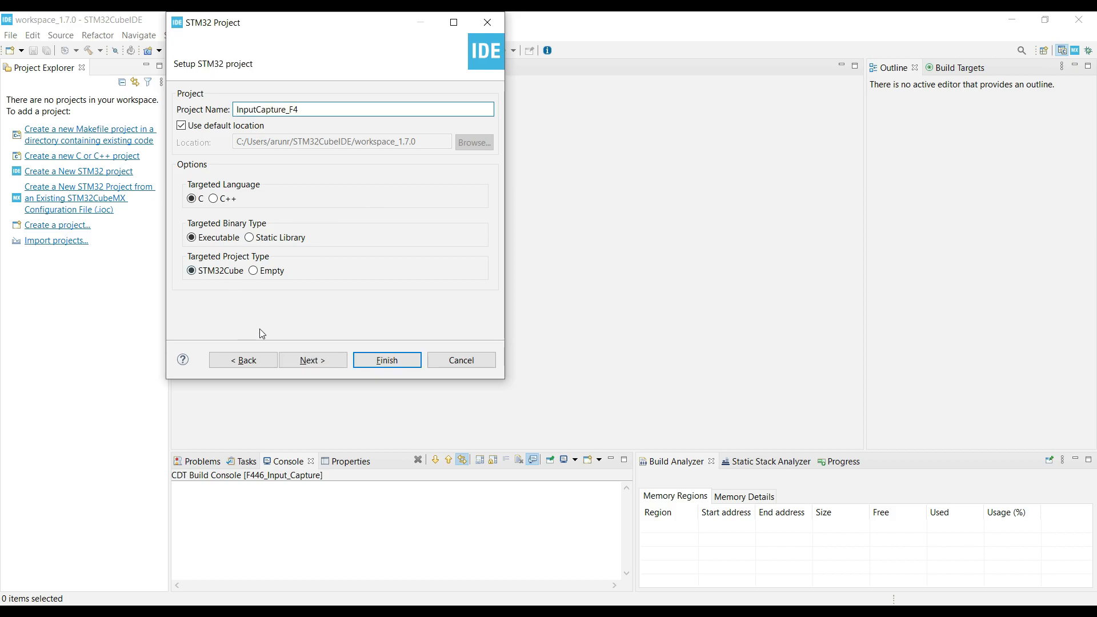
click(386, 360)
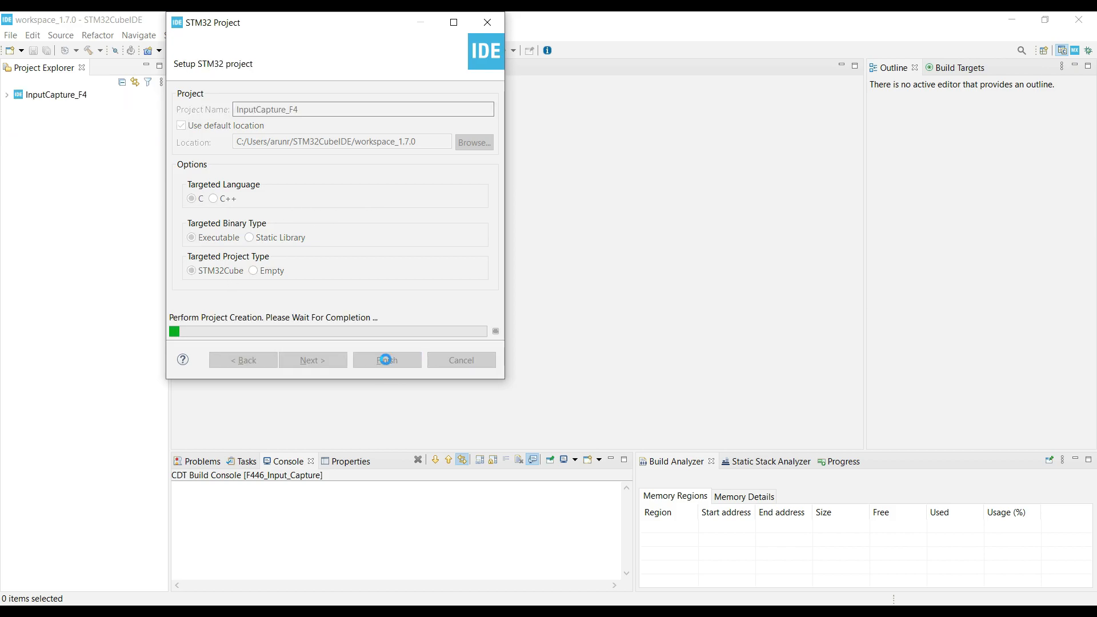
Open the device configuration and the RCC settings under System Core.
click(387, 360)
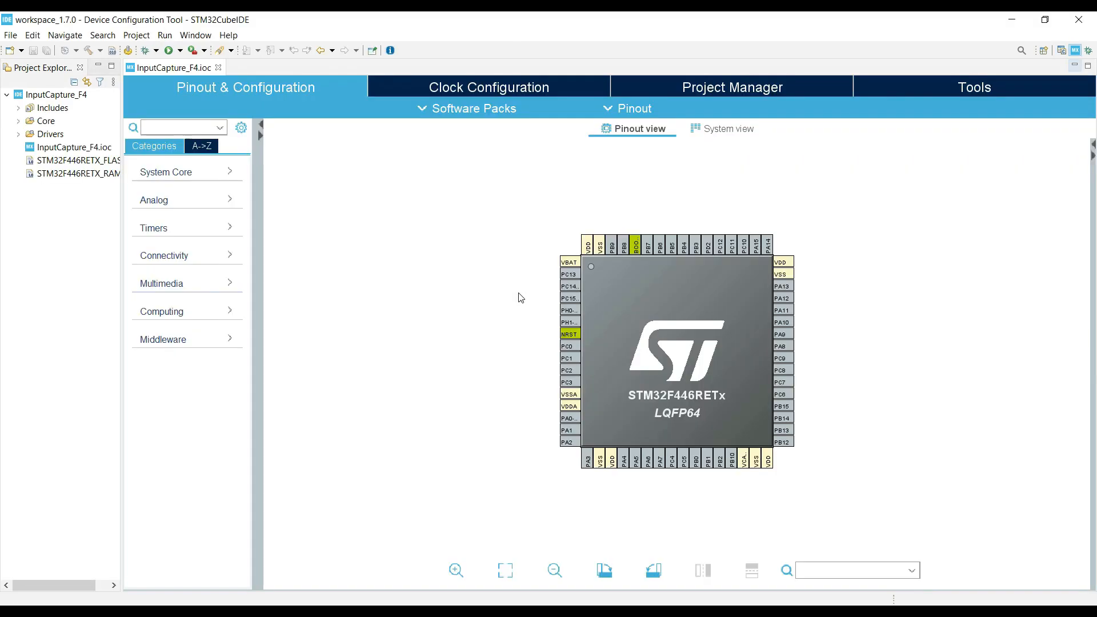
mouse_move(206, 177)
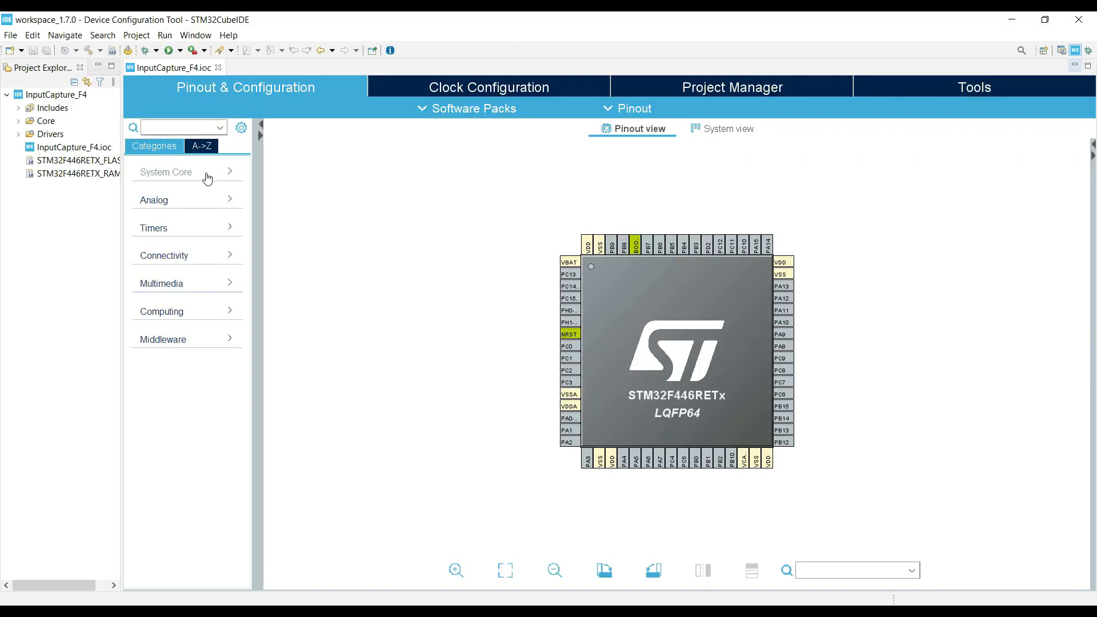
click(165, 173)
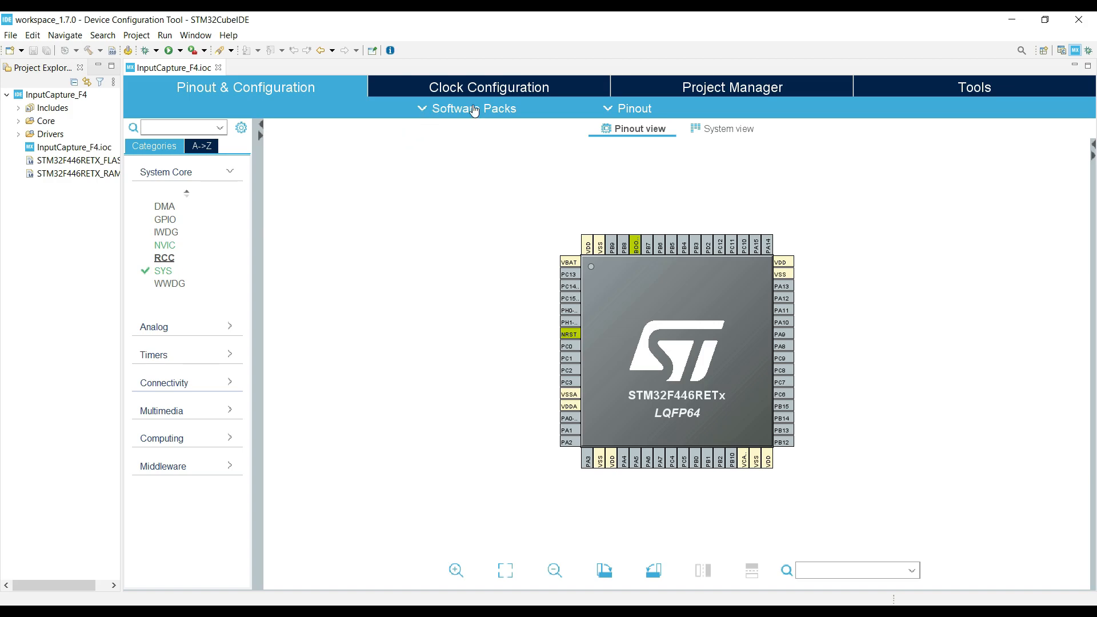
click(164, 257)
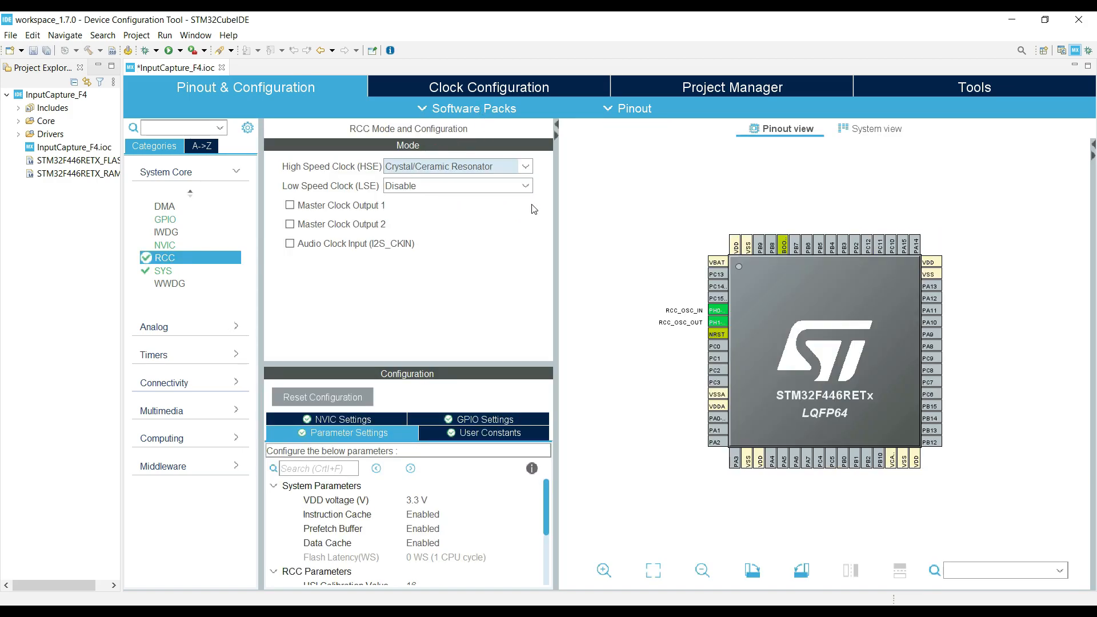
In the clock tree, feed the PLL from HSE at 8 MHz and set HCLK to 180 MHz.
click(489, 87)
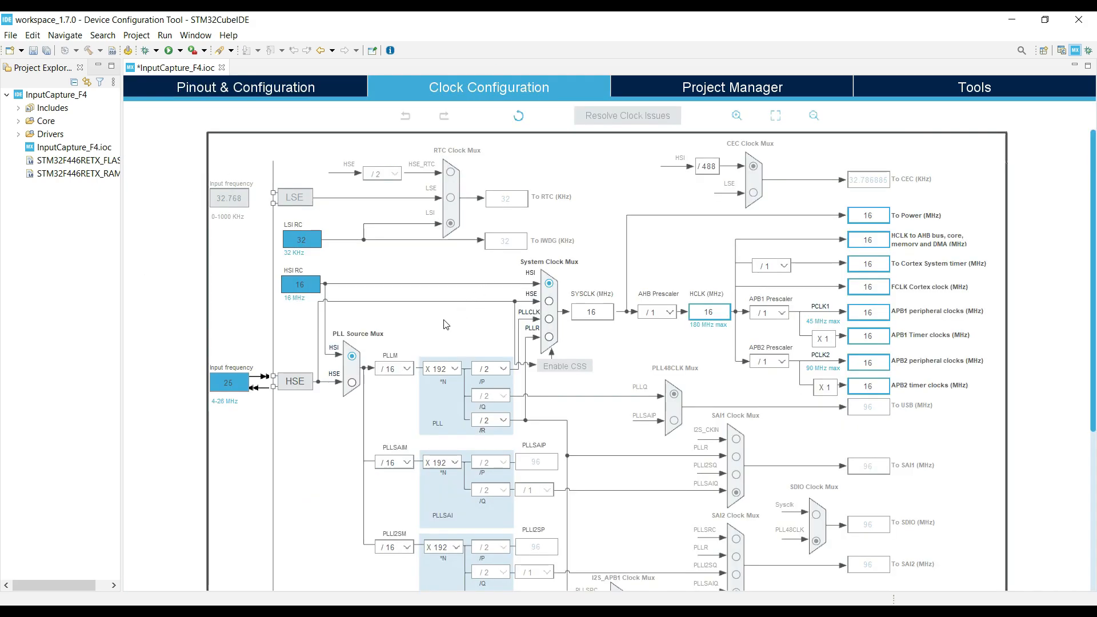
click(350, 381)
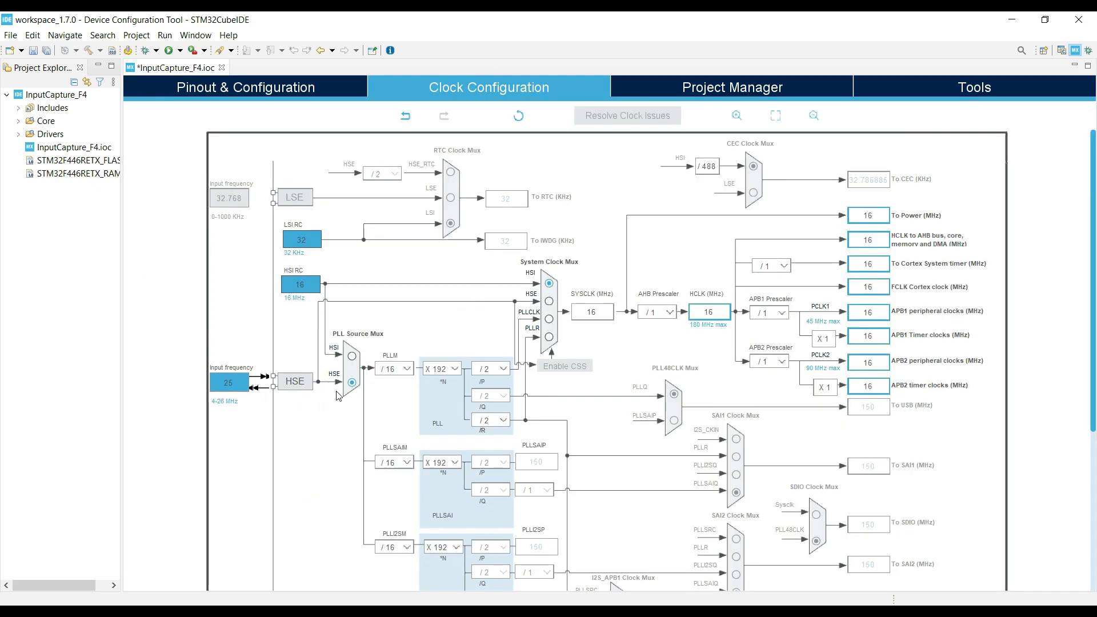
click(229, 382)
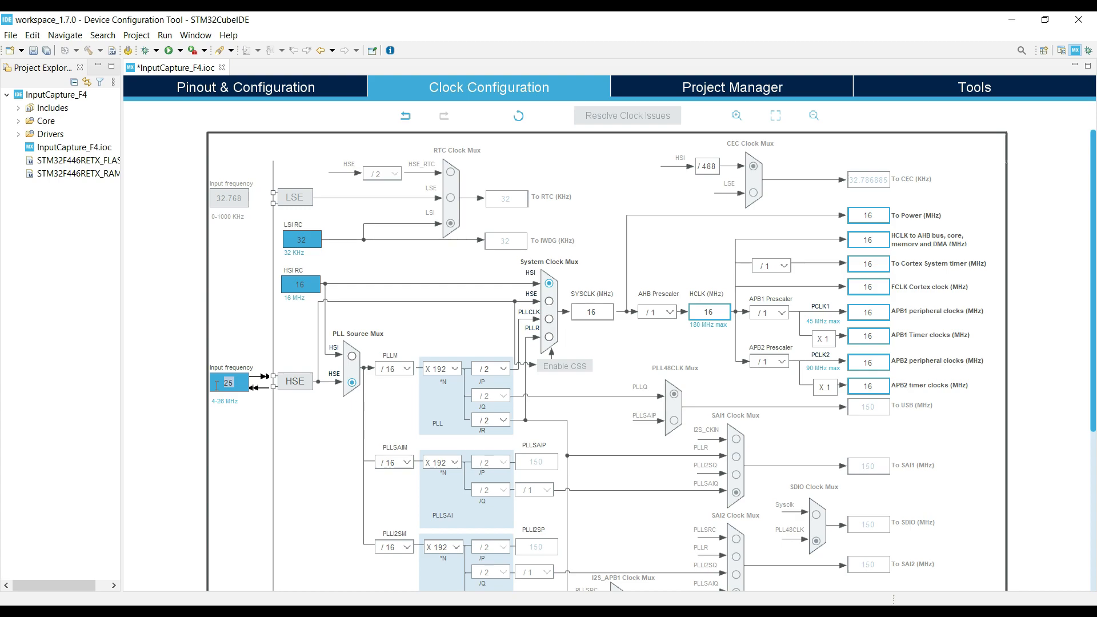
text(8)
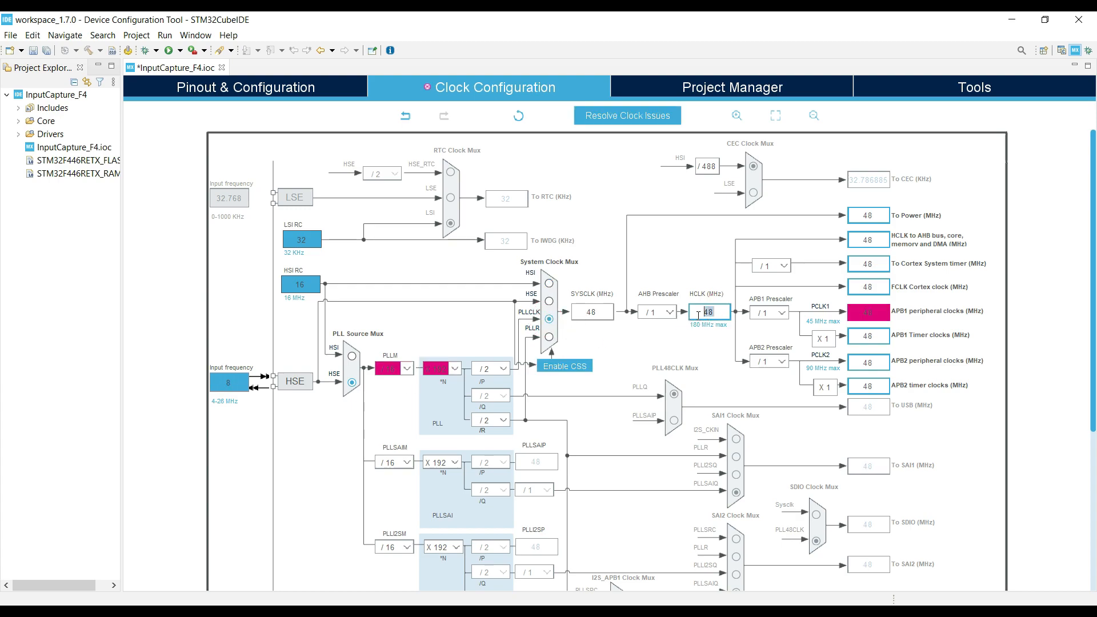
text(190)
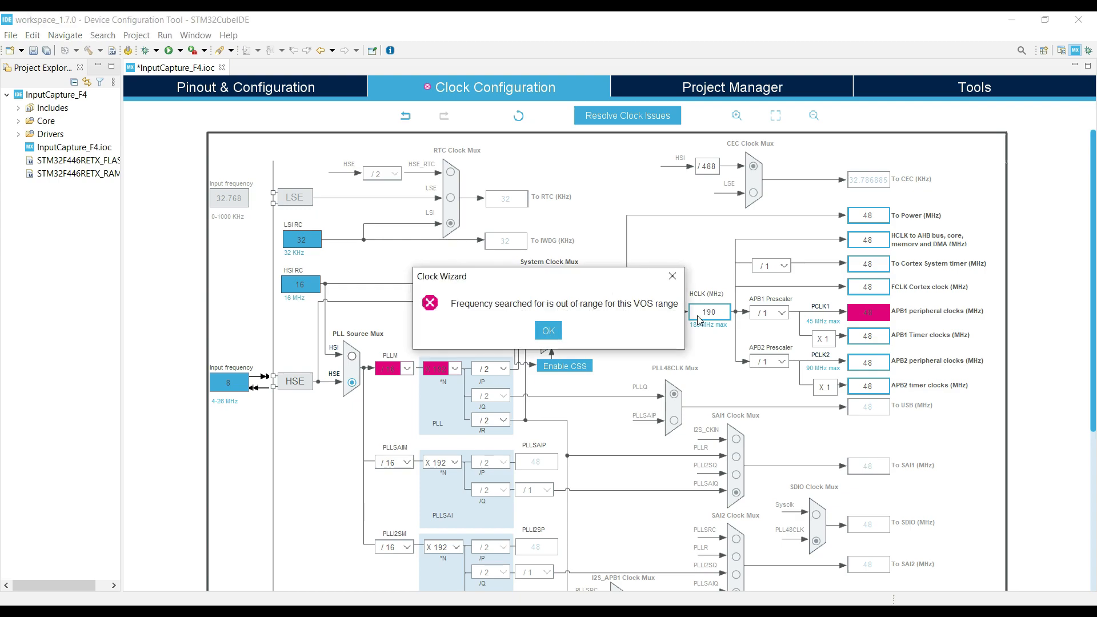
click(548, 330)
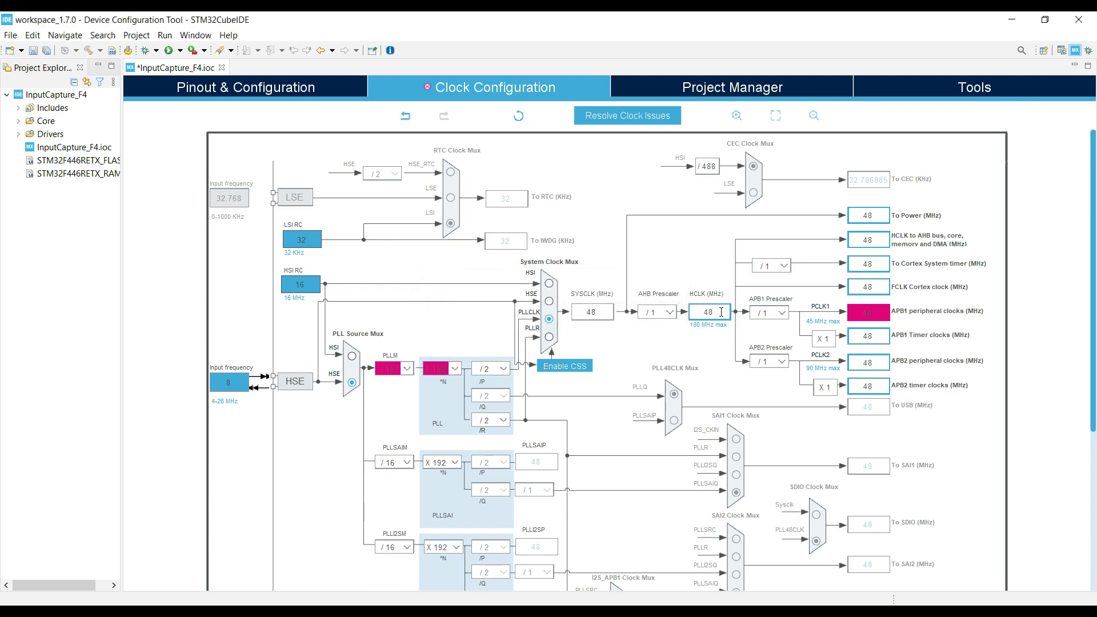
text(180)
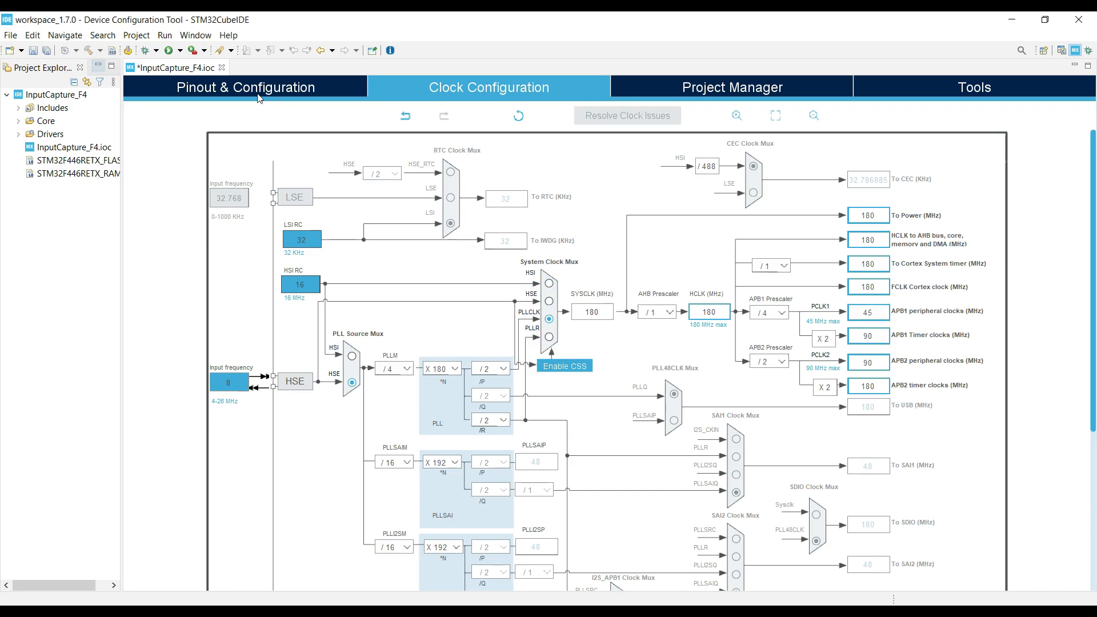
Under Timers, set TIM1's clock source to Internal Clock and pick a channel 1 mode.
click(244, 86)
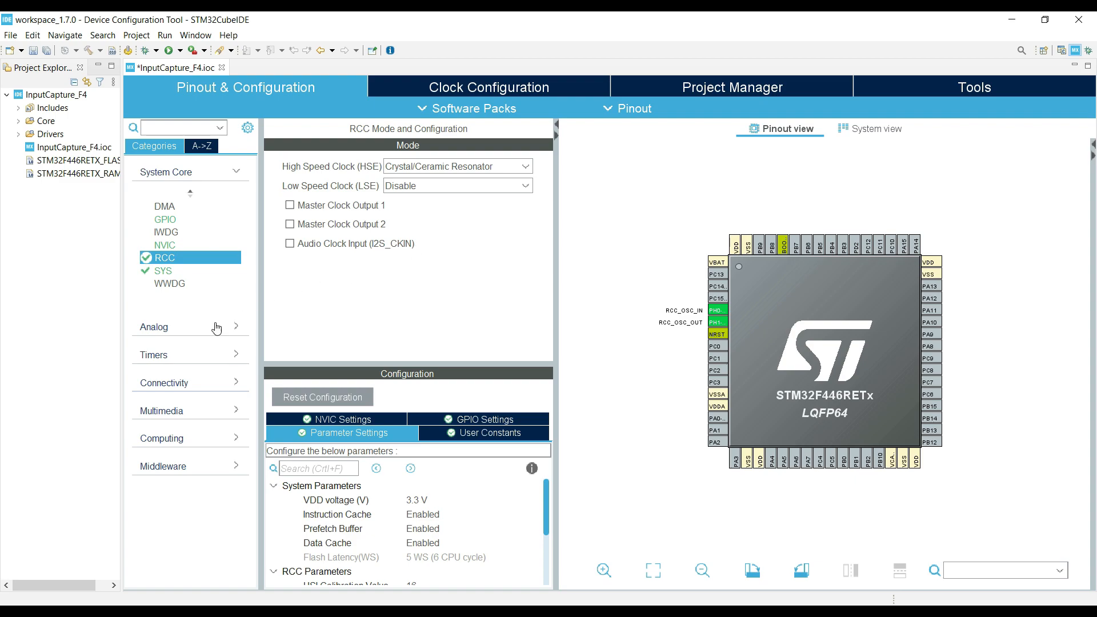
click(153, 354)
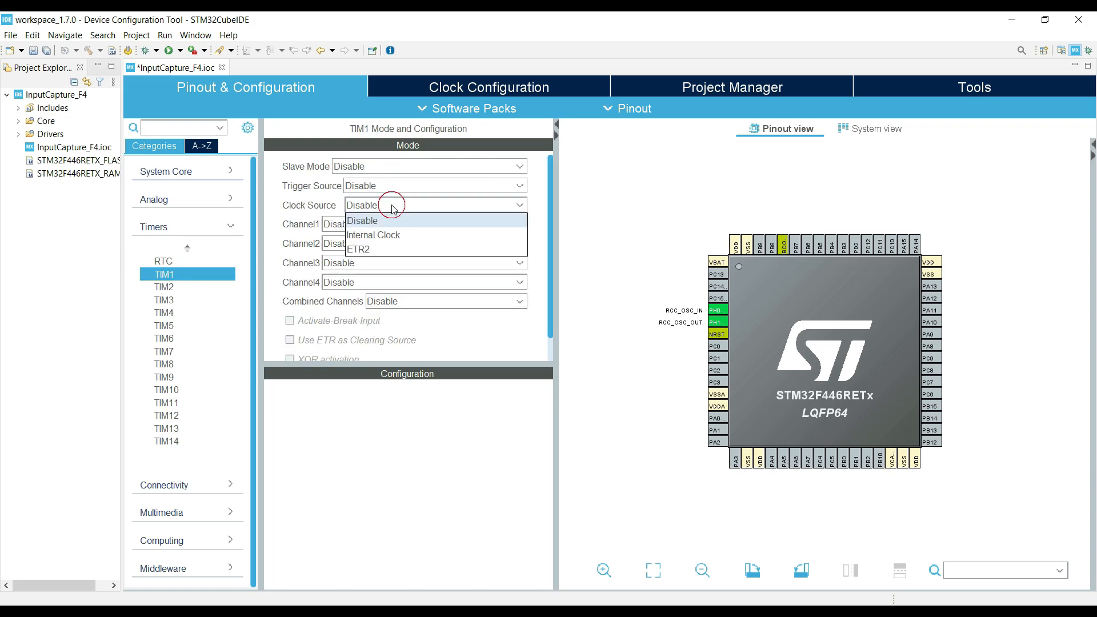
click(373, 235)
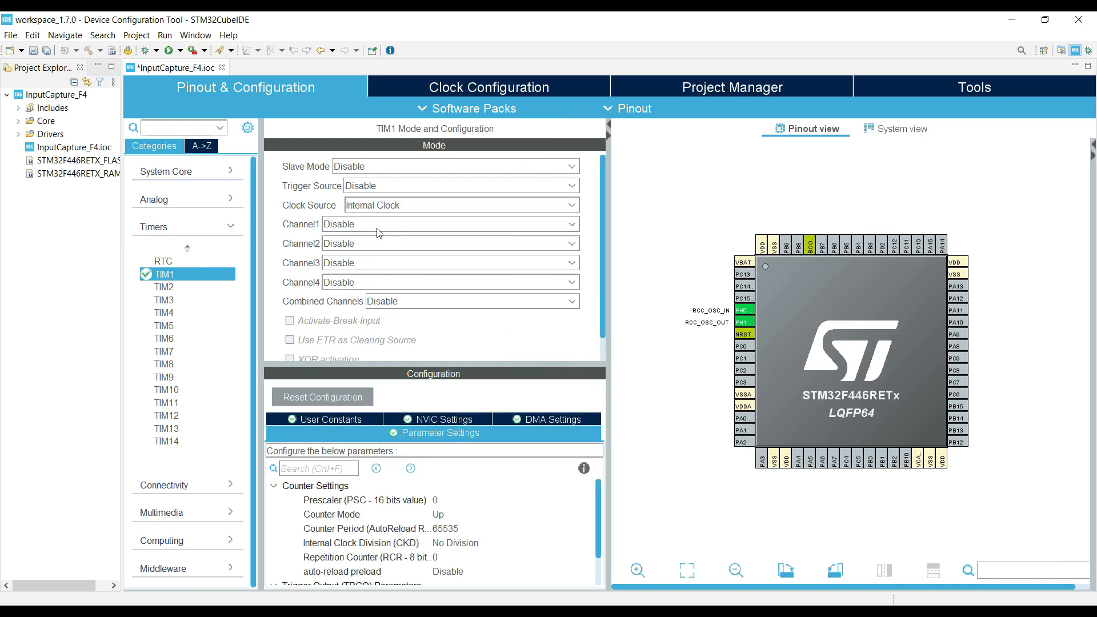
click(450, 224)
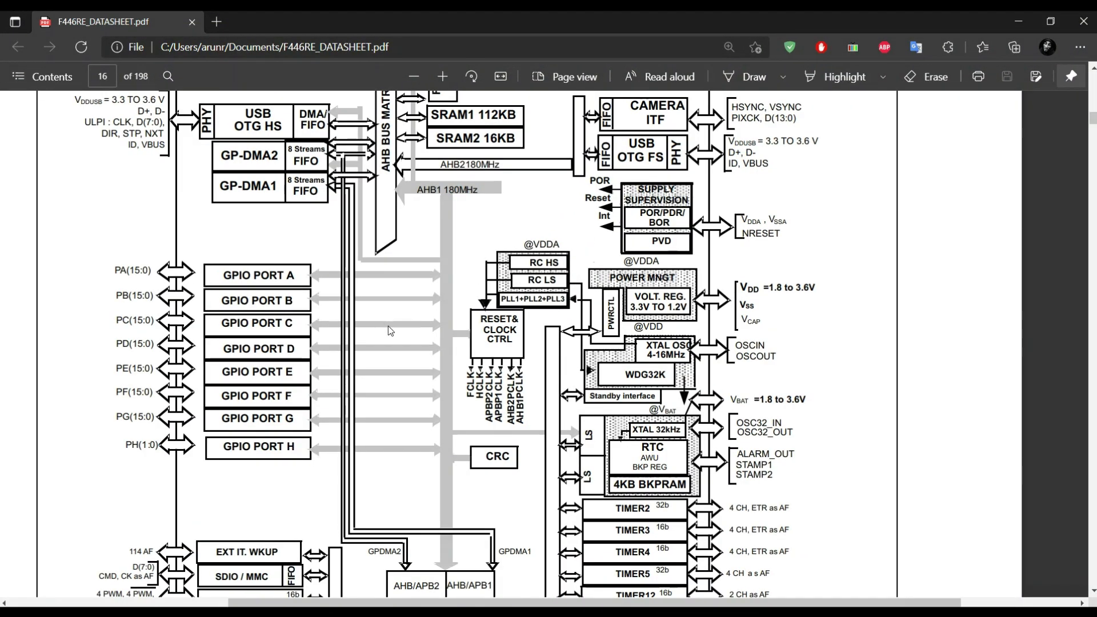
Highlight TIMER 1 on the datasheet's APB2 bus diagram, then return to Clock Configuration.
scroll(down, 3)
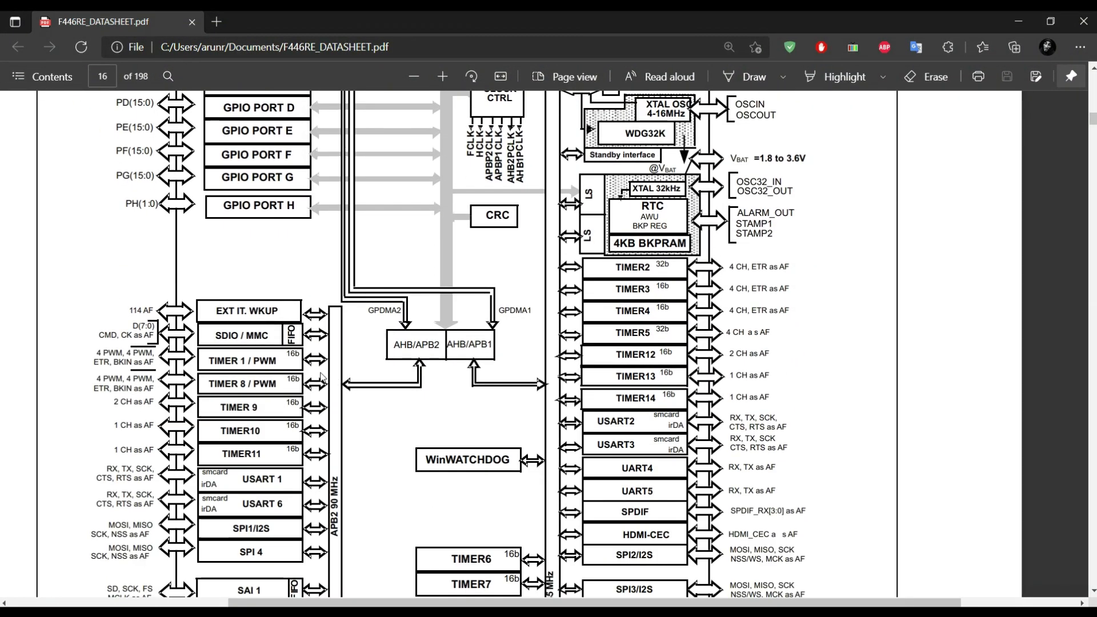
double_click(230, 360)
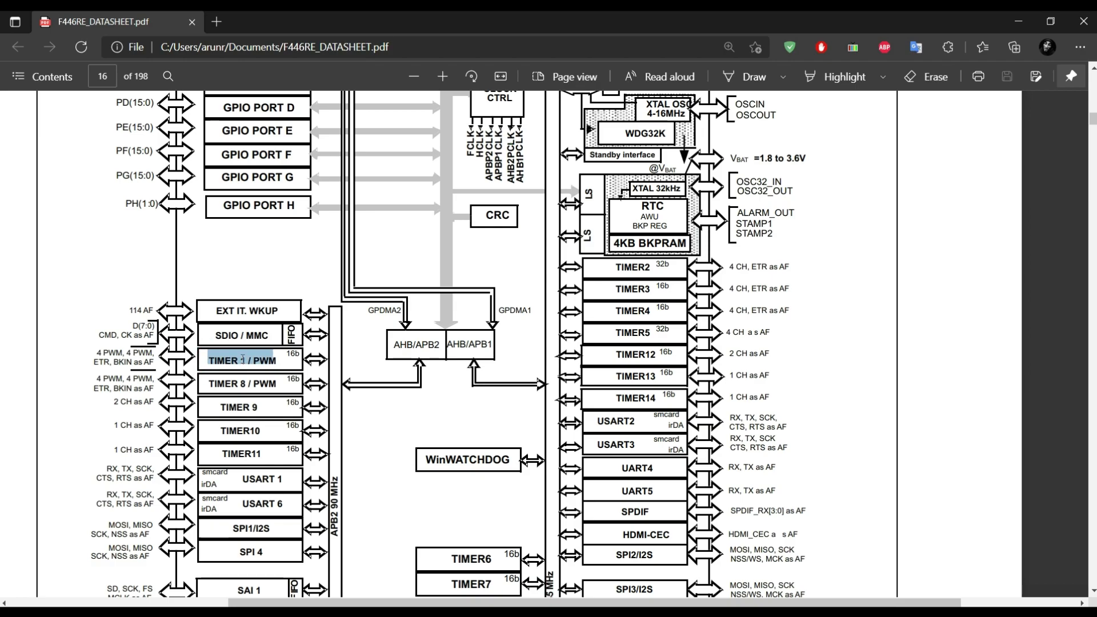
scroll(down, 3)
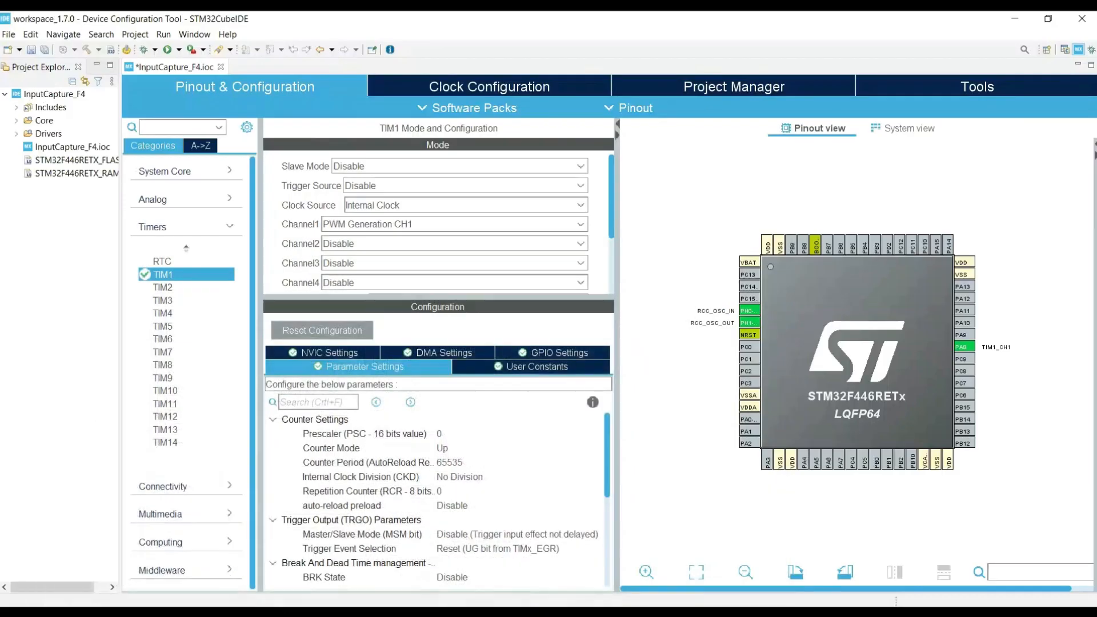
click(488, 86)
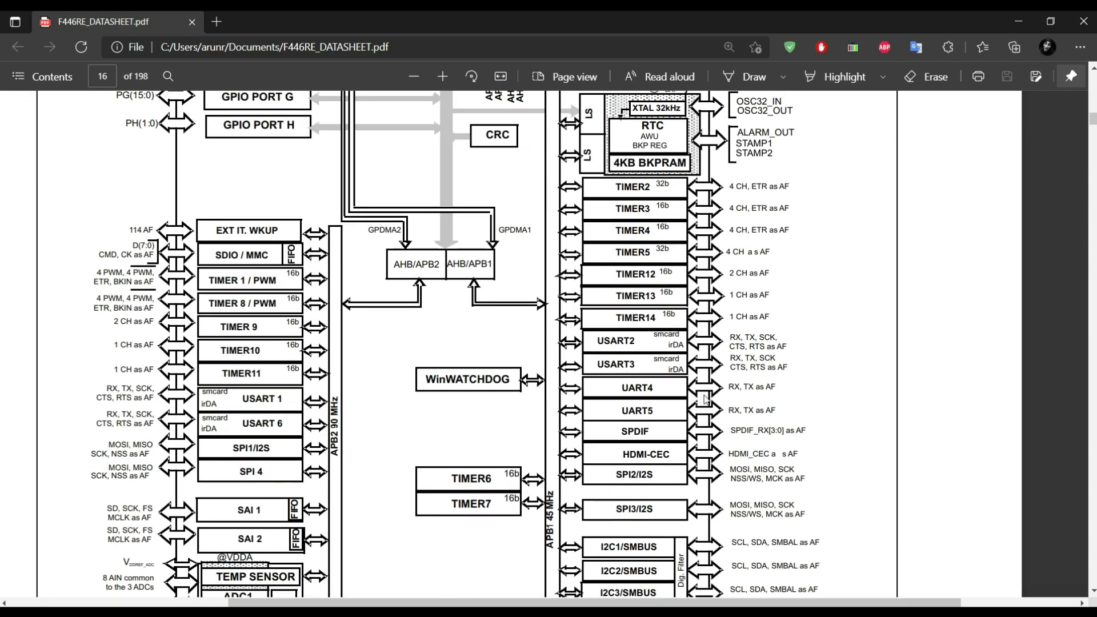
mouse_move(640, 185)
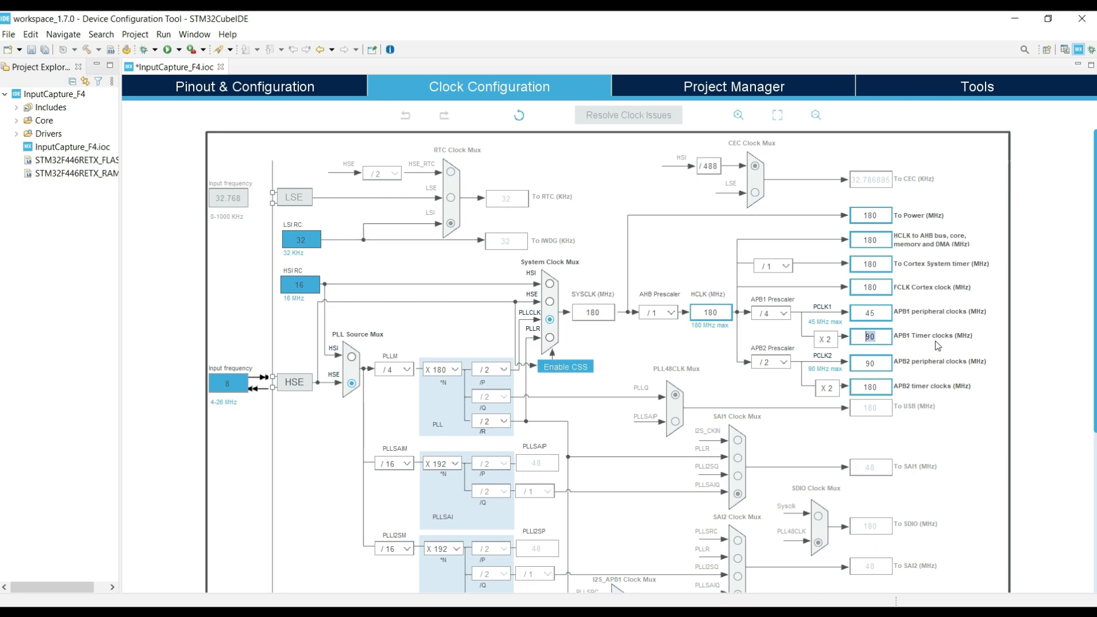
In TIM1 Parameter Settings, enter Prescaler 180-1 and Counter Period 100-1.
click(258, 92)
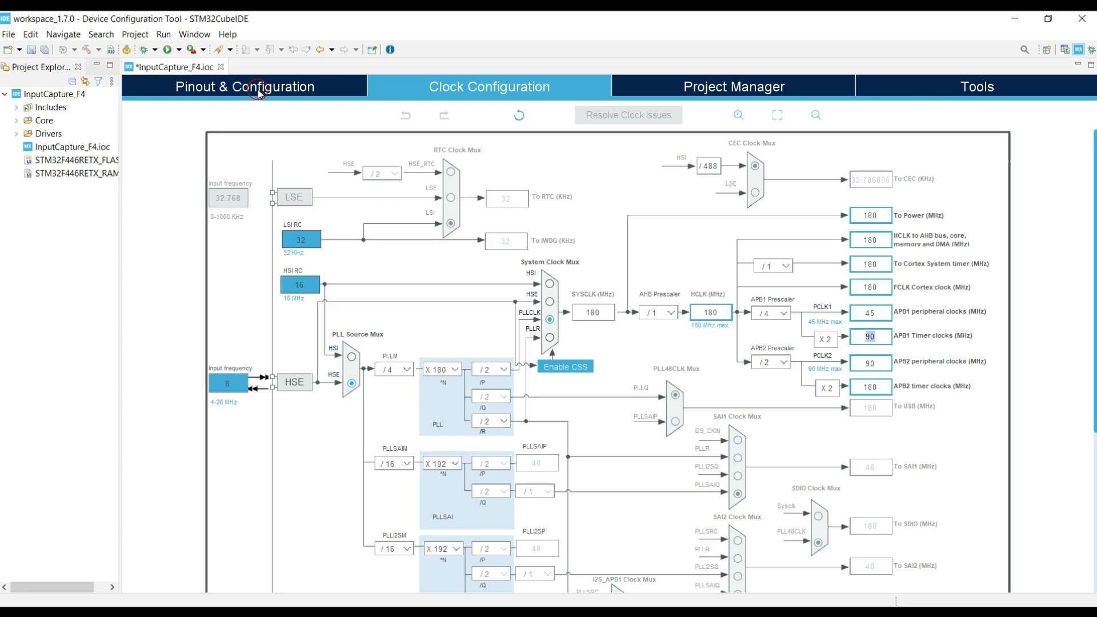
click(257, 87)
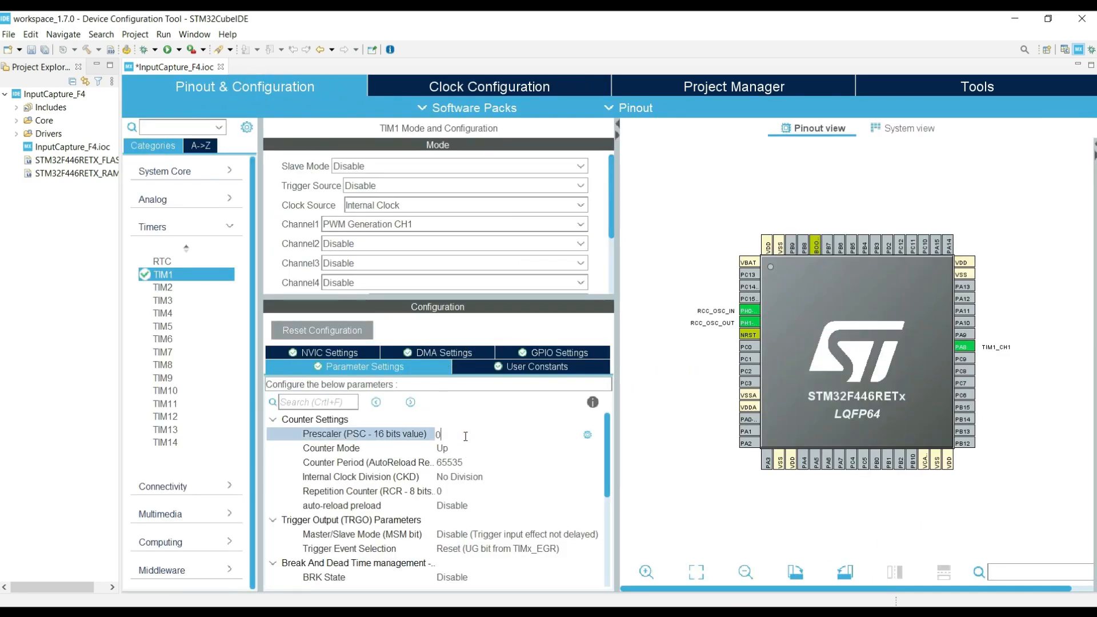
text(10-)
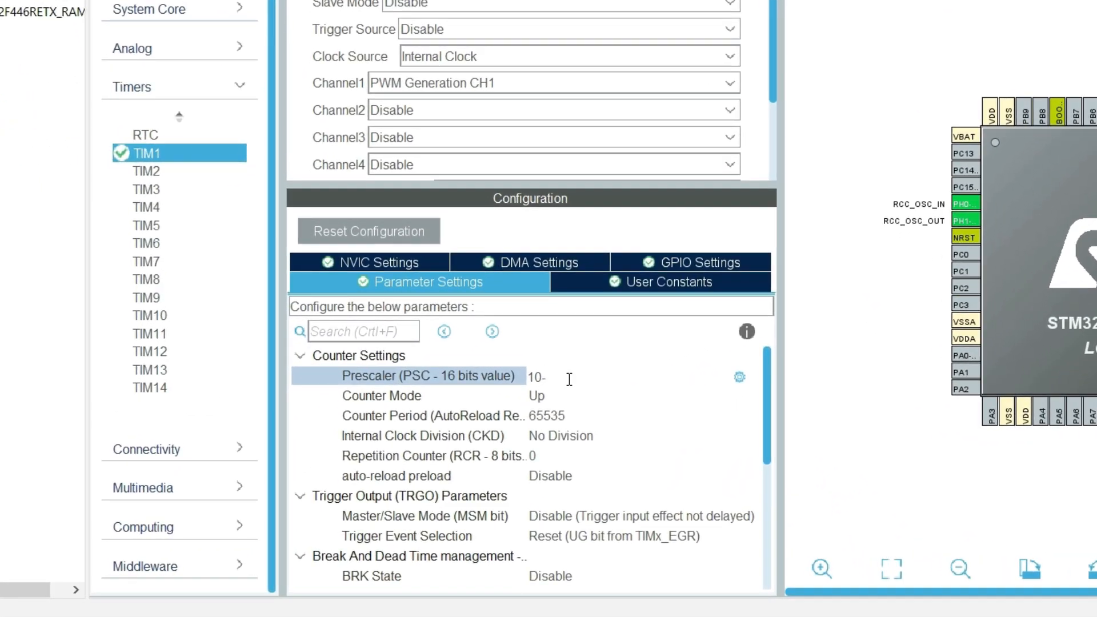
text(180)
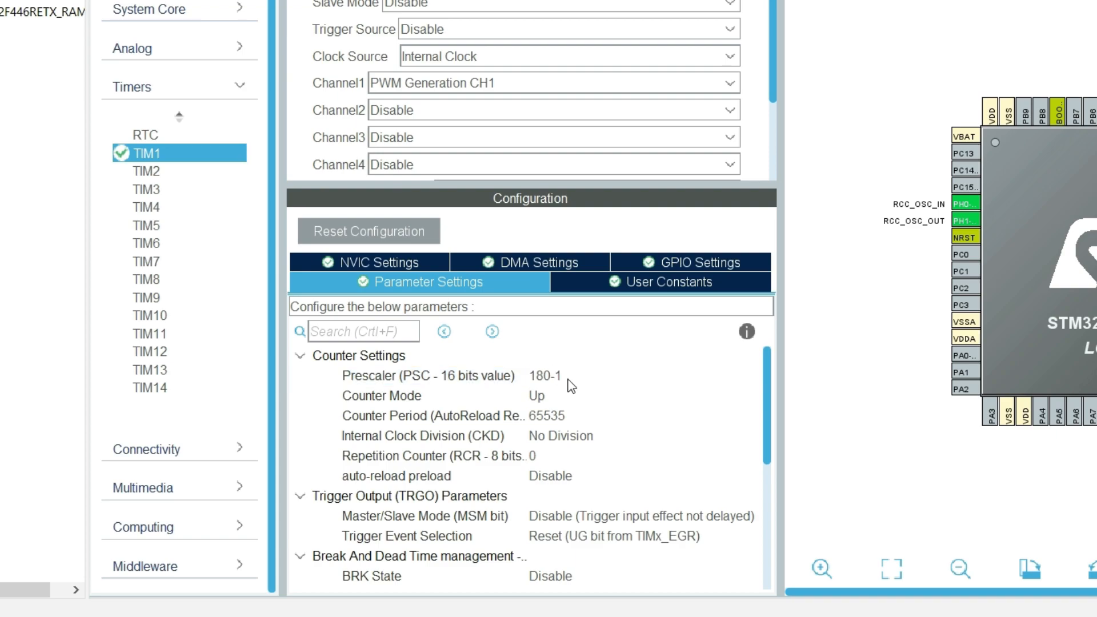
mouse_move(561, 402)
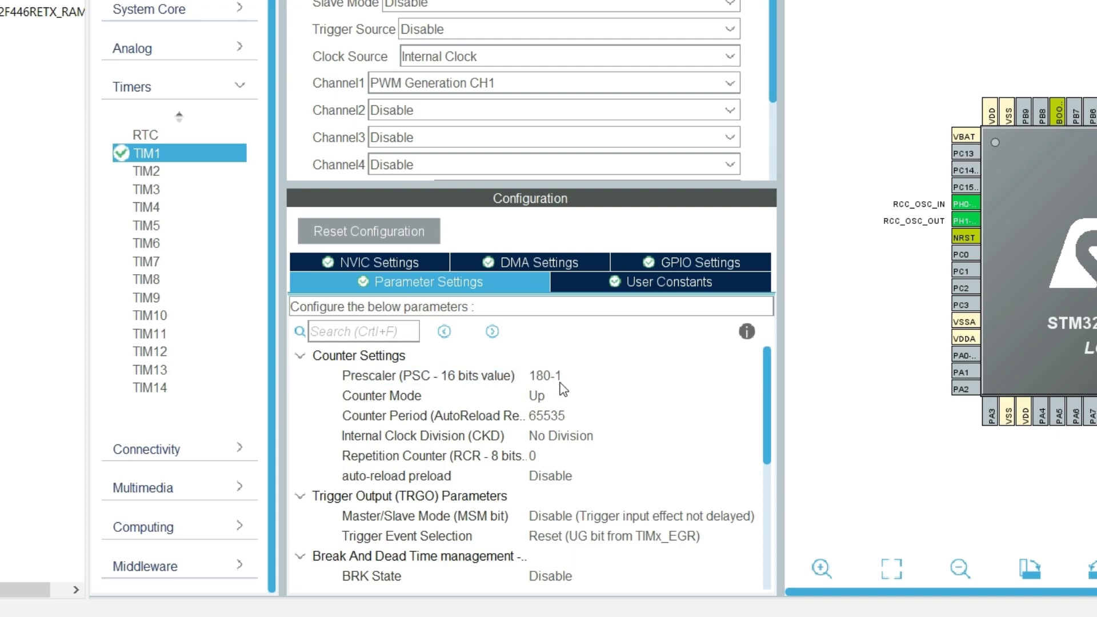
click(431, 416)
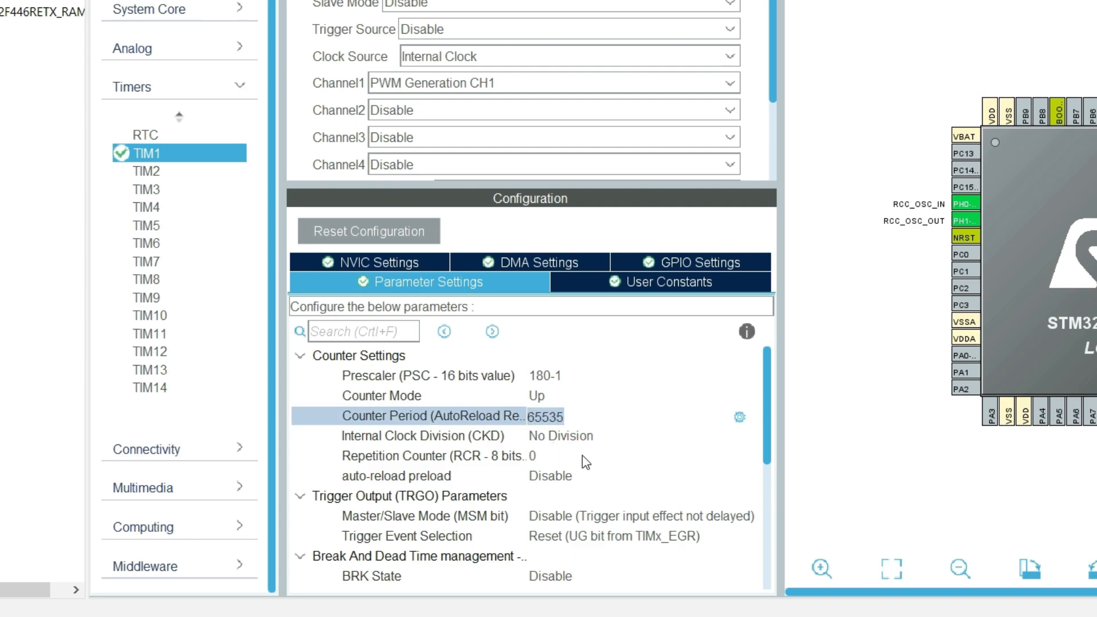
text(100-1)
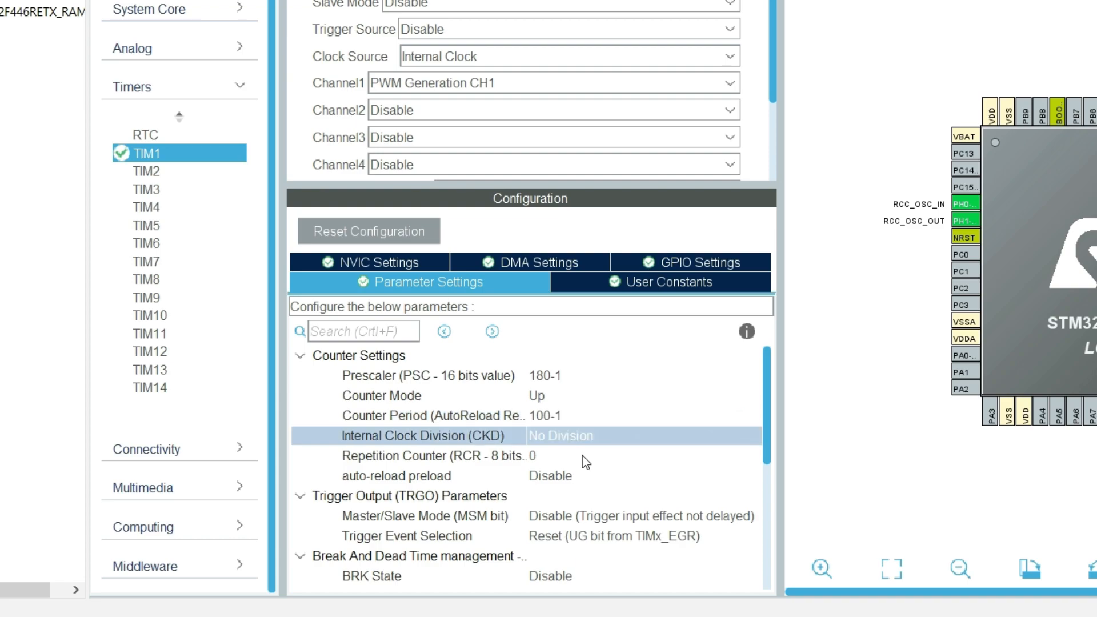
mouse_move(562, 458)
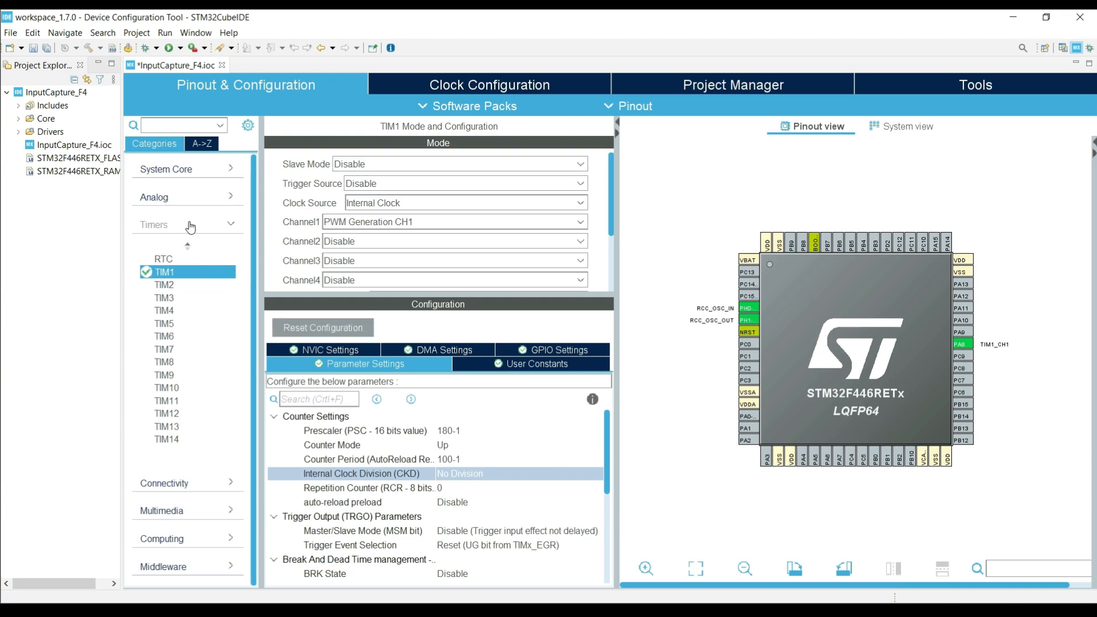
Clock TIM2 from the internal clock and make channel 1 a direct input capture.
click(164, 284)
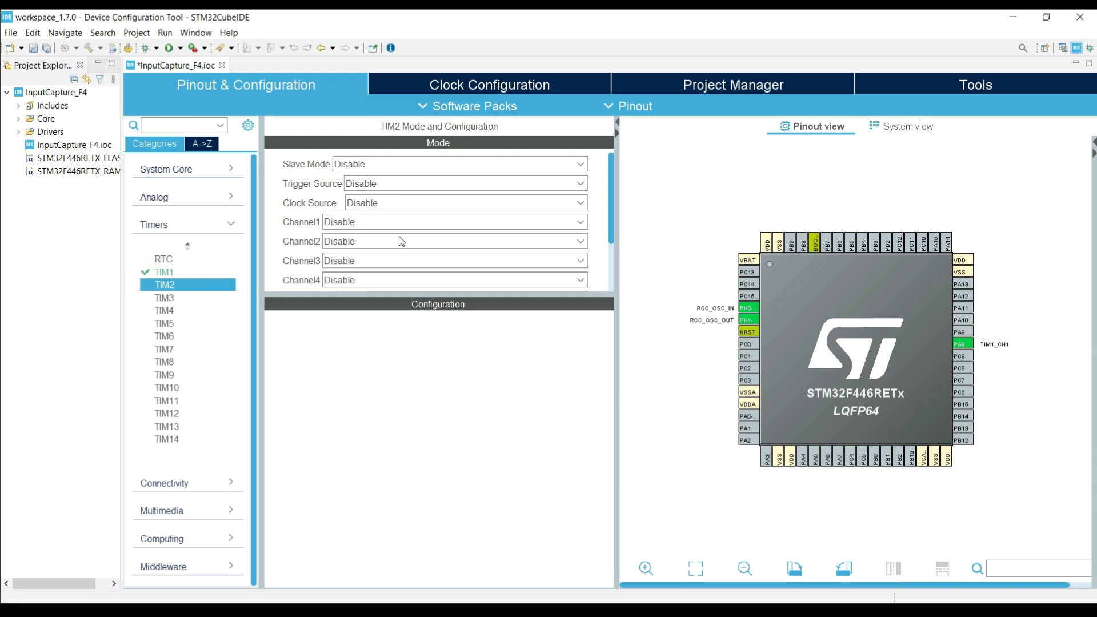
click(466, 202)
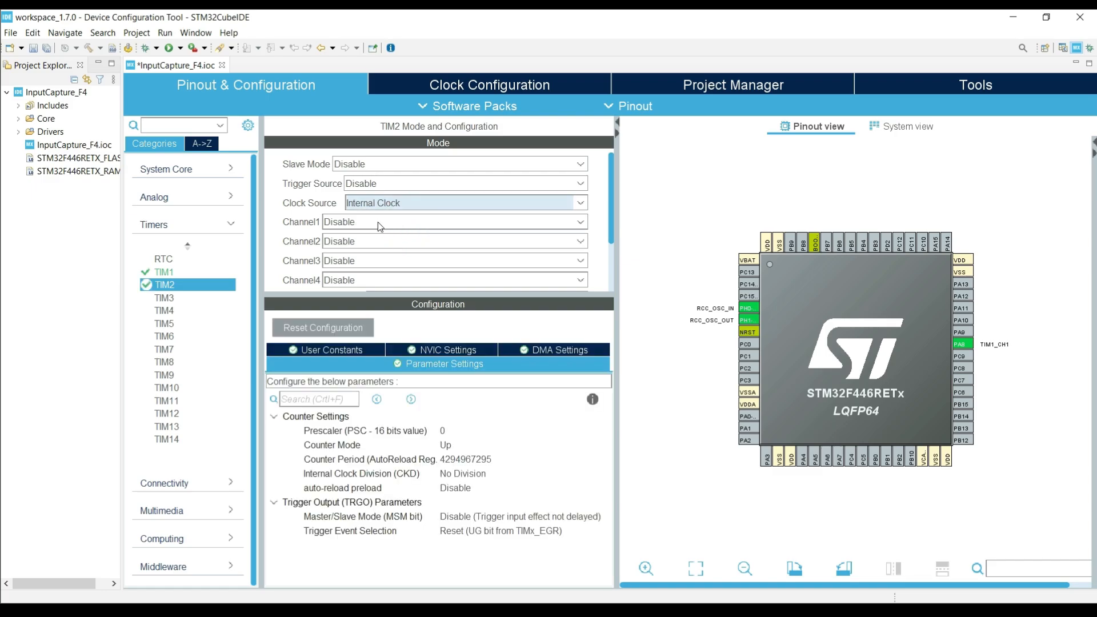
click(456, 221)
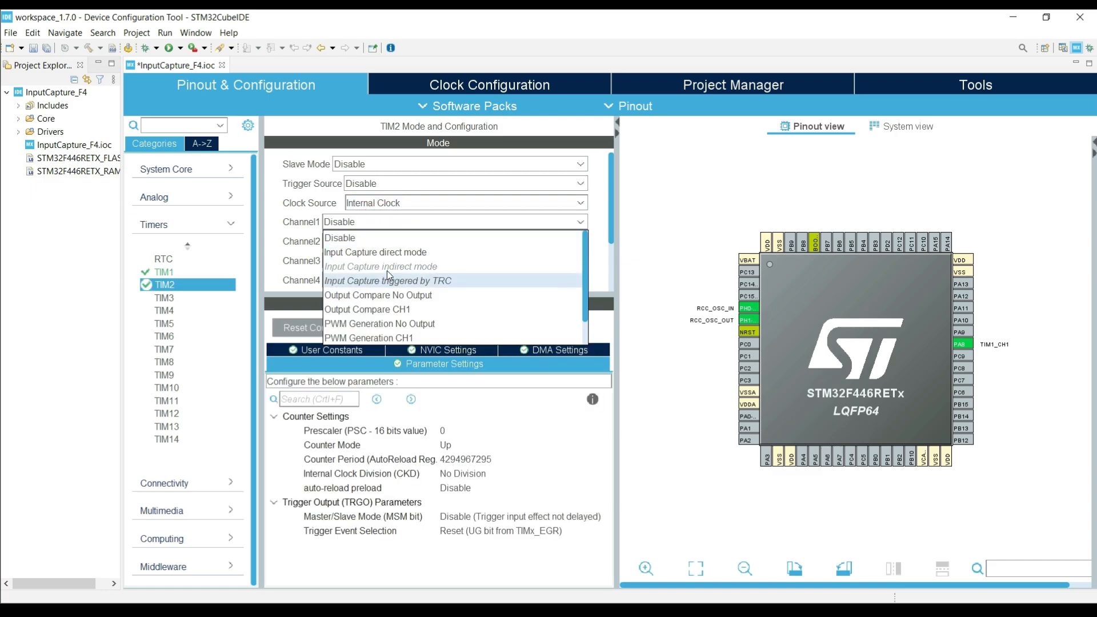
click(375, 252)
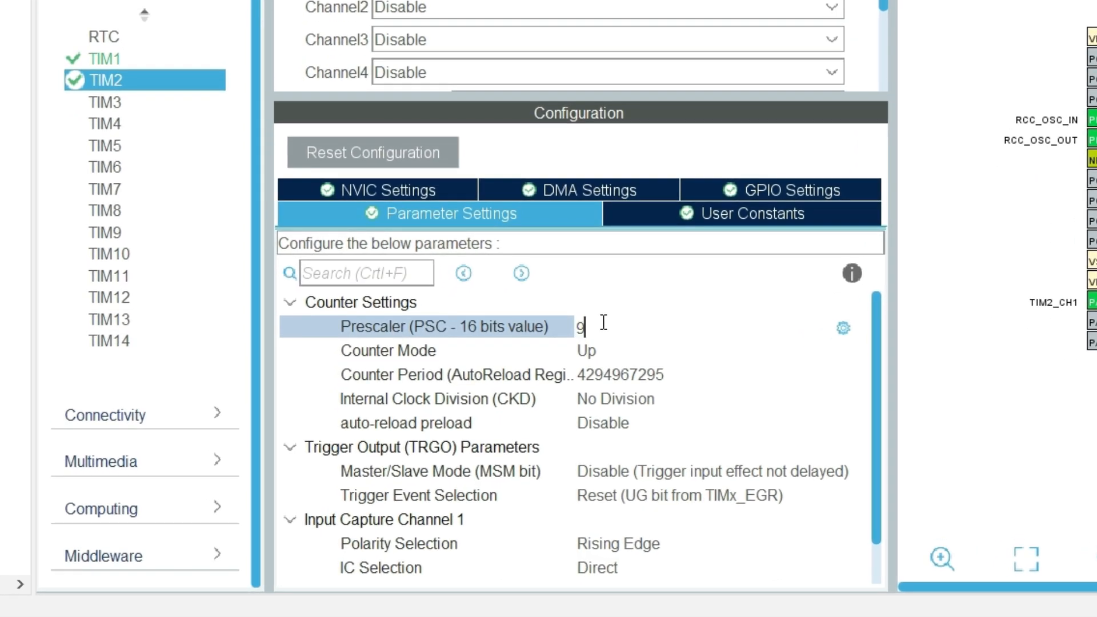
Set TIM2's prescaler to 90-1 and review capture polarity and prescaler division settings.
text(90-1)
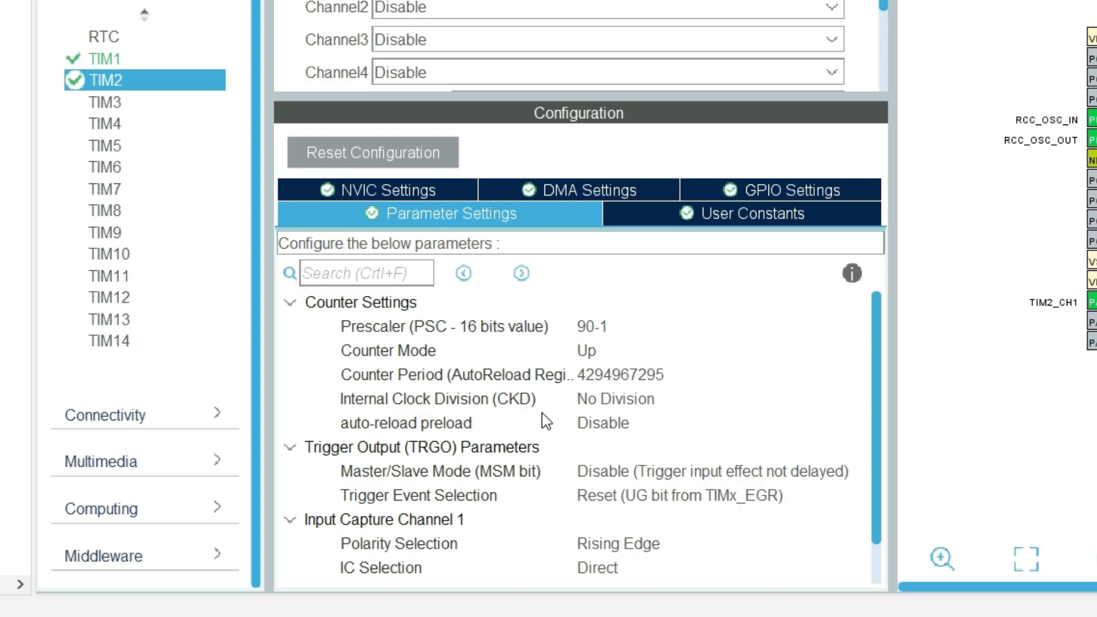
scroll(down, 3)
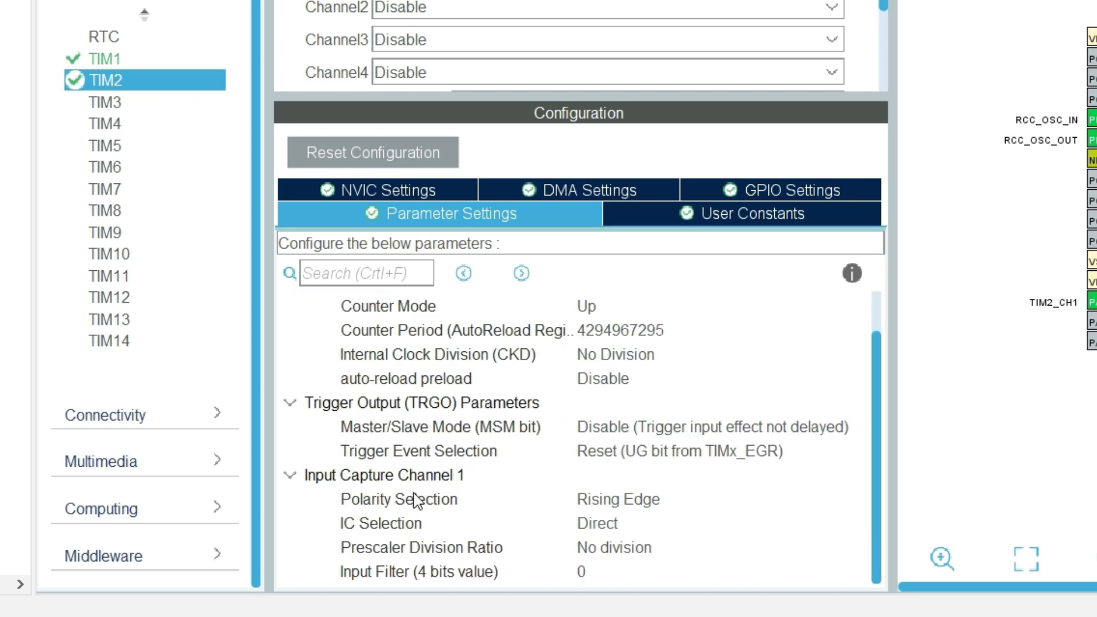
click(615, 500)
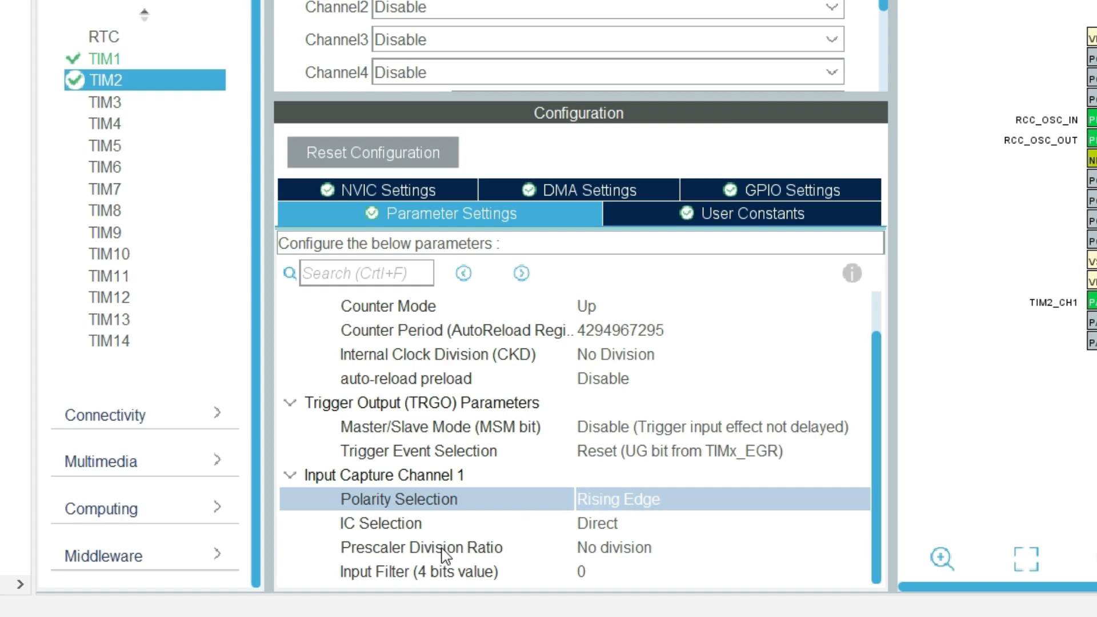
mouse_move(530, 571)
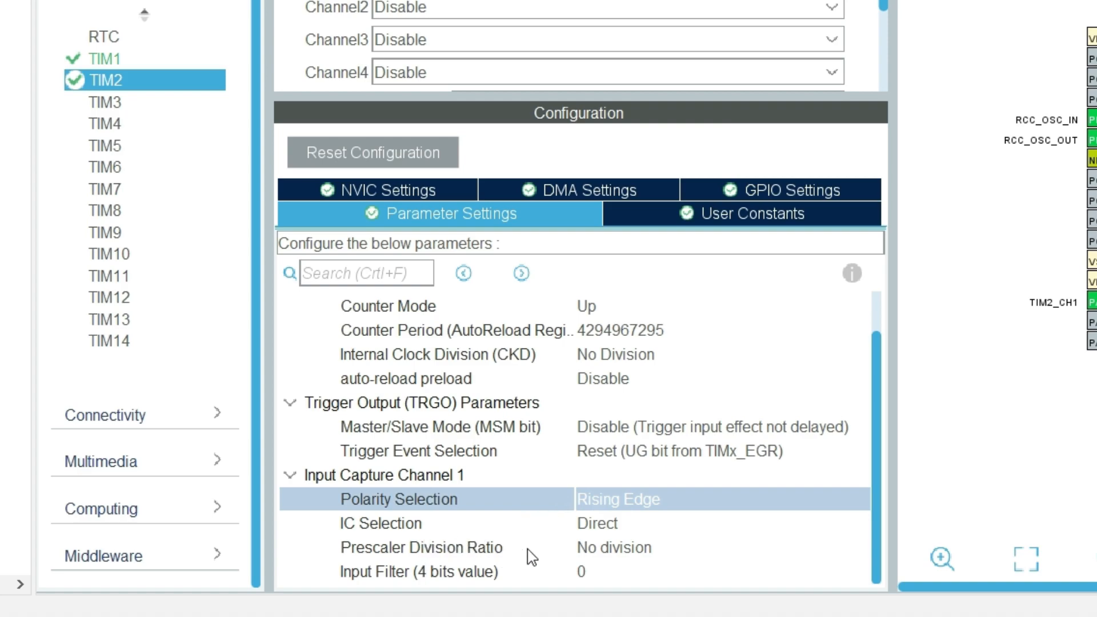
click(444, 547)
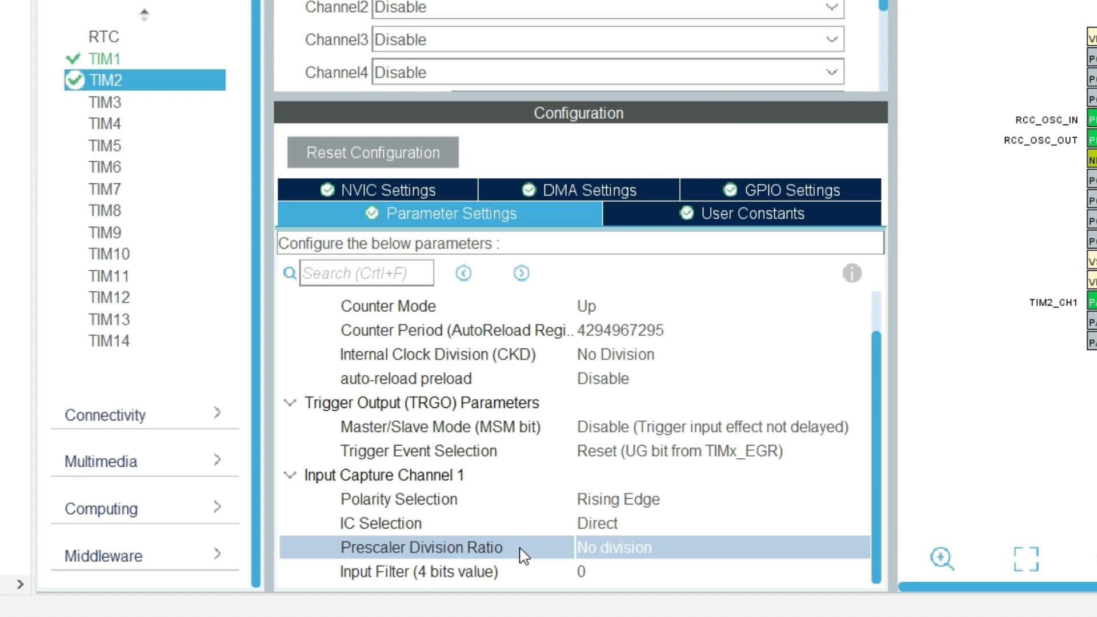
mouse_move(483, 566)
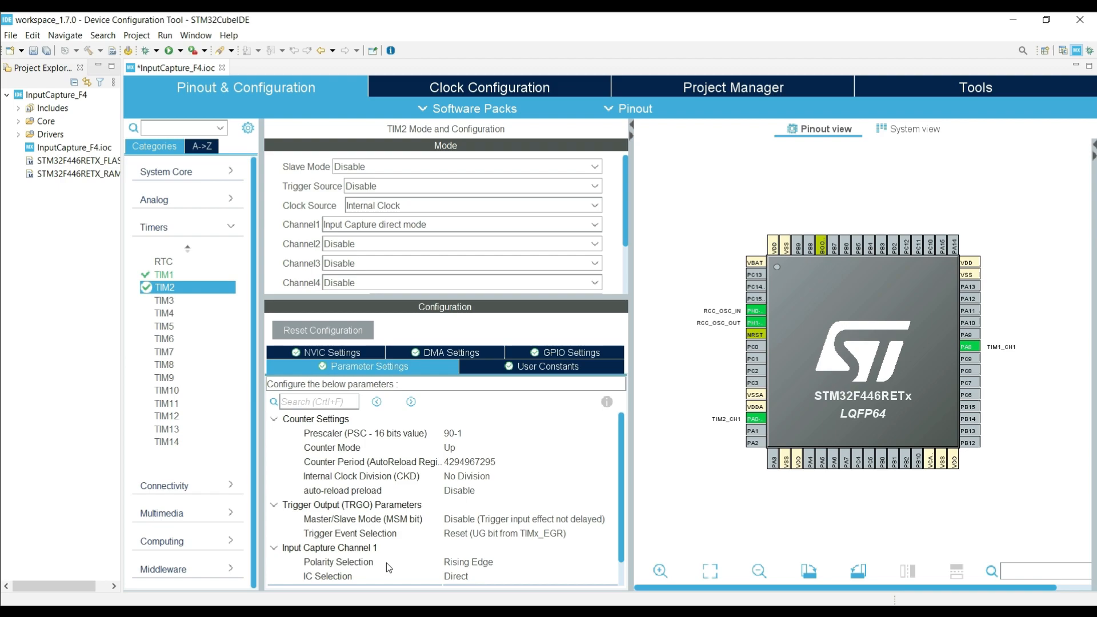
In TIM2's NVIC Settings, tick Enabled for the TIM2 global interrupt.
scroll(down, 3)
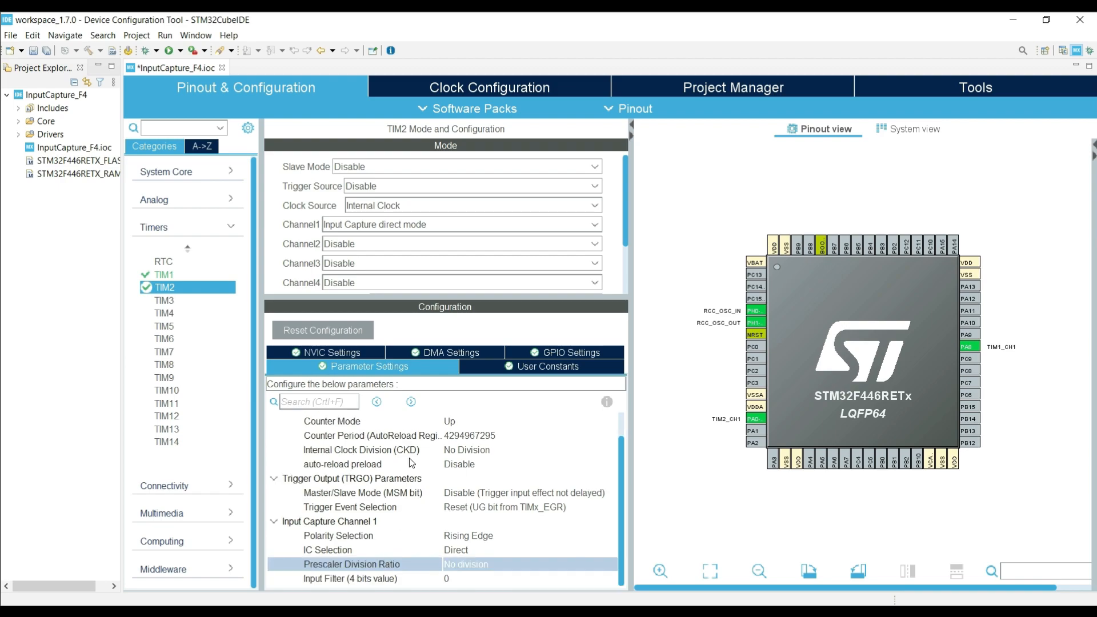
click(331, 352)
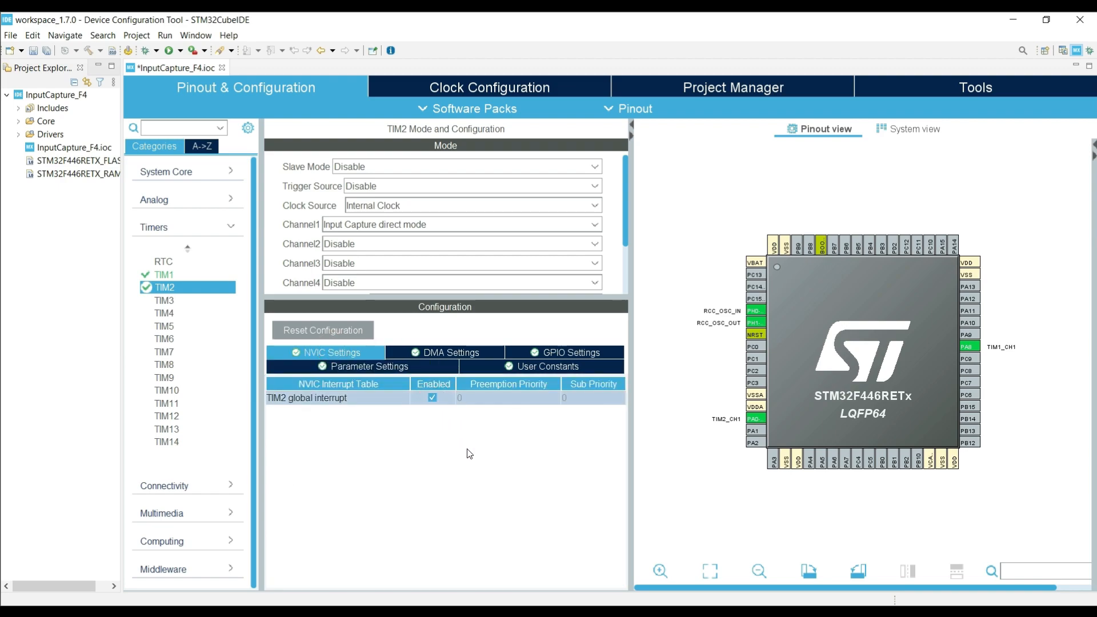
mouse_move(501, 398)
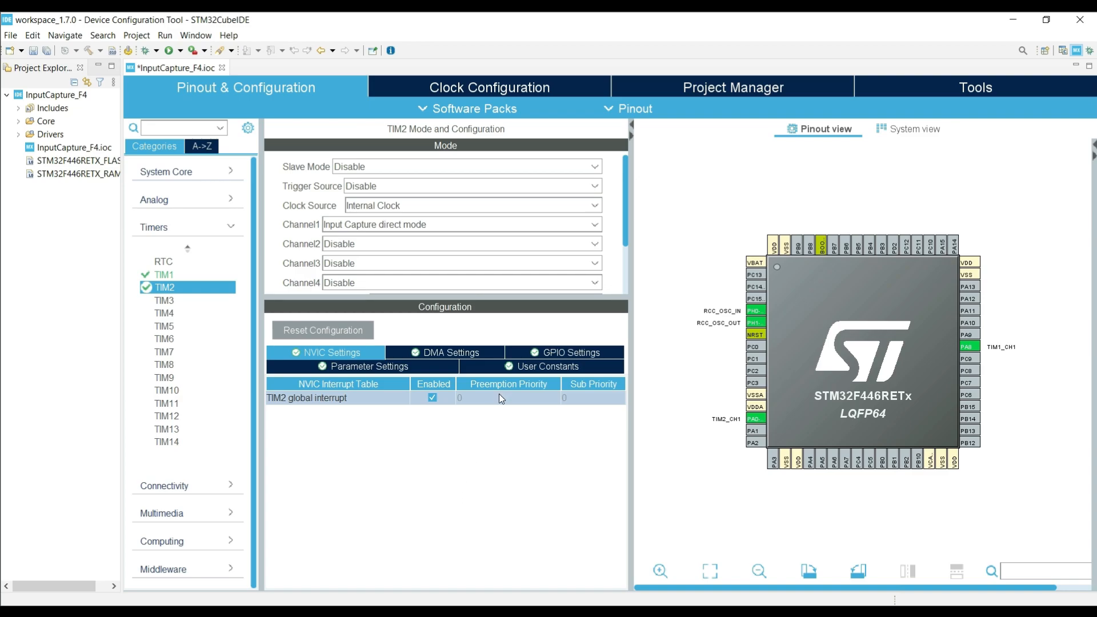
click(370, 366)
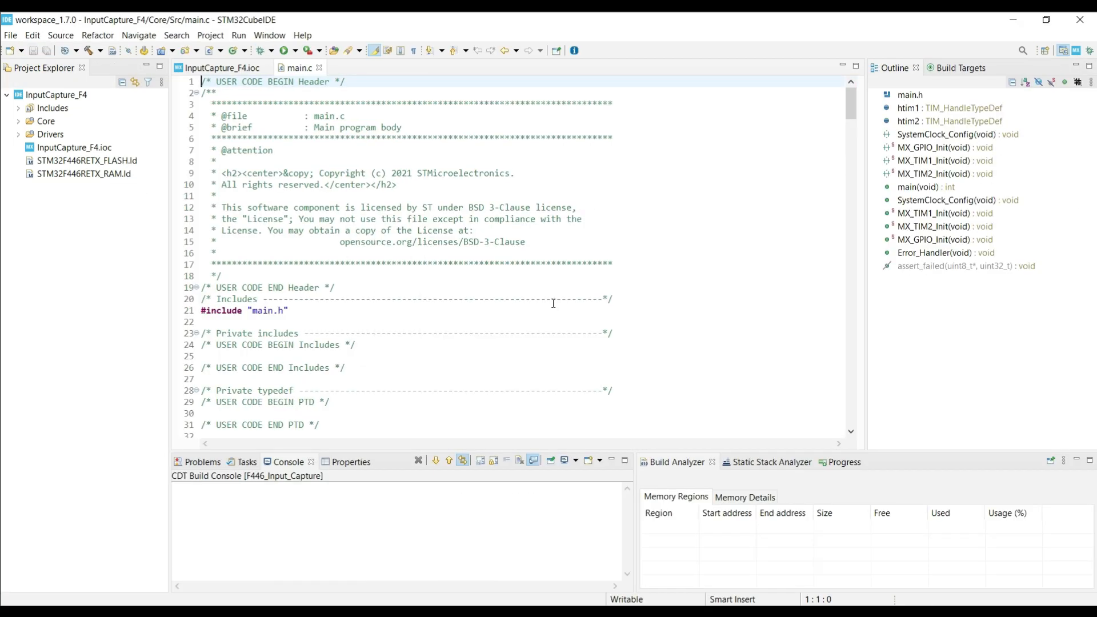
mouse_move(331, 278)
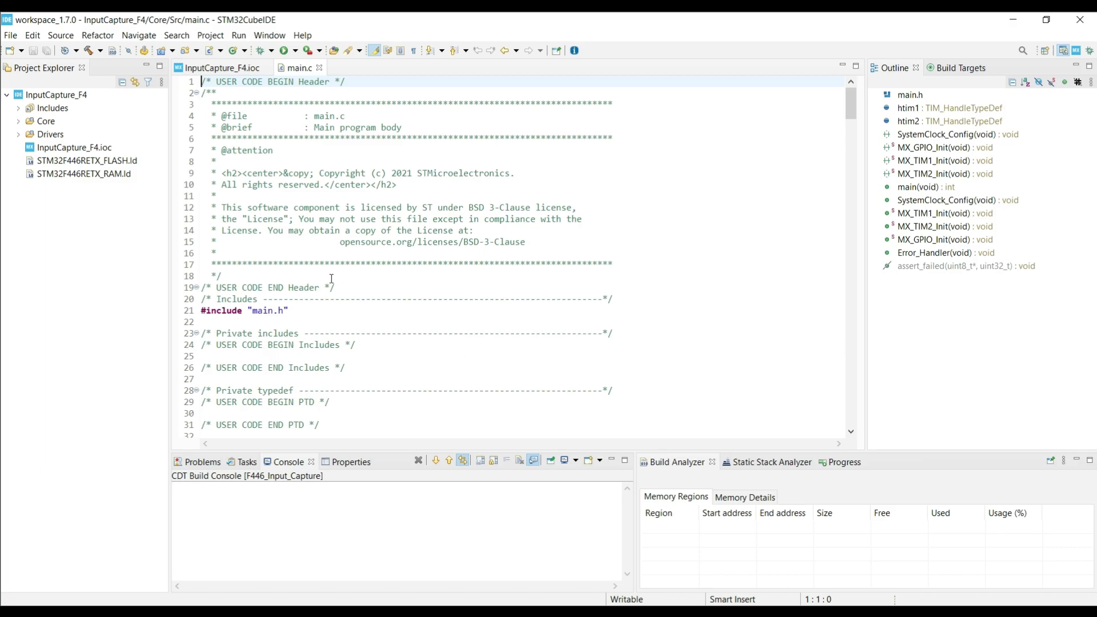
Under USER CODE BEGIN 2, write TIM1->CCR1 = 50; and the HAL_TIM_PWM start call.
scroll(down, 3)
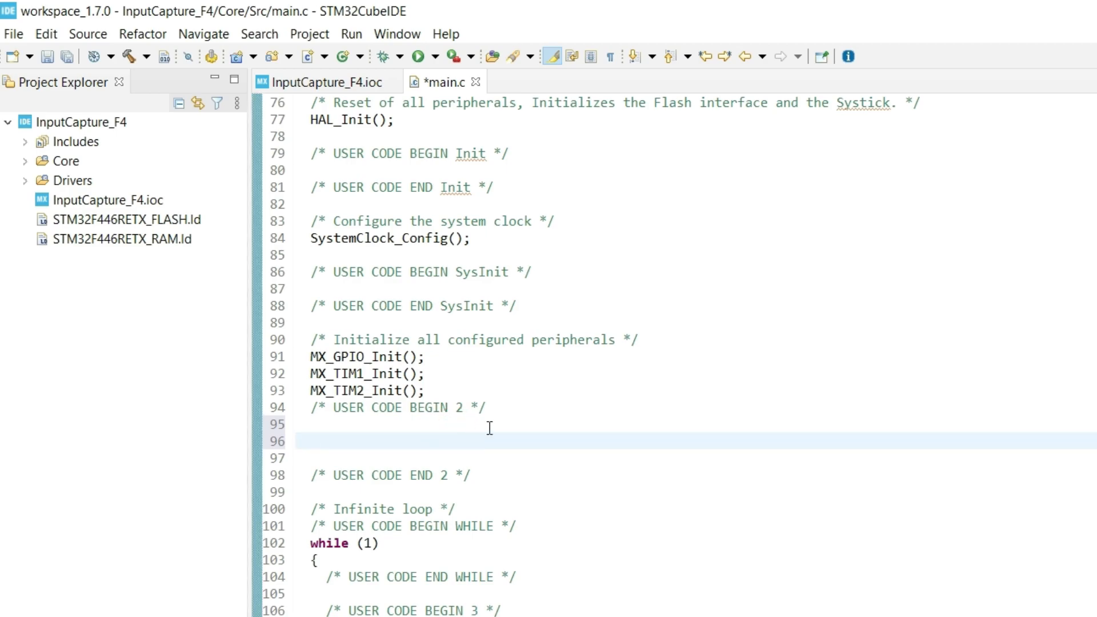
text(TIM1->SSC)
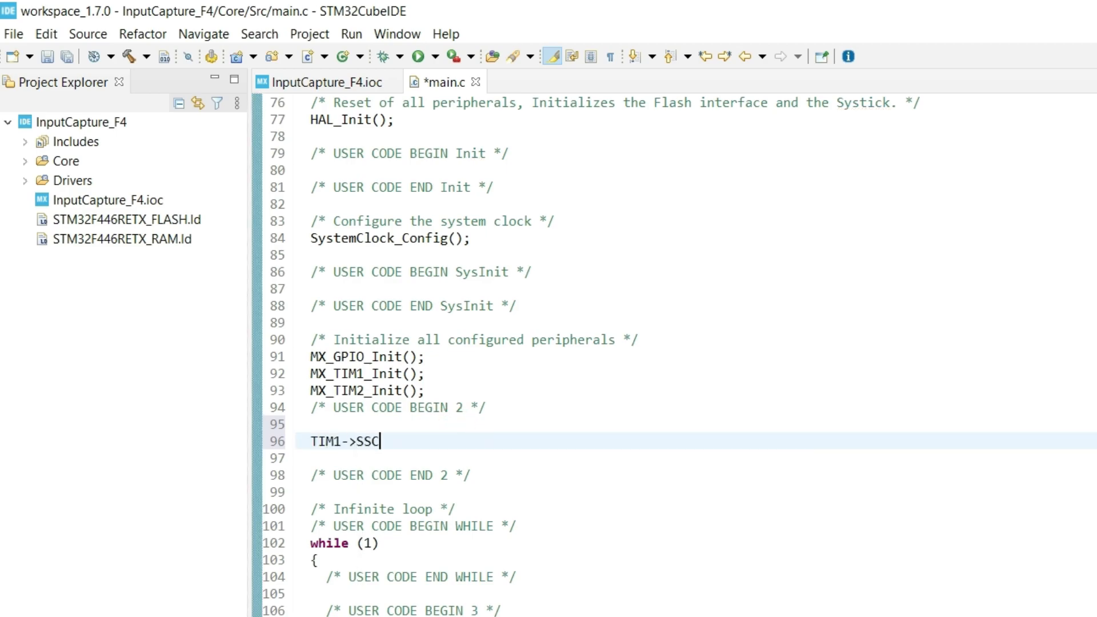
text(CCR1 =)
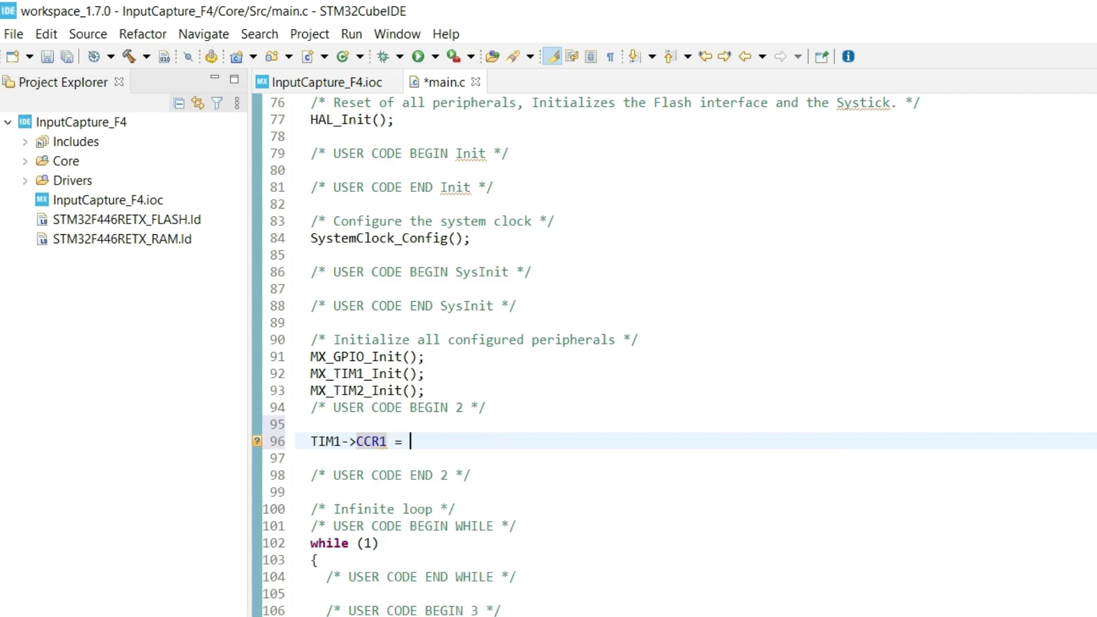
text(50;)
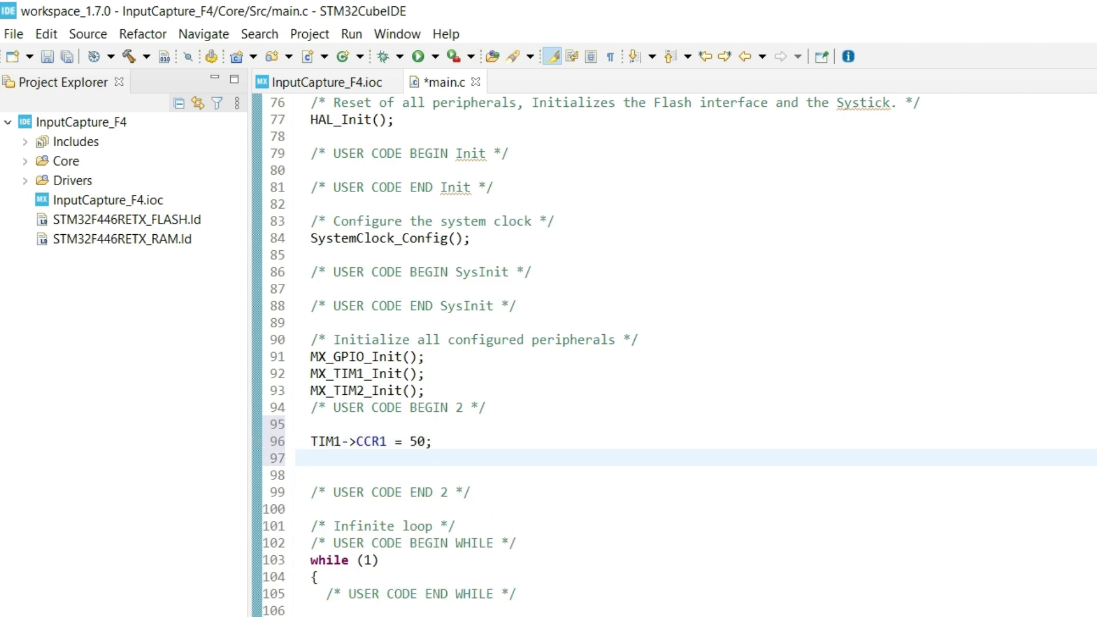
text(HAL_TIM_PWM_Start(&htim1, TIM_CHANNEL_1);)
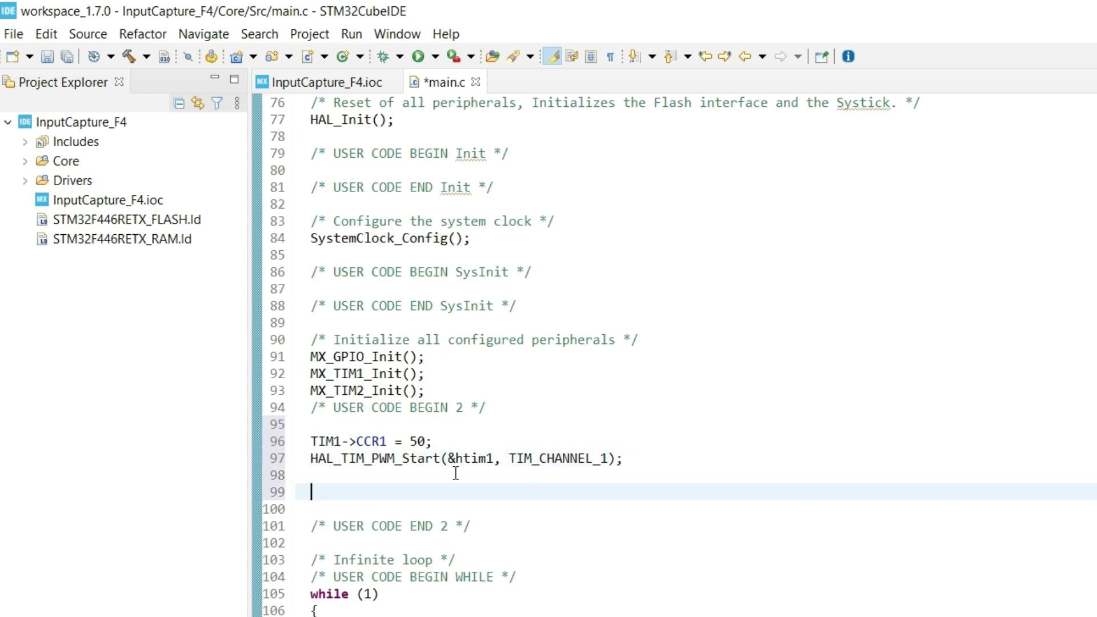
text(HAL_TIM_IC)
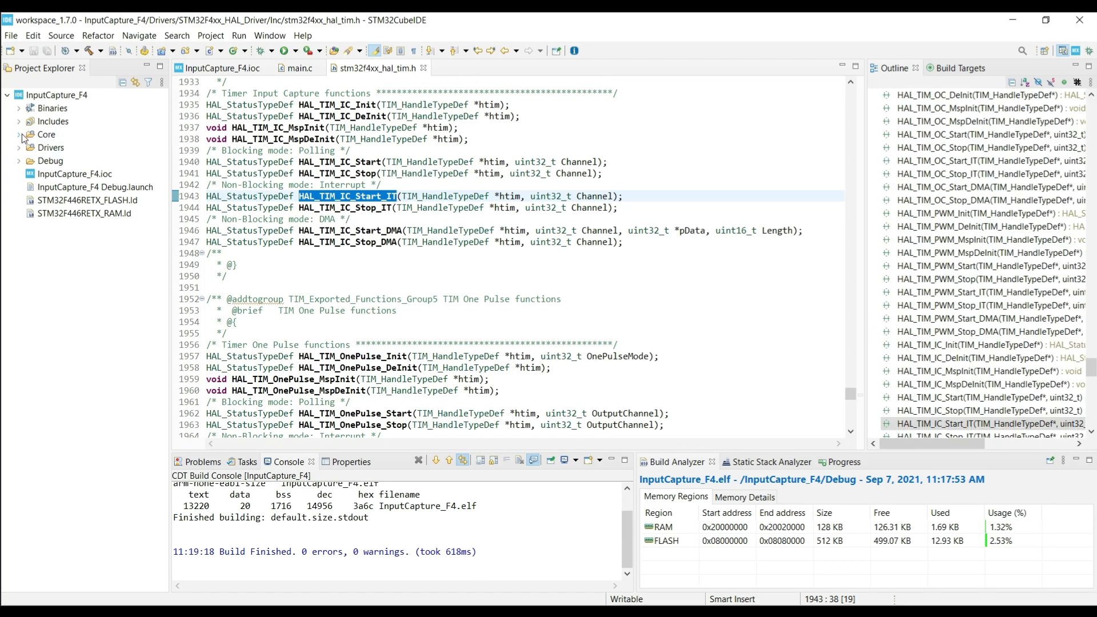
Browse the STM32F4xx_HAL_Driver sources to the weak HAL_TIM_IC_CaptureCallback, then return to main.c.
click(19, 135)
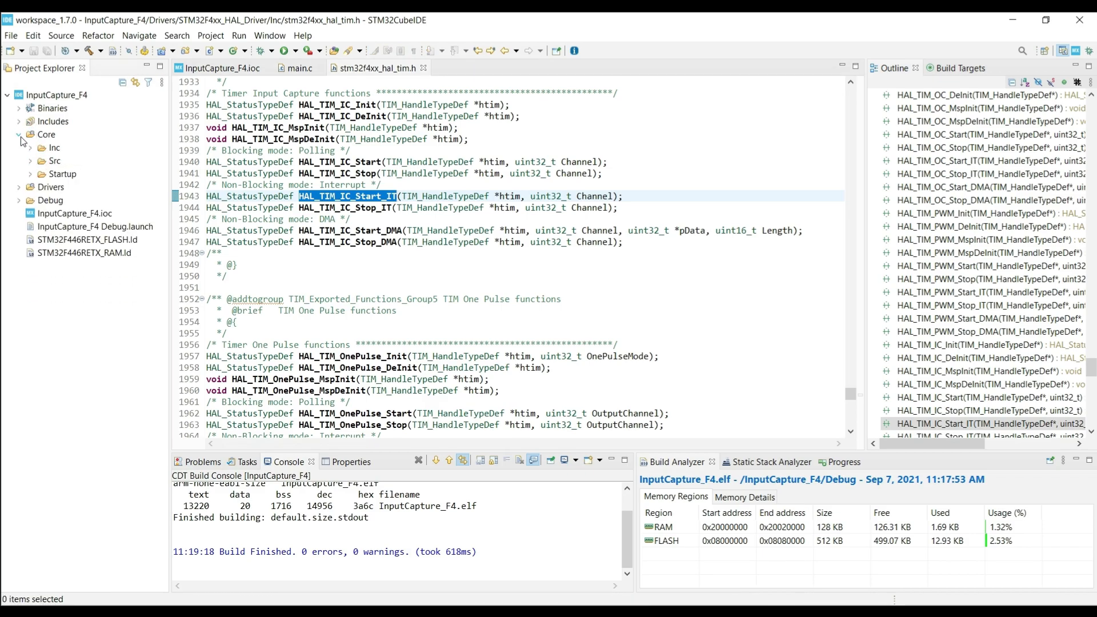
click(19, 134)
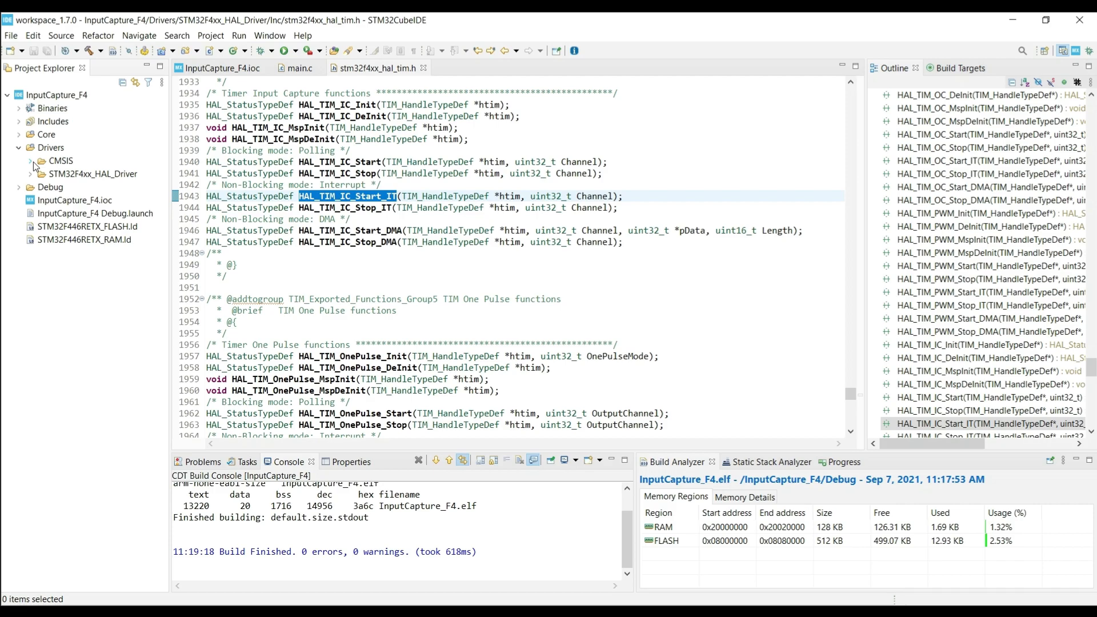
click(30, 174)
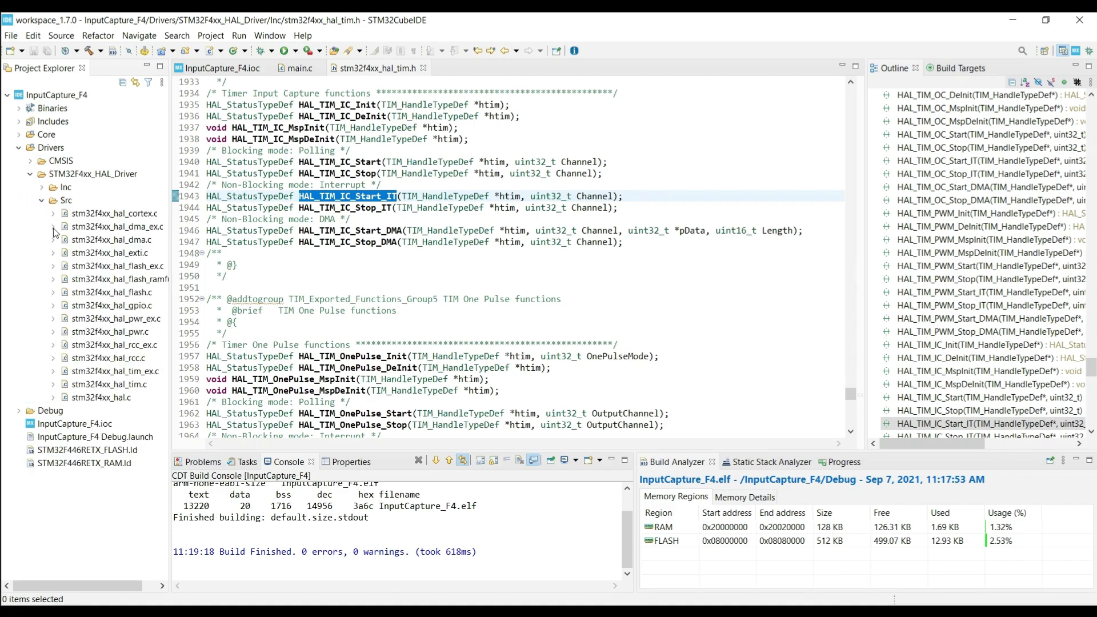
click(108, 384)
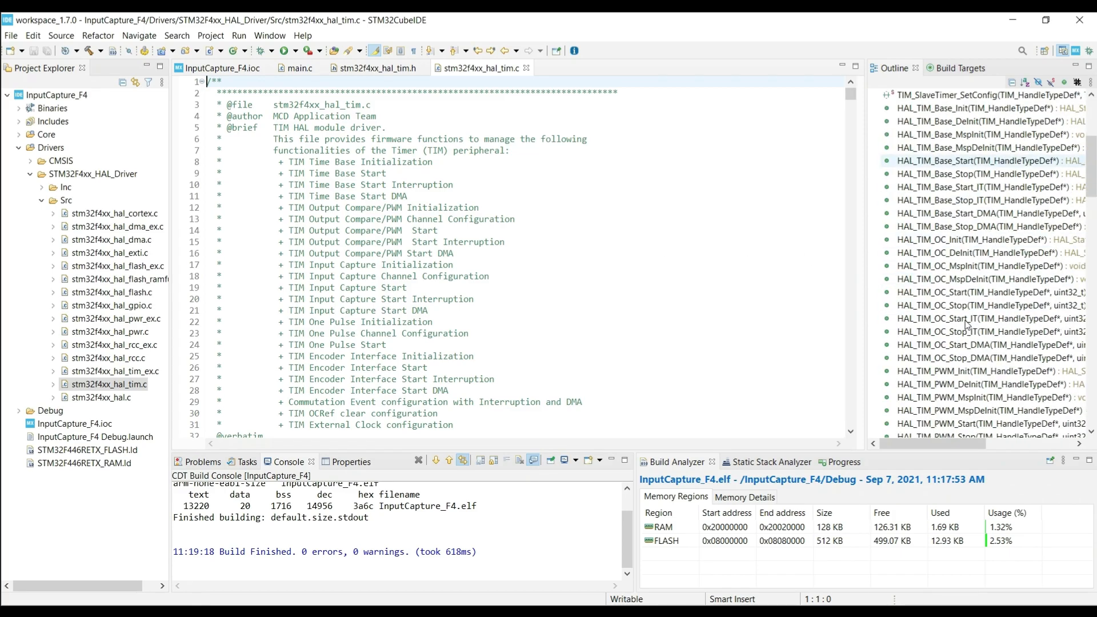
click(968, 226)
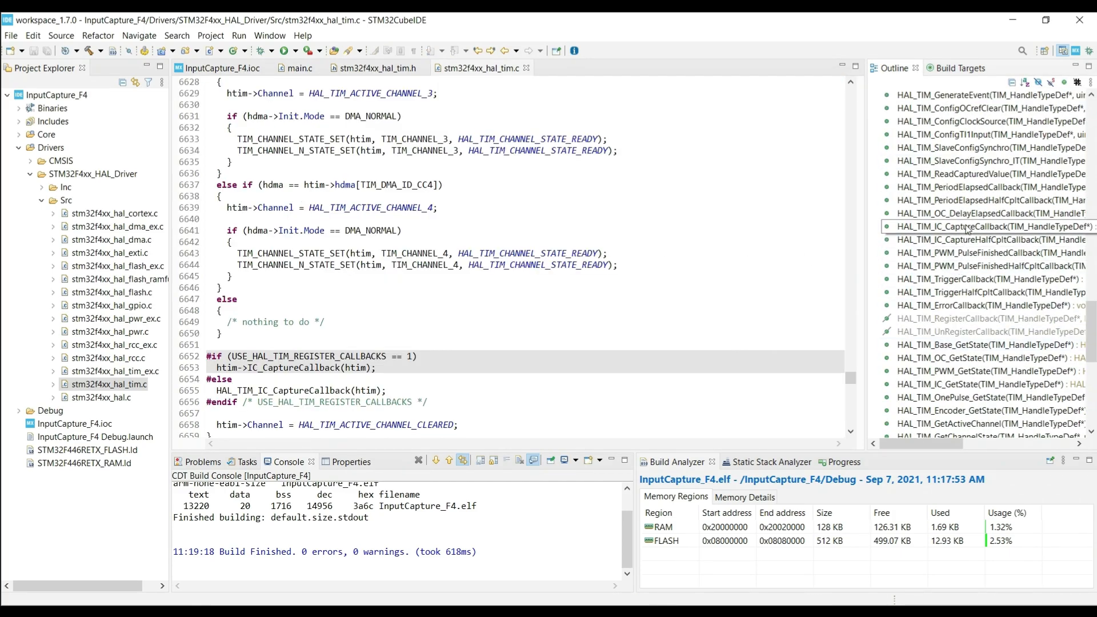
click(980, 227)
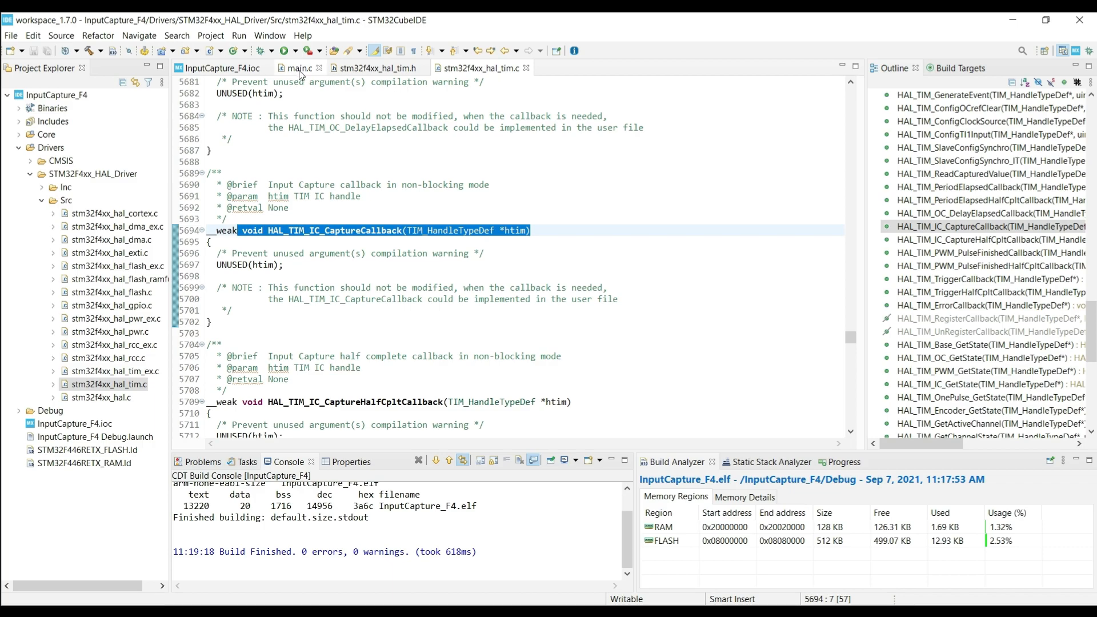
click(297, 67)
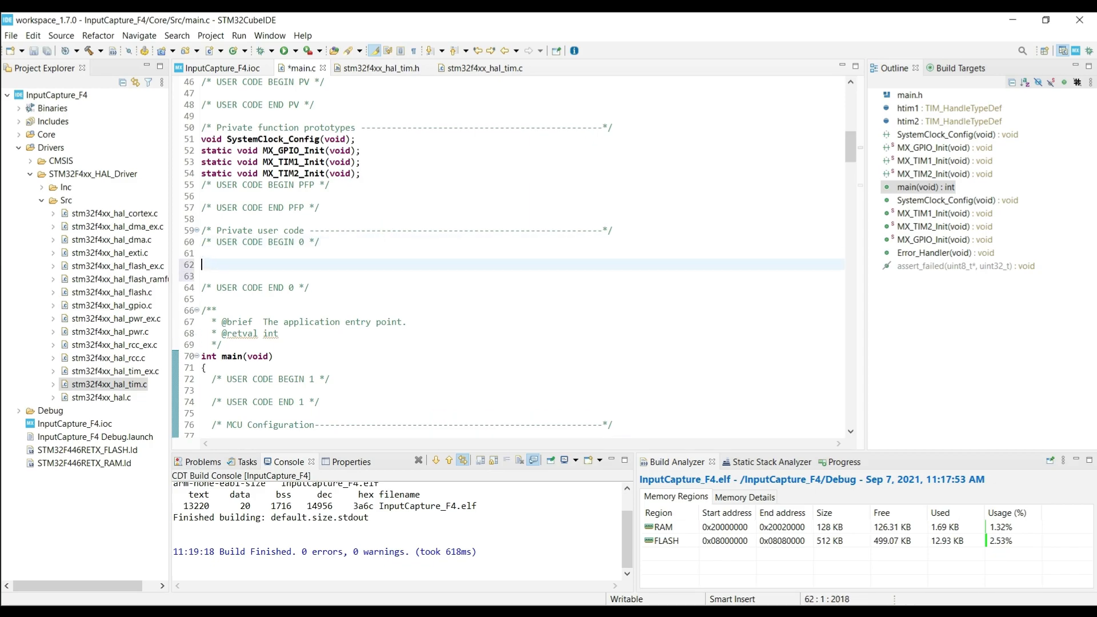
Type the HAL_TIM_IC_CaptureCallback signature, int Is_First_Captured = 0; and float frequency = 0;.
text(void HAL_TIM_IC_CaptureCallback(TIM_HandleTypeDef *htim))
text(uint32_t Difference = 0;)
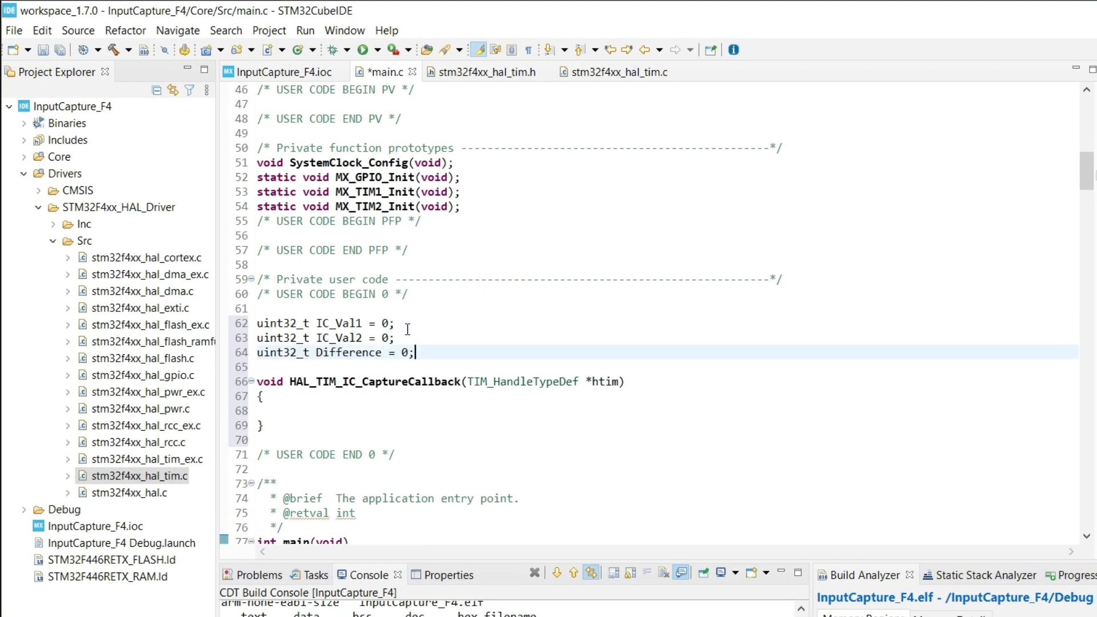
key(Enter)
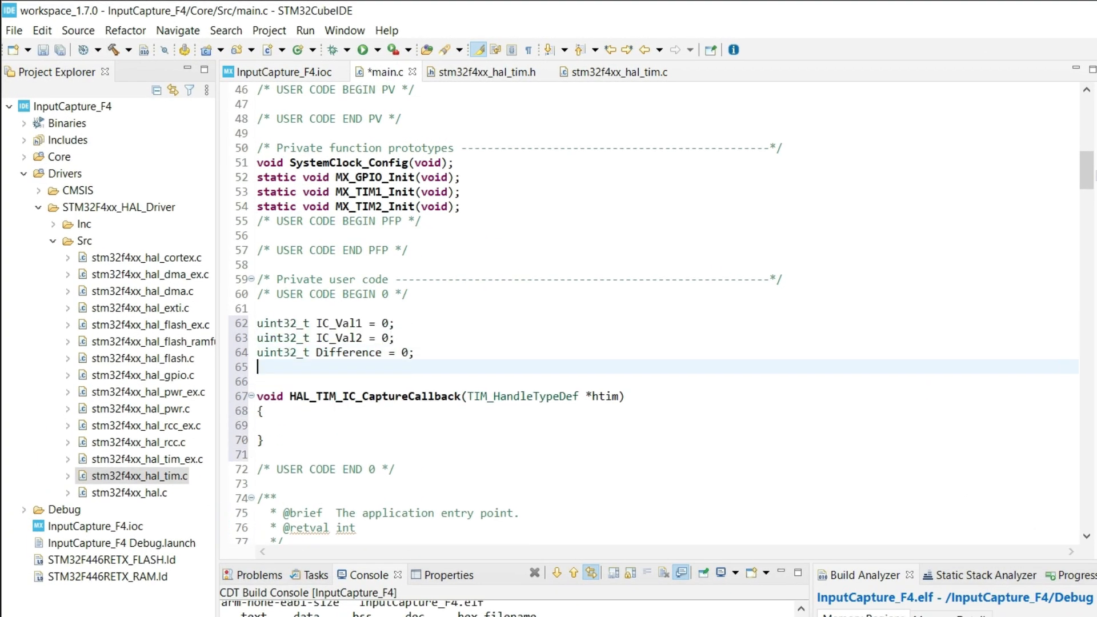
text(int Is_First_Captured = 0;)
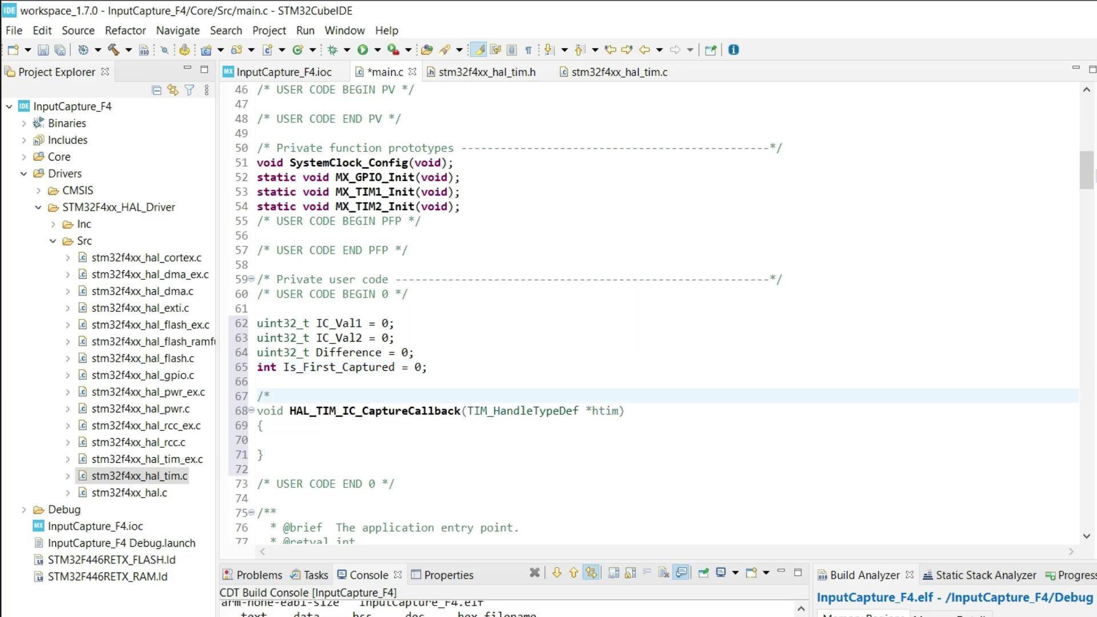
text(Measure Frequency */)
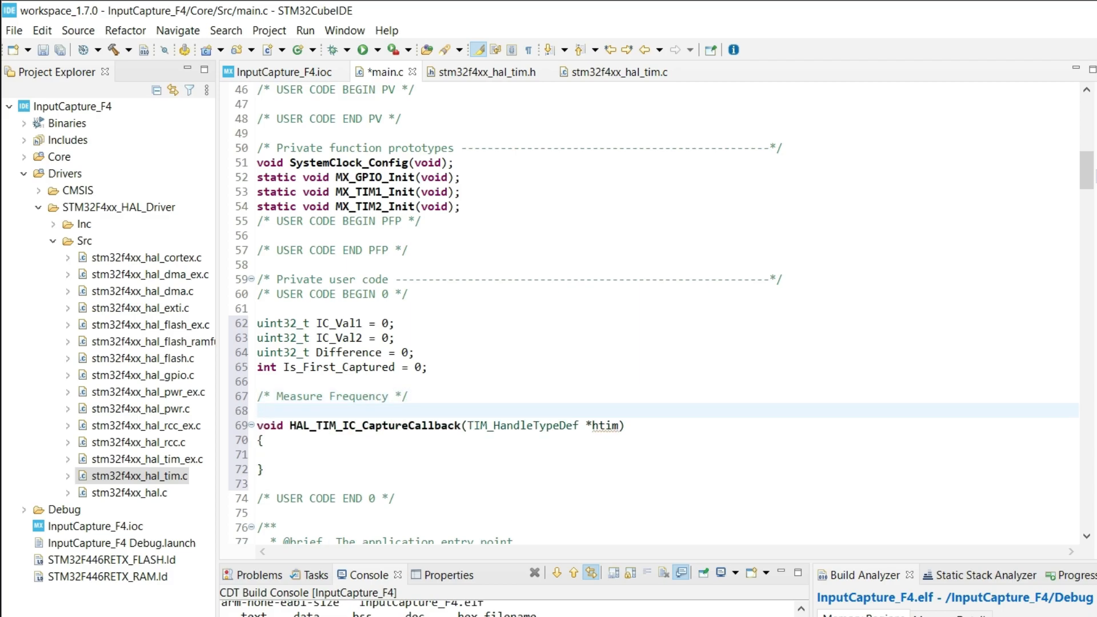
text(float fre)
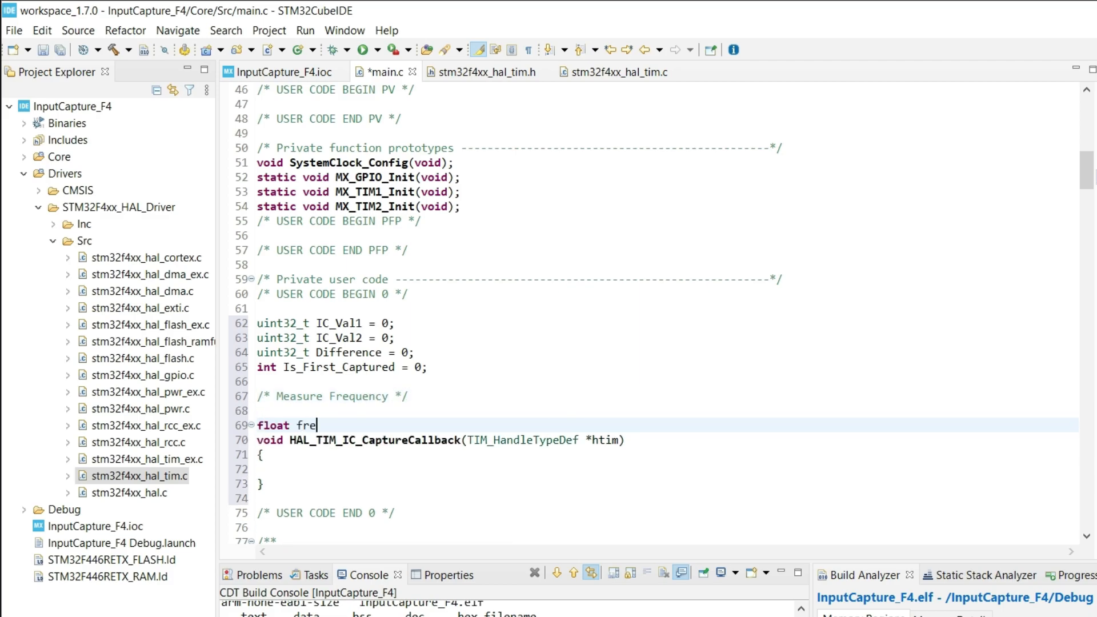
text(quency = 0;)
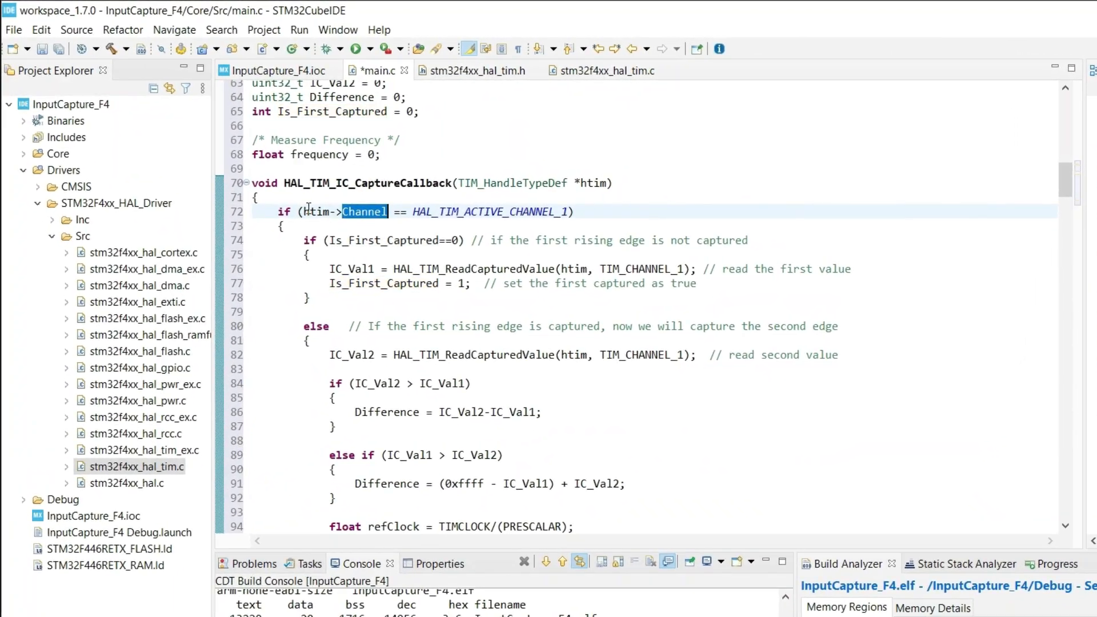
Review the Channel check and captured-value read calls in the pasted two-edge capture callback.
double_click(489, 212)
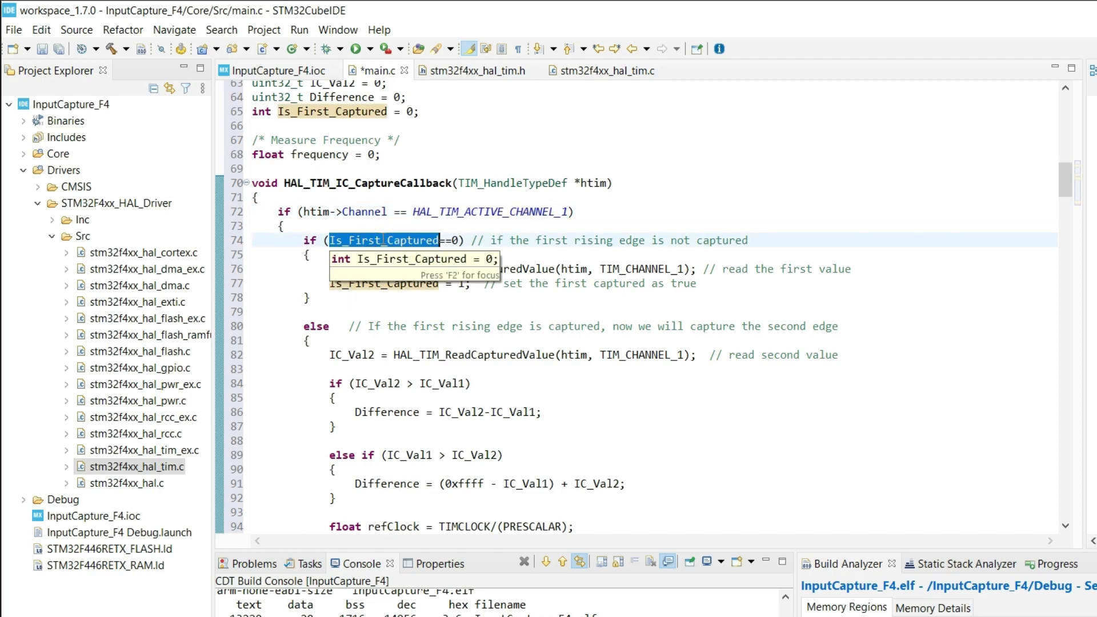
mouse_move(539, 230)
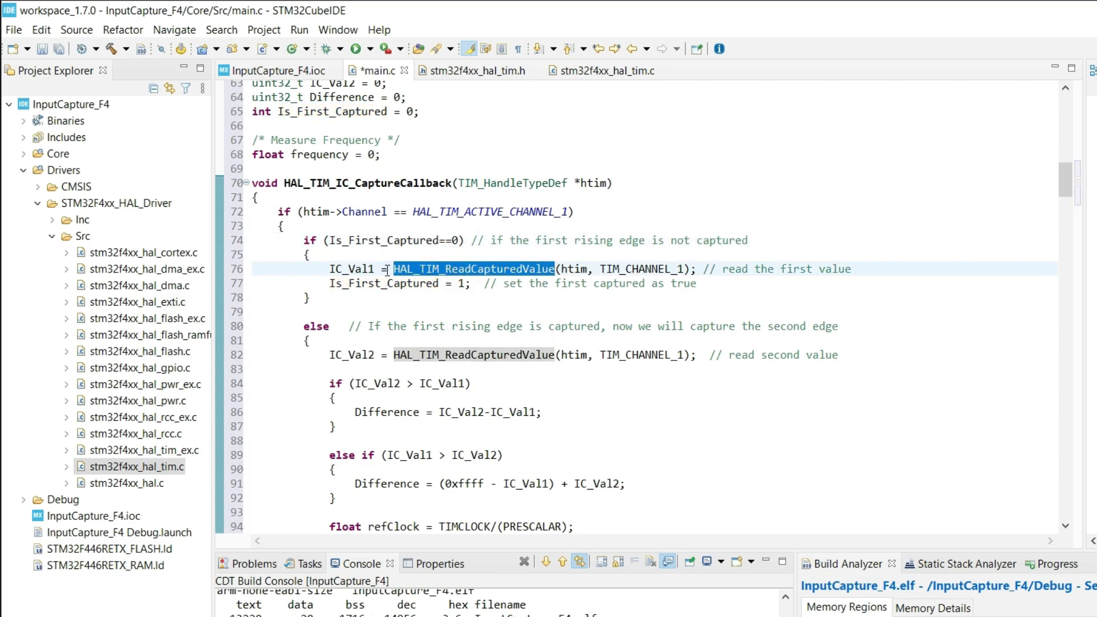
double_click(352, 268)
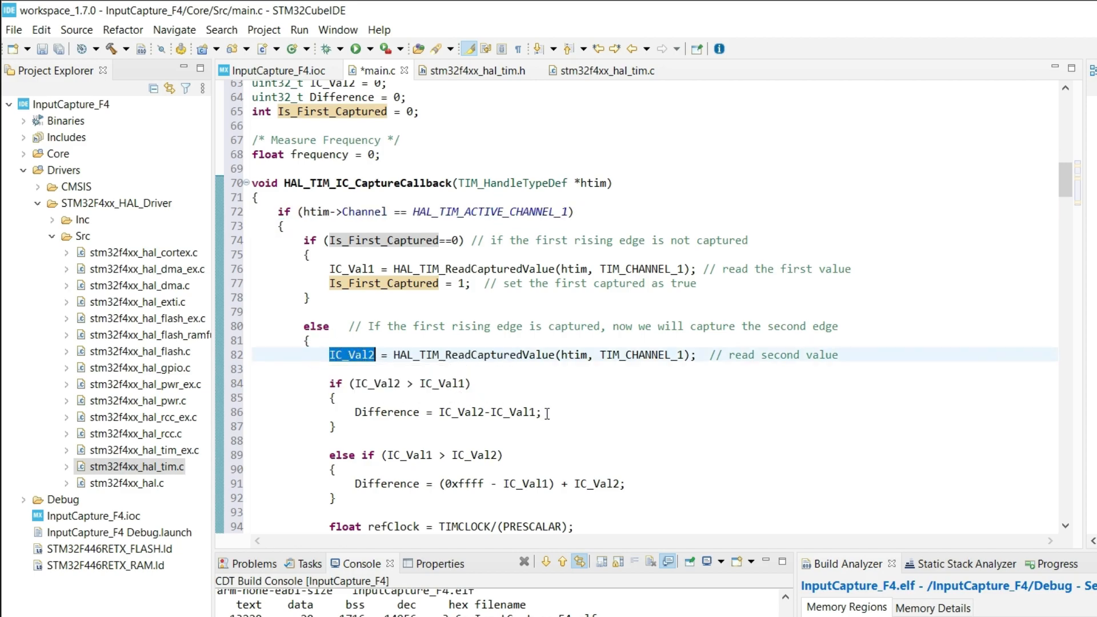
scroll(down, 3)
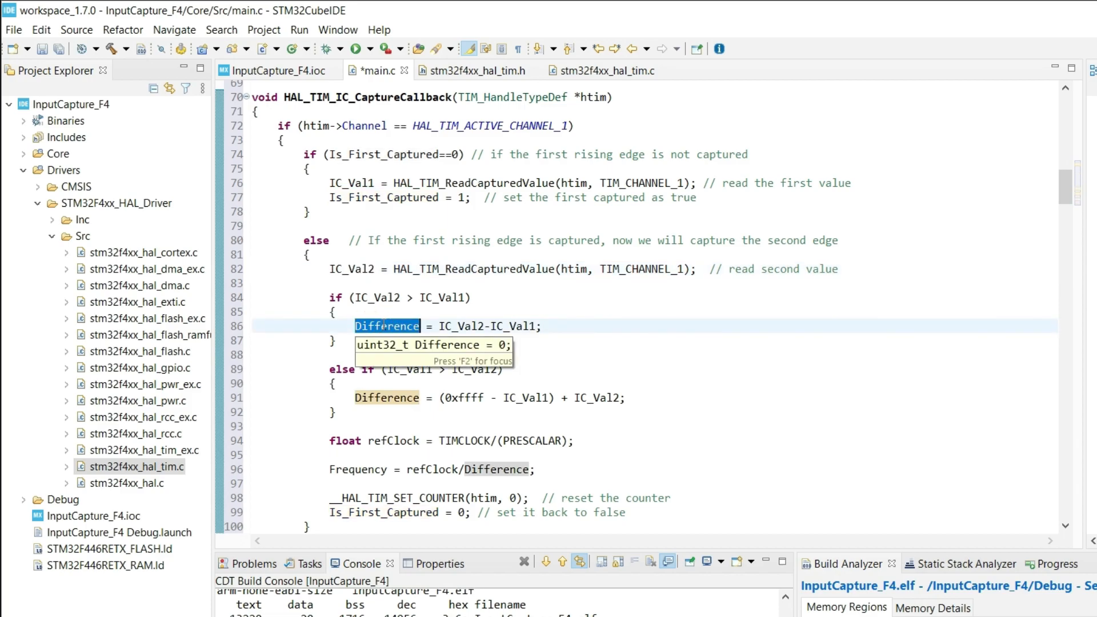
mouse_move(381, 283)
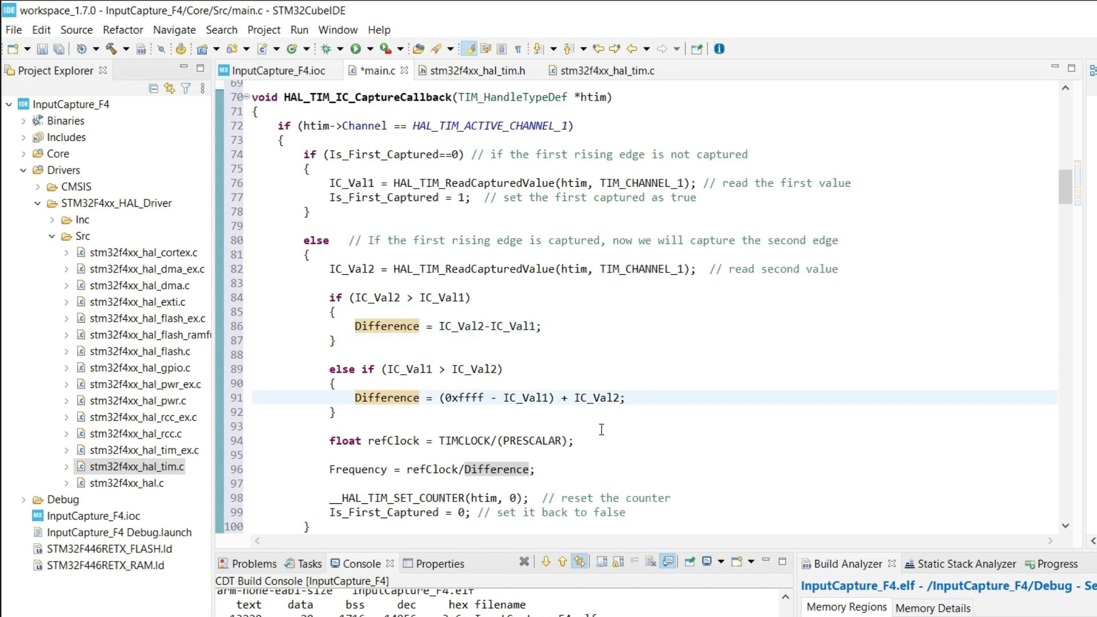
mouse_move(543, 409)
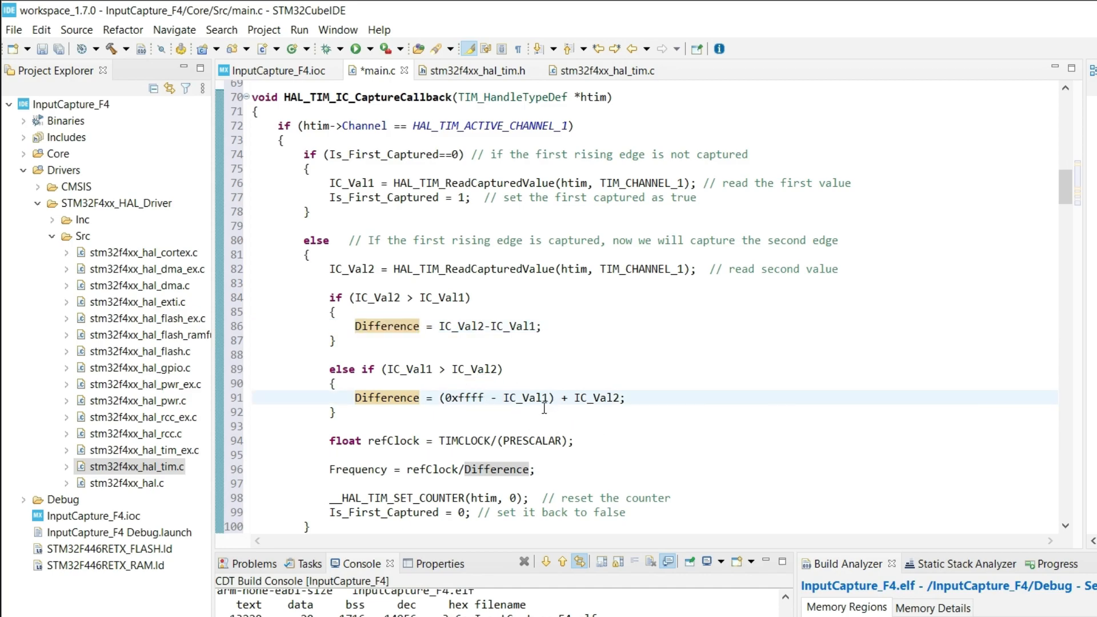
Change the else-if branch's Difference overflow constant from 0xffff to 0xffffffff.
text(ff)
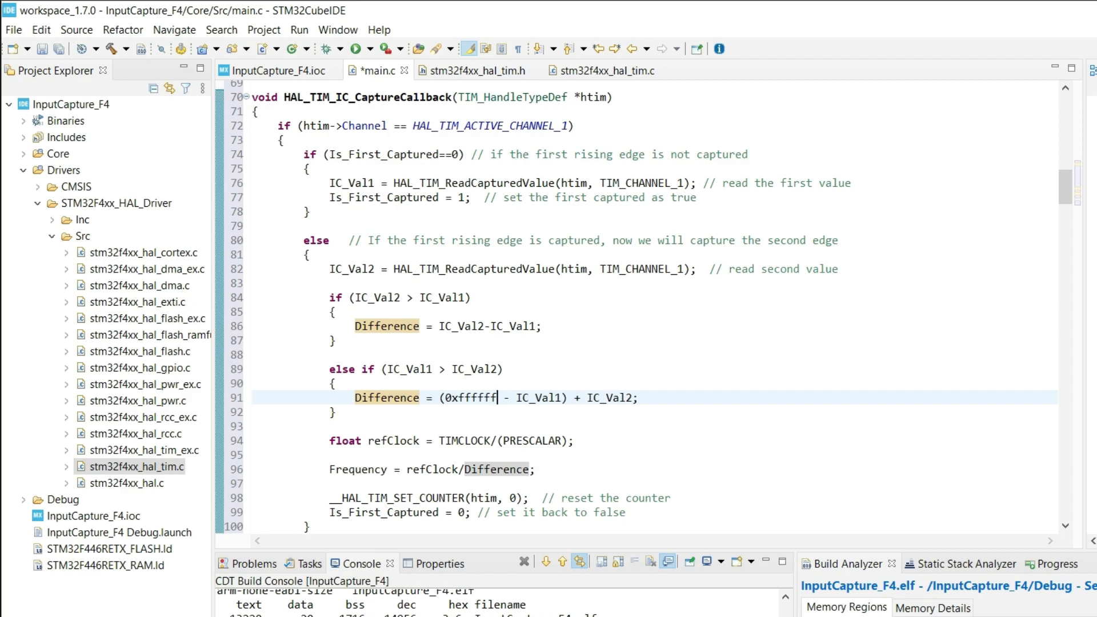
text(ff)
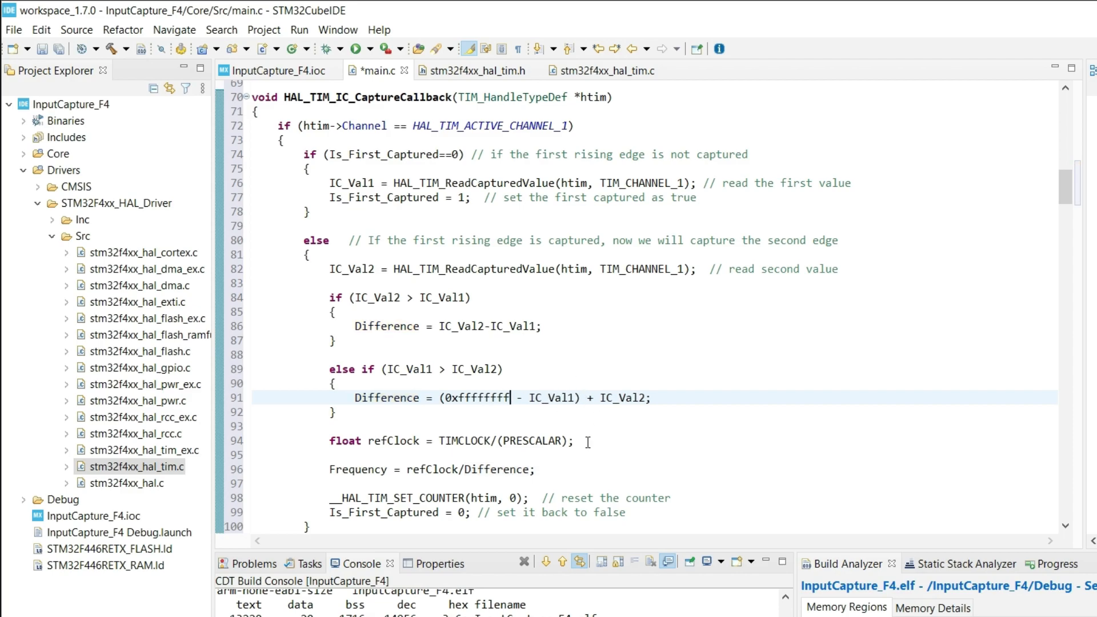
double_click(494, 397)
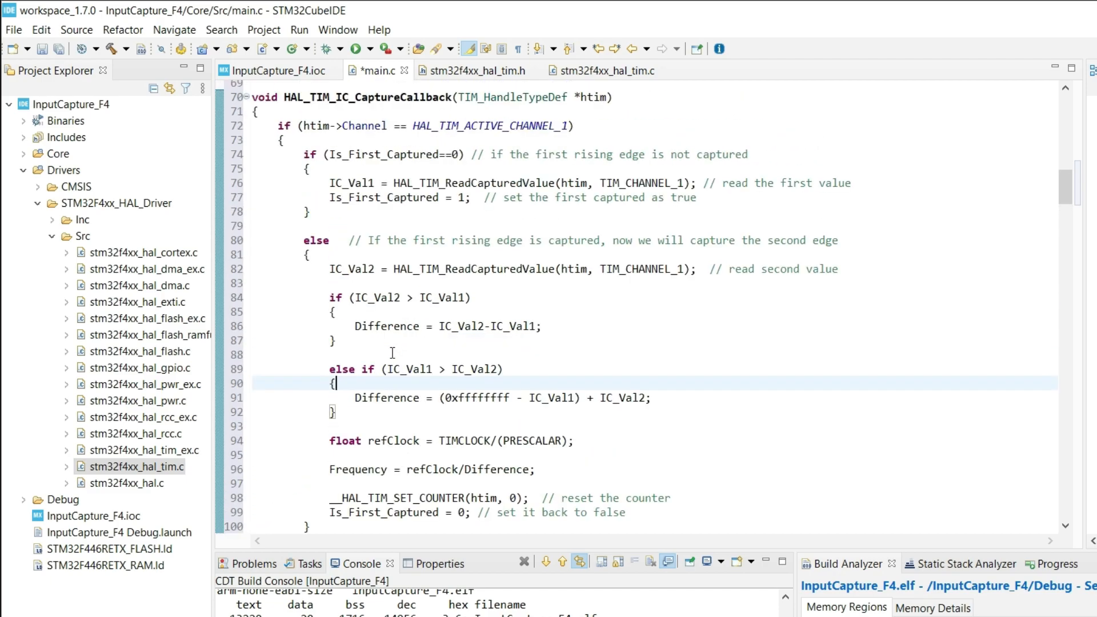
double_click(393, 440)
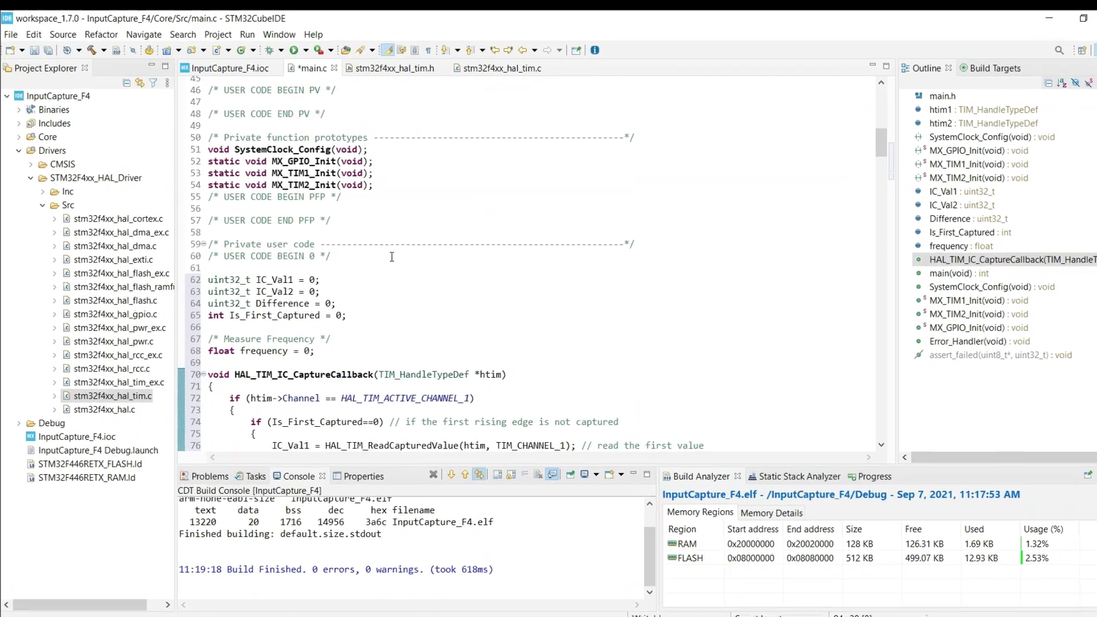
Add #define TIMCLOCK 90000000 and #define PRESCALAR 90 above the variables.
text(#define TIMCLOCK   9)
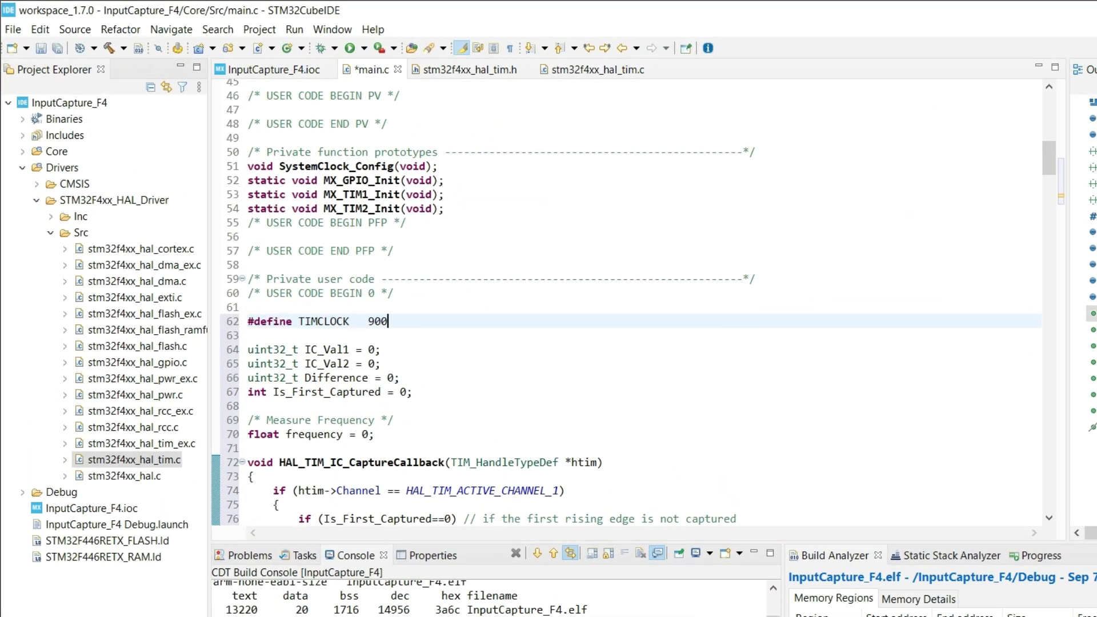
text(00000)
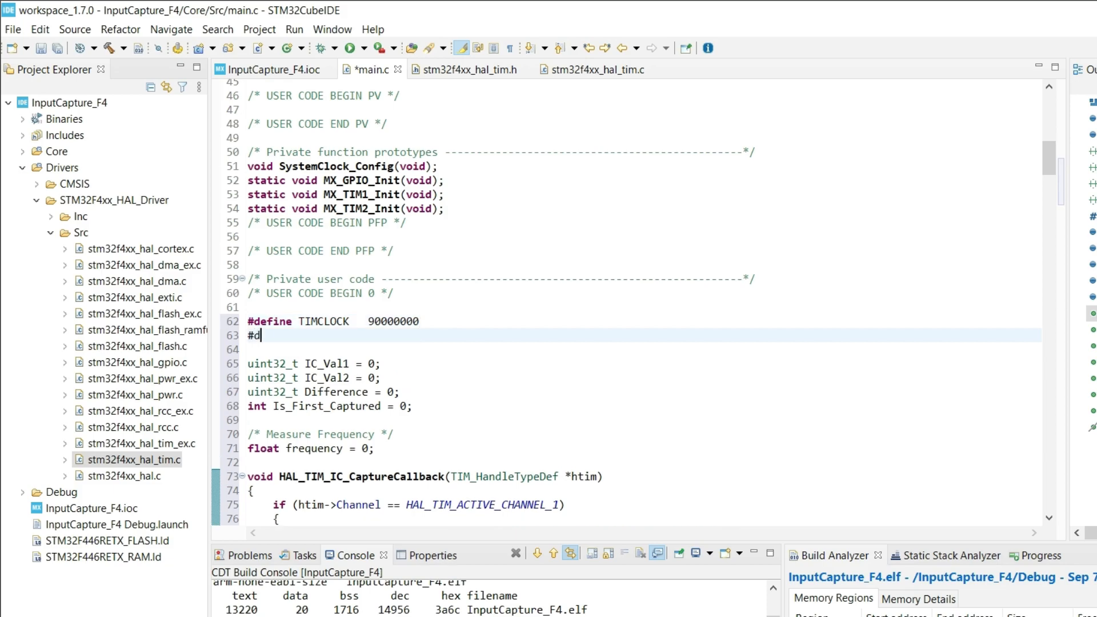
text(efine PRESCALAR)
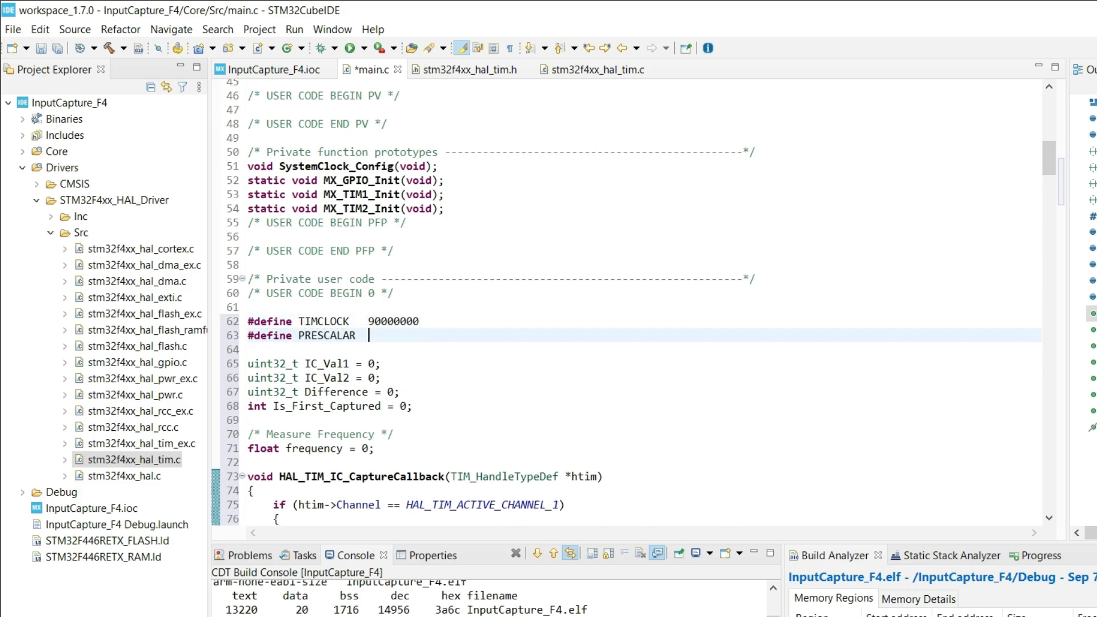
text(90)
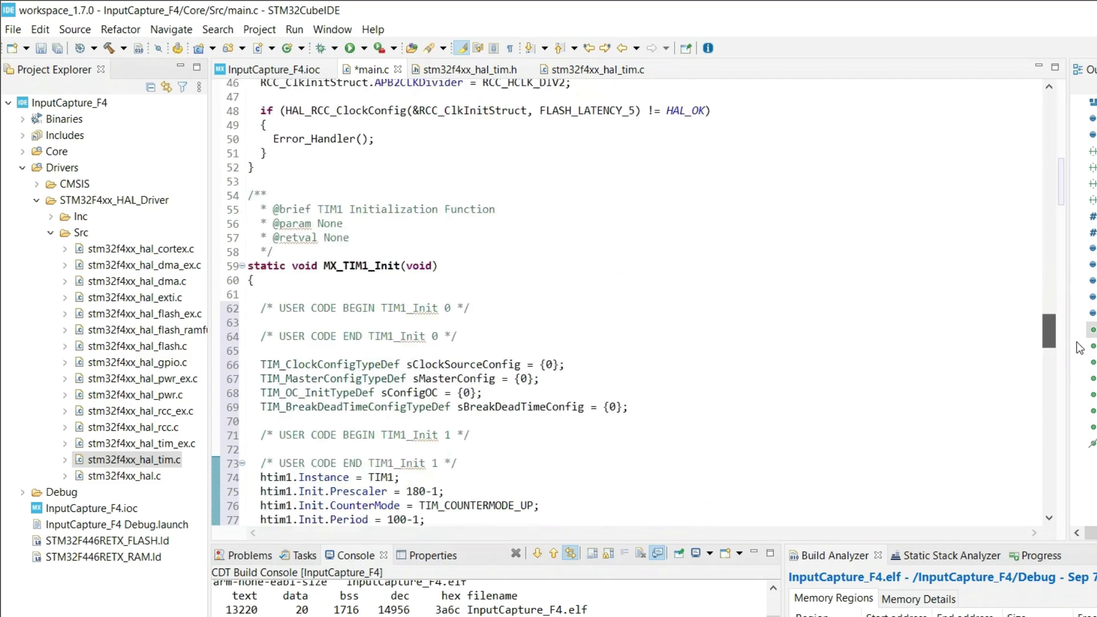
Rename Frequency to lowercase 'frequency' in the capture callback.
scroll(down, 3)
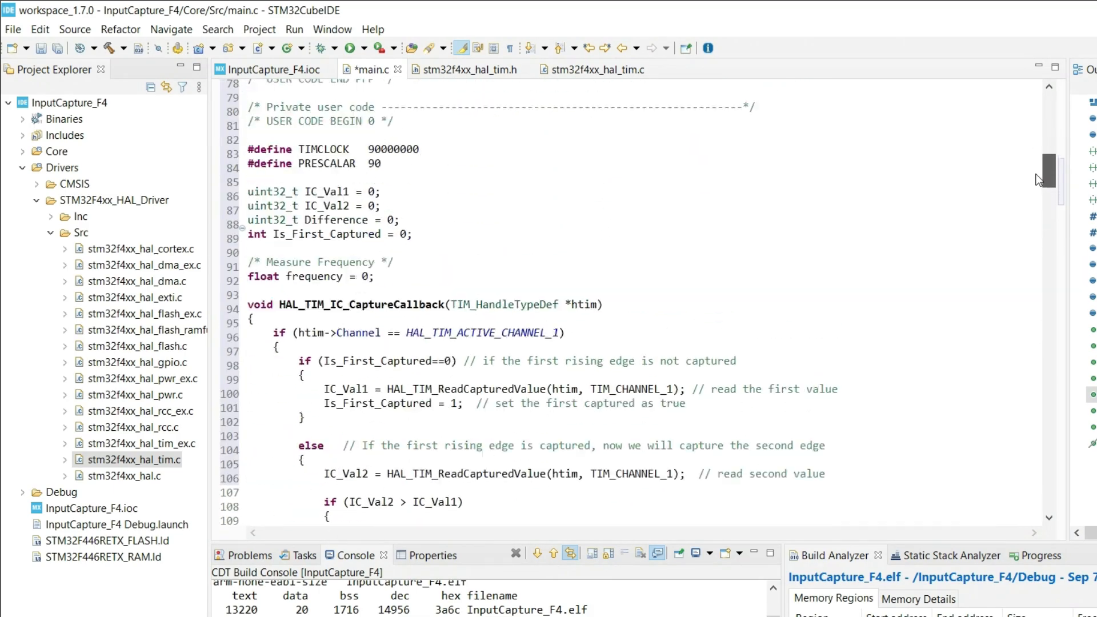
scroll(down, 3)
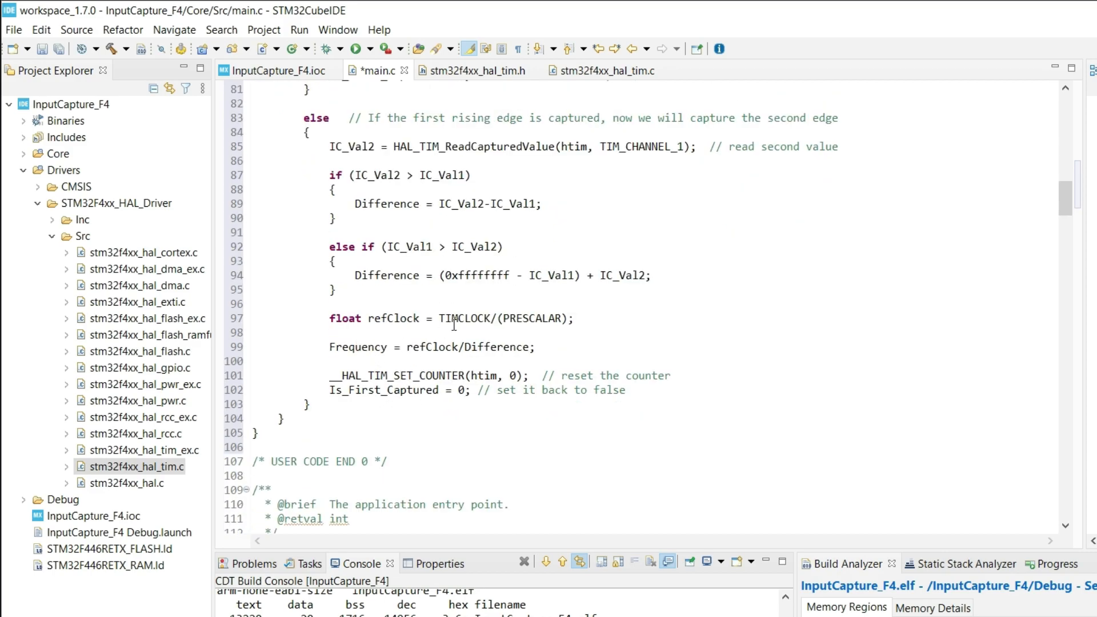
double_click(393, 318)
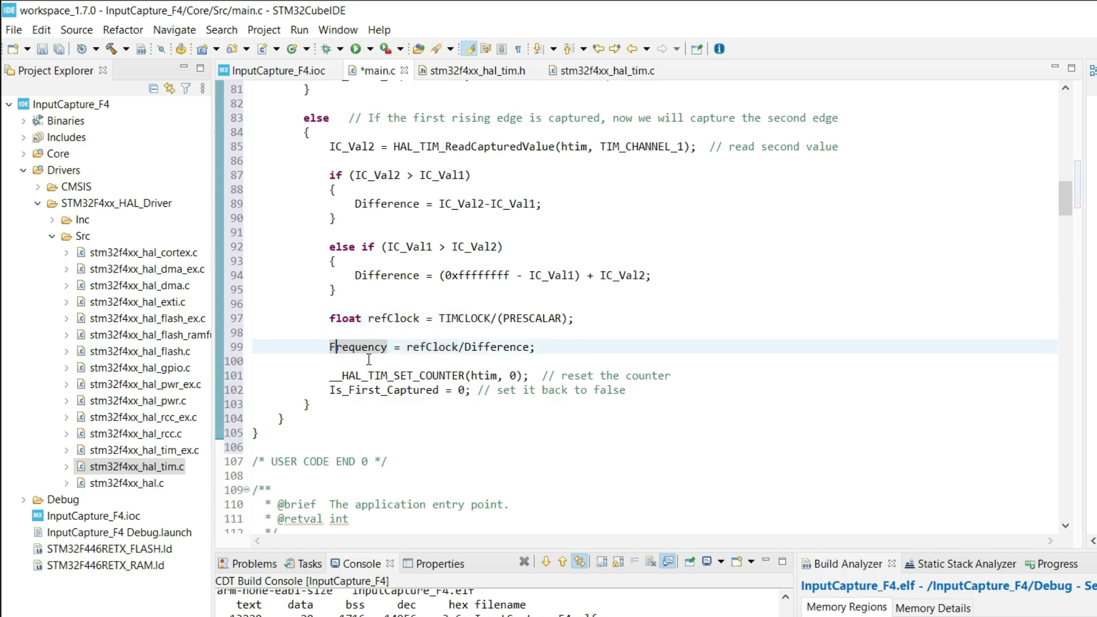
text(frequency)
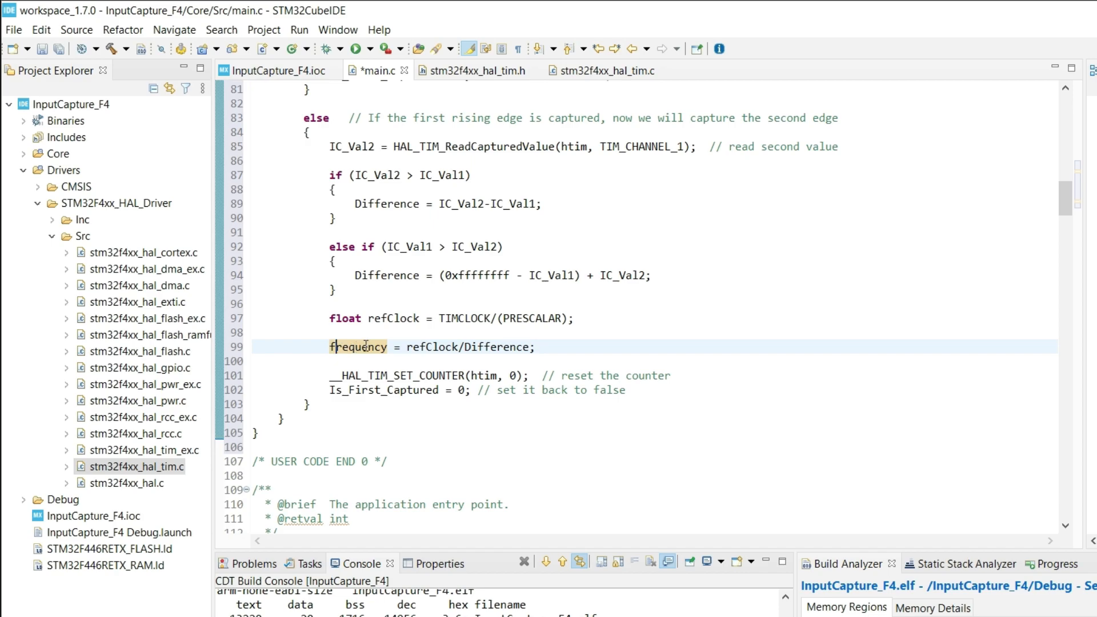
mouse_move(508, 347)
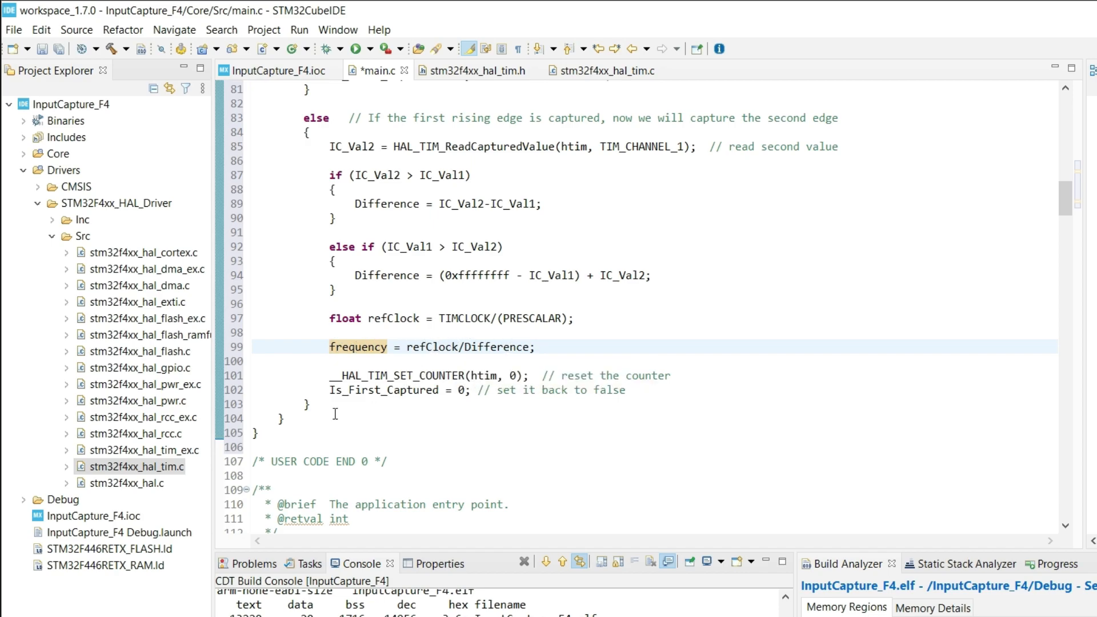
double_click(419, 375)
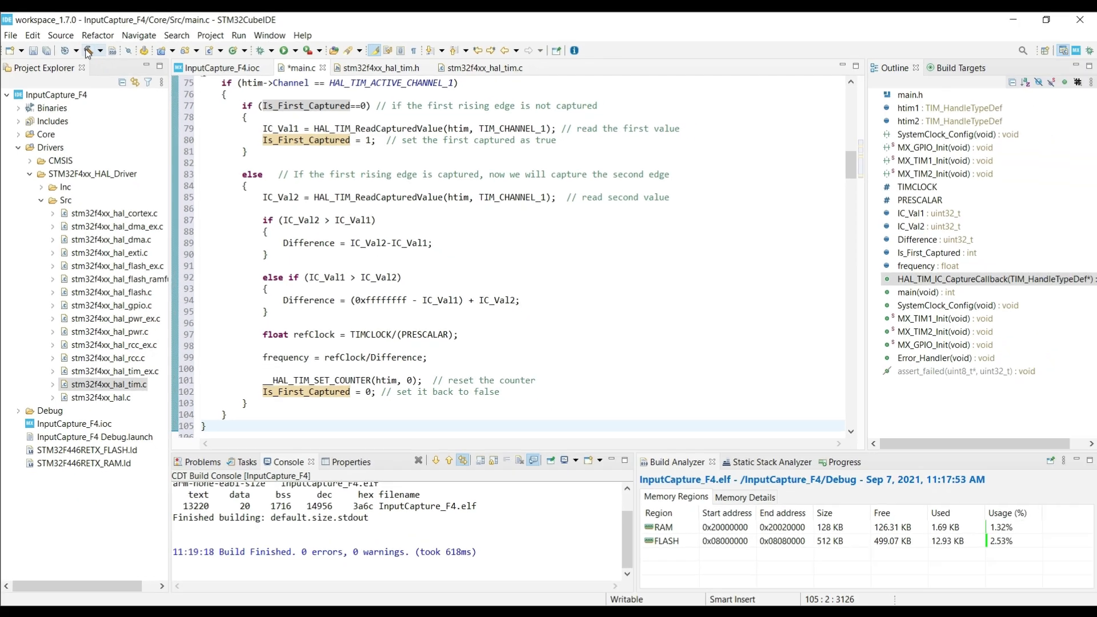
Build InputCapture_F4 and start a debug session halted at HAL_Init.
click(87, 50)
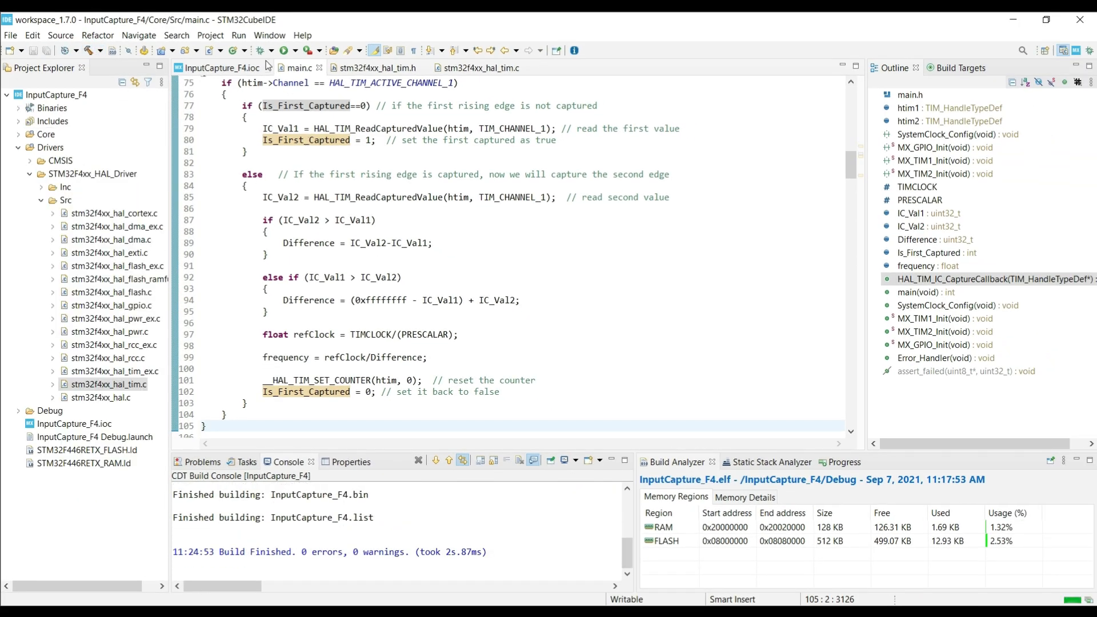
click(285, 51)
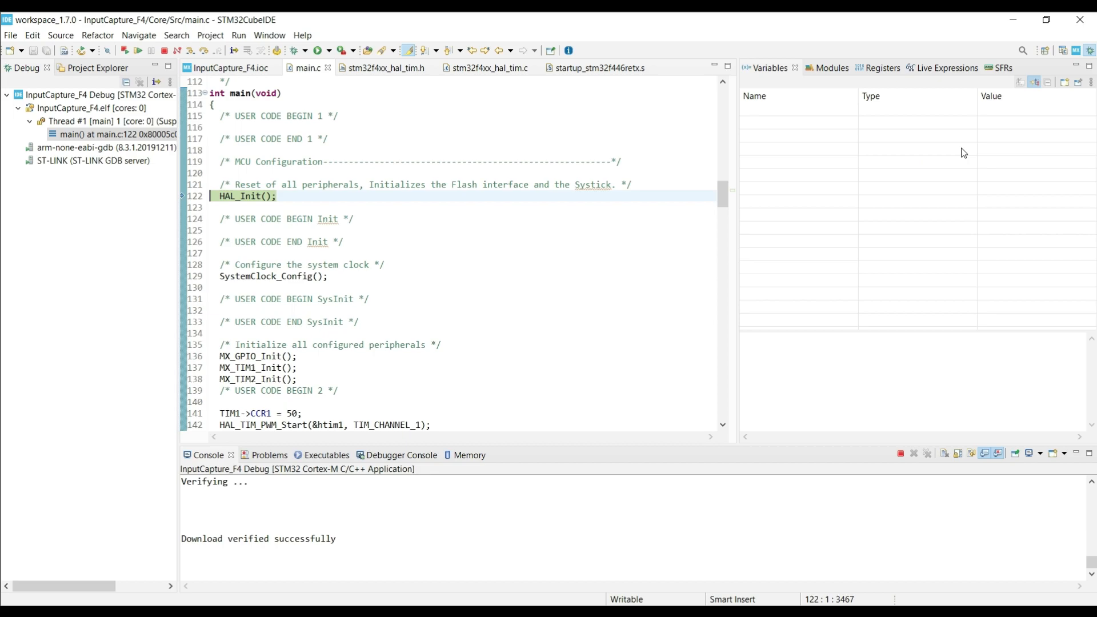
Add 'frequency' to Live Expressions, resume the program, and read 10000.
click(936, 68)
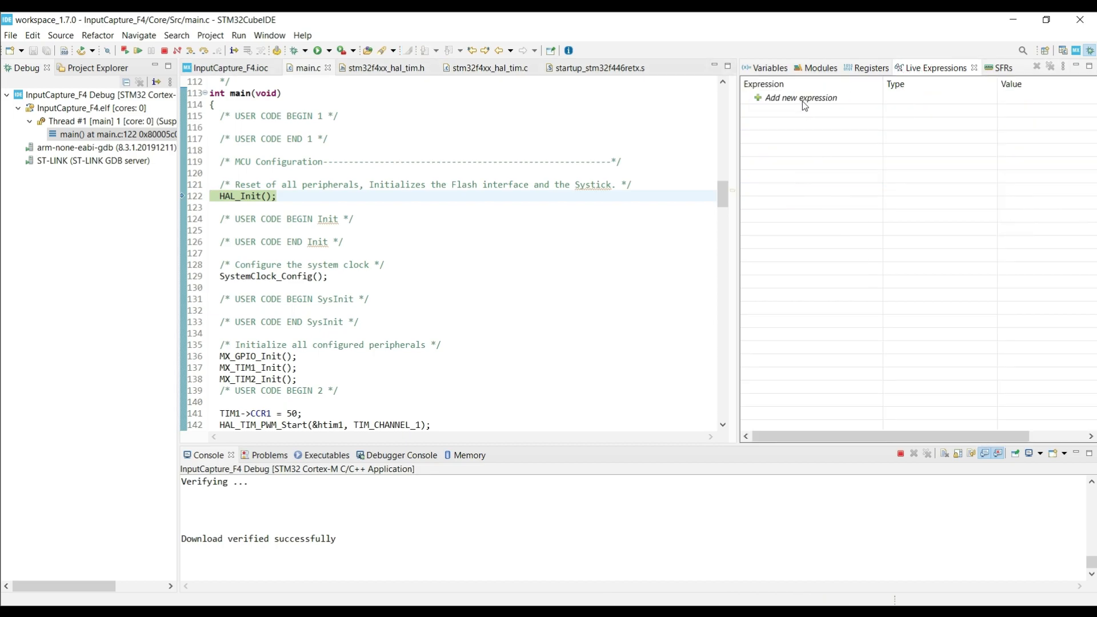
text(frequency)
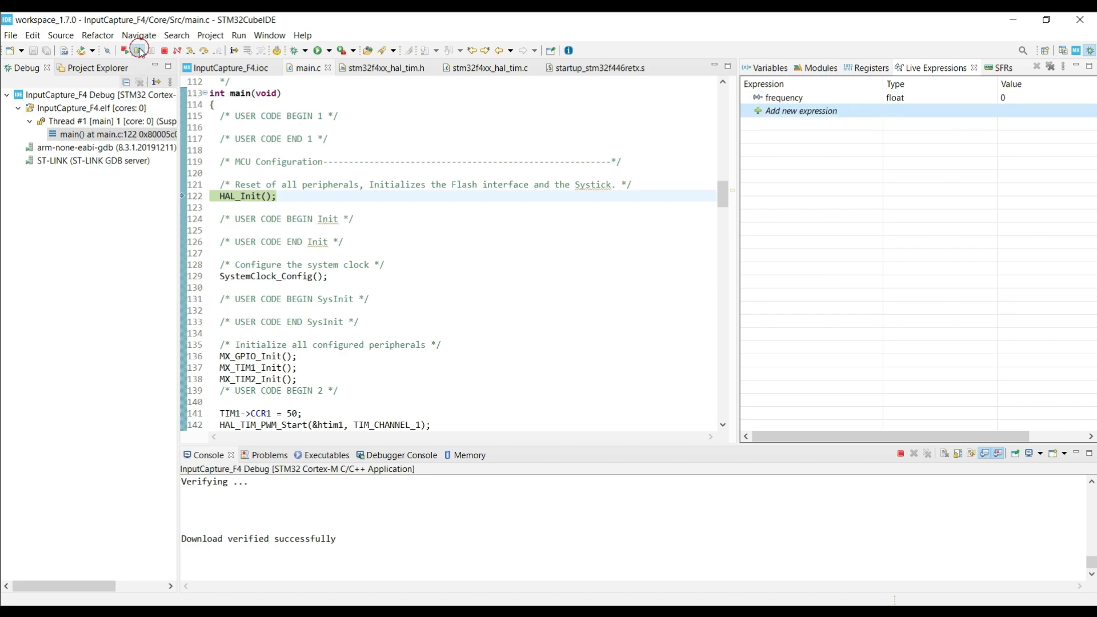
click(139, 49)
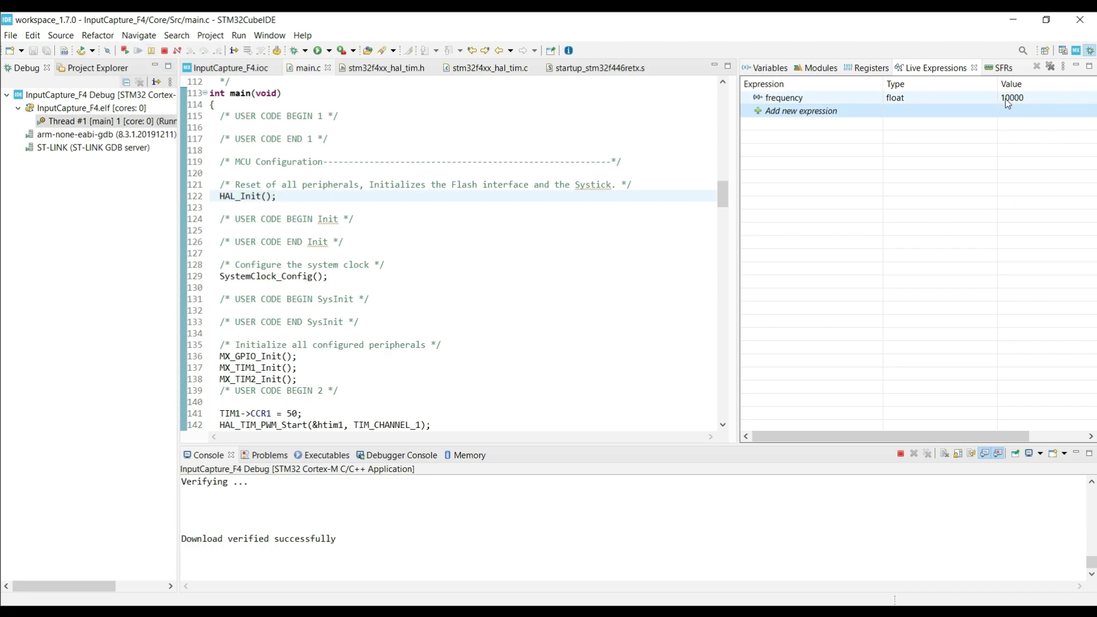
mouse_move(1021, 102)
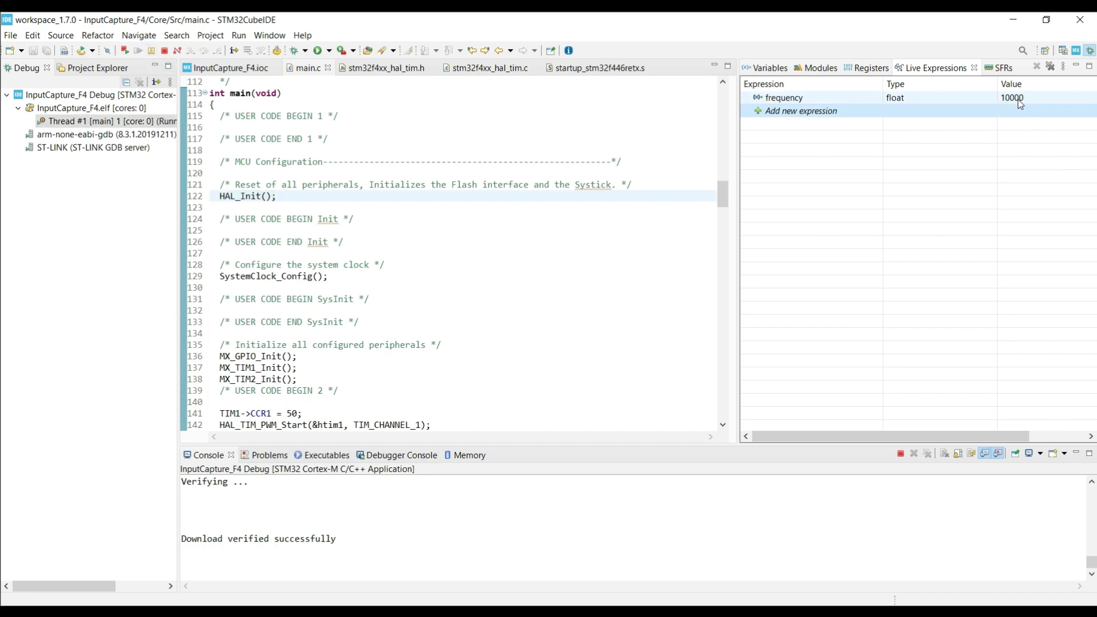
scroll(down, 3)
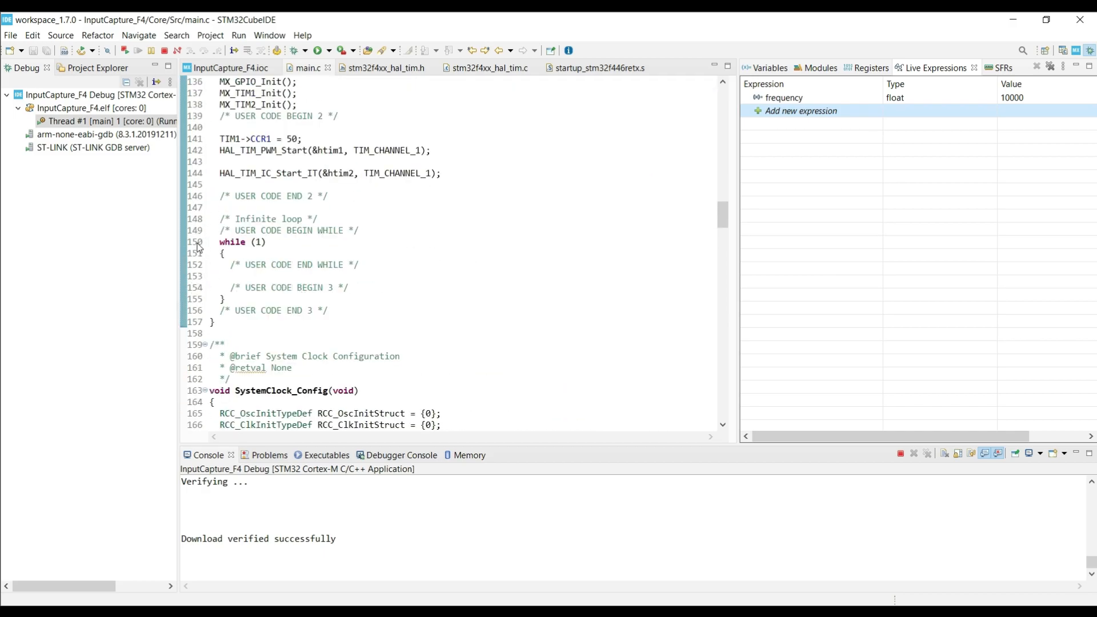
click(163, 50)
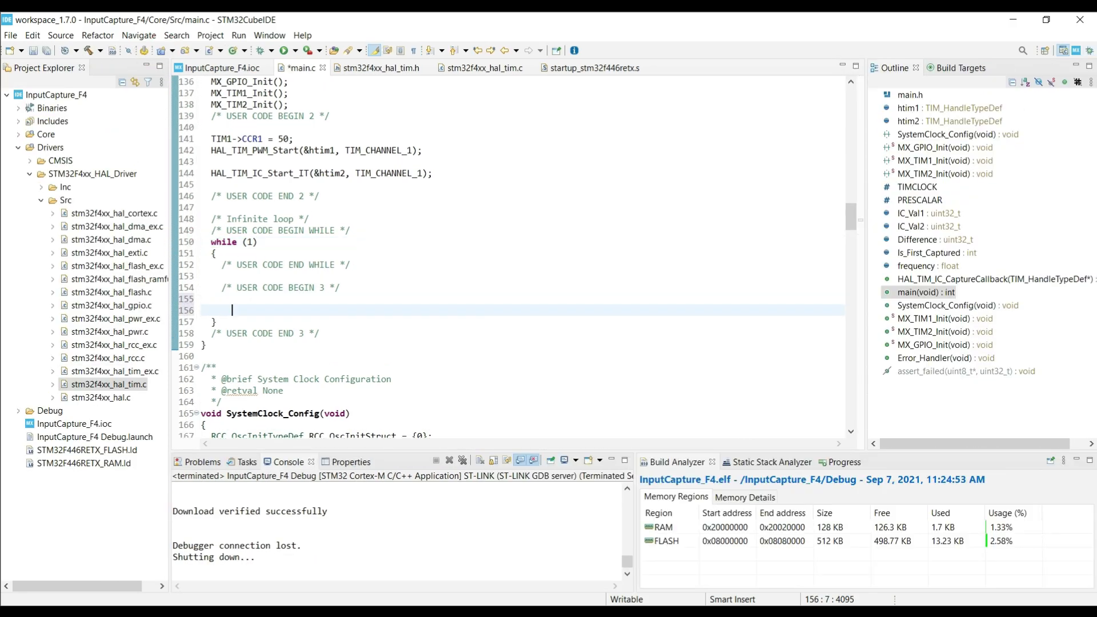
Add HAL_Delay(1000); in USER CODE BEGIN 3 and launch a fresh debug session.
text(HAL_Delay (1000)
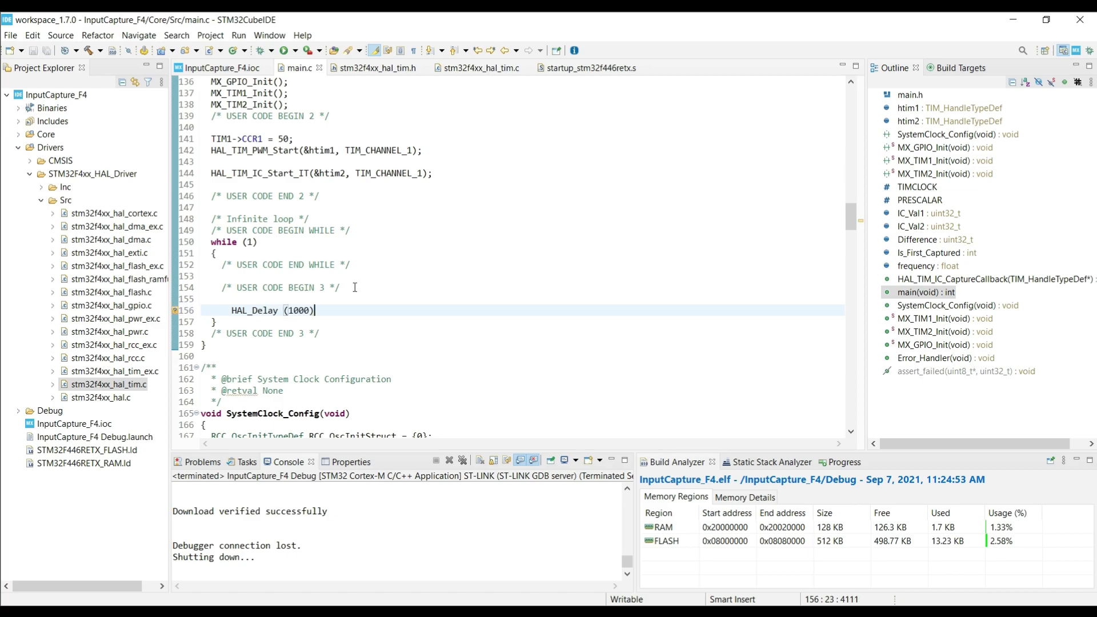
text(;)
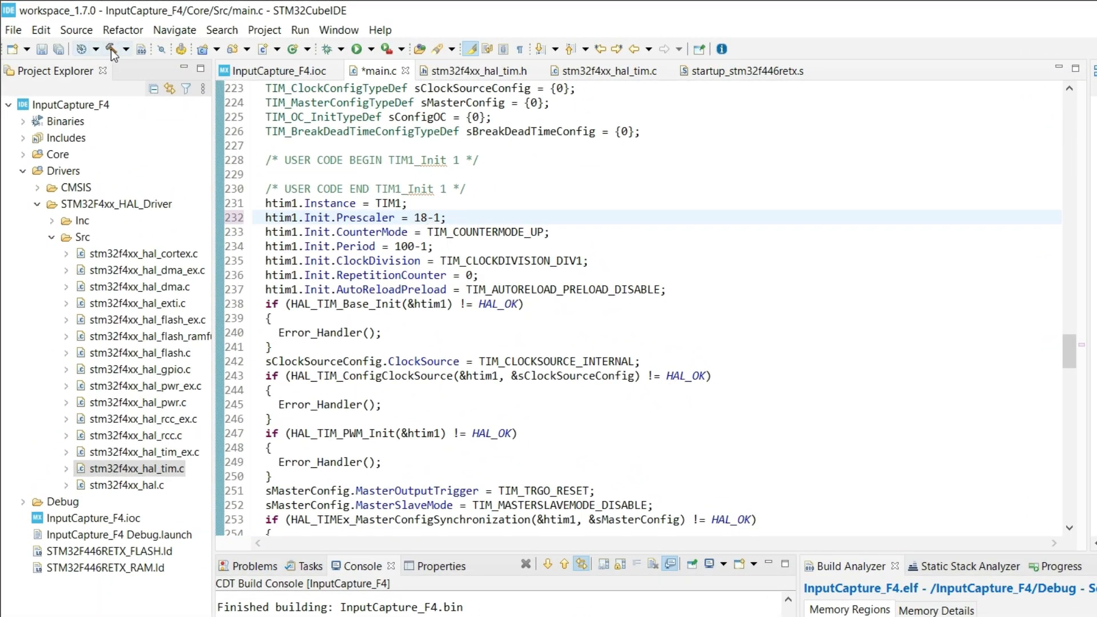
click(108, 49)
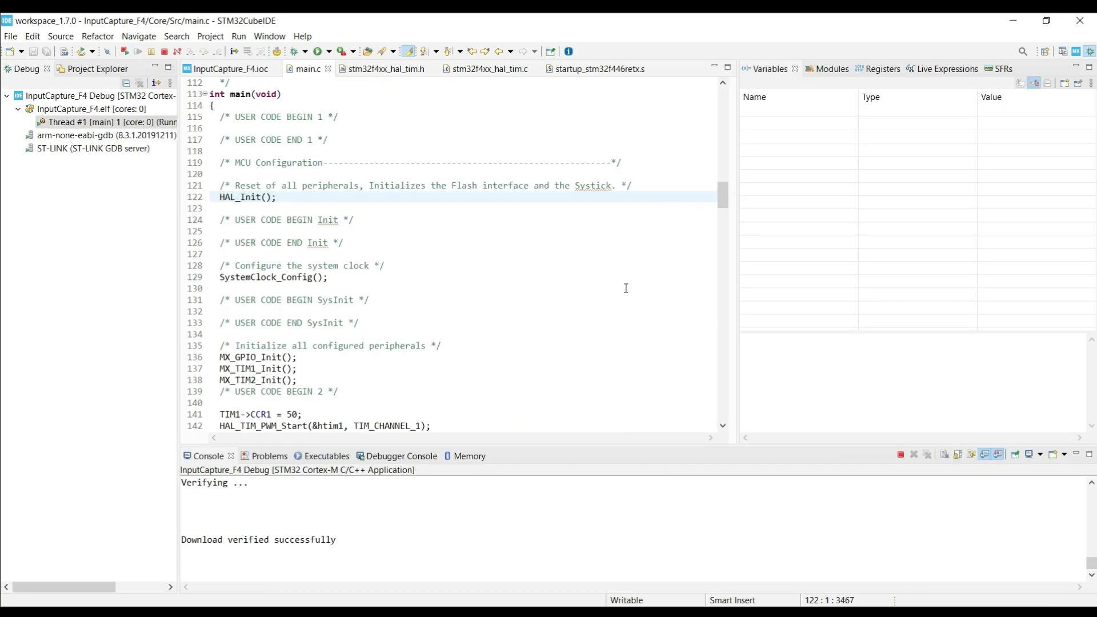
mouse_move(697, 153)
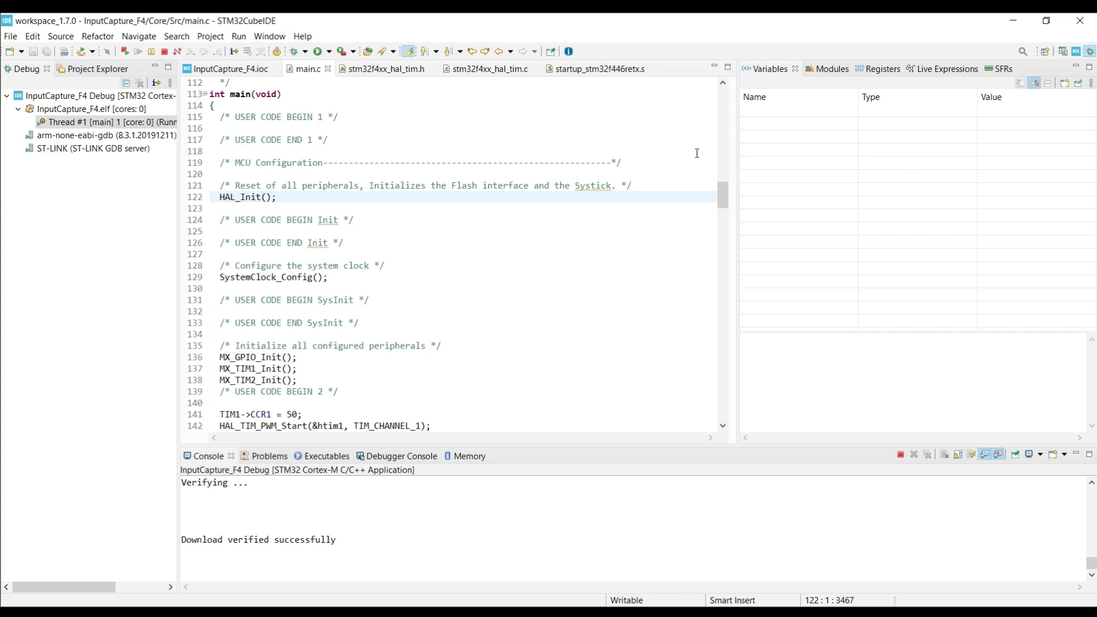
Read the frequency live expression, now showing 100000 with TIM1 at 18-1.
click(939, 68)
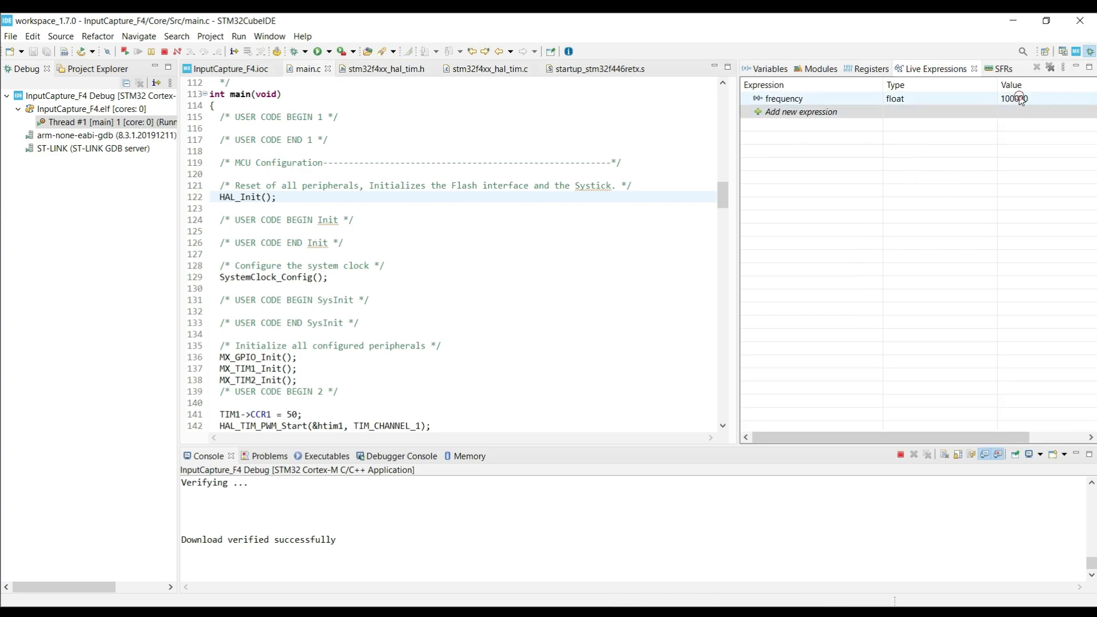
double_click(1014, 98)
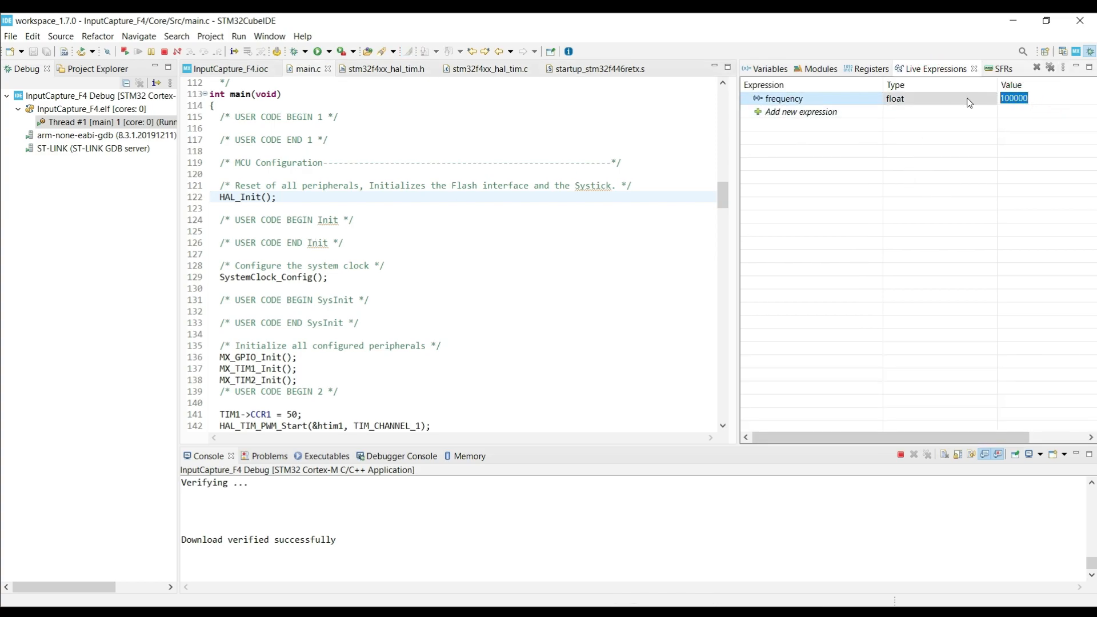
scroll(down, 3)
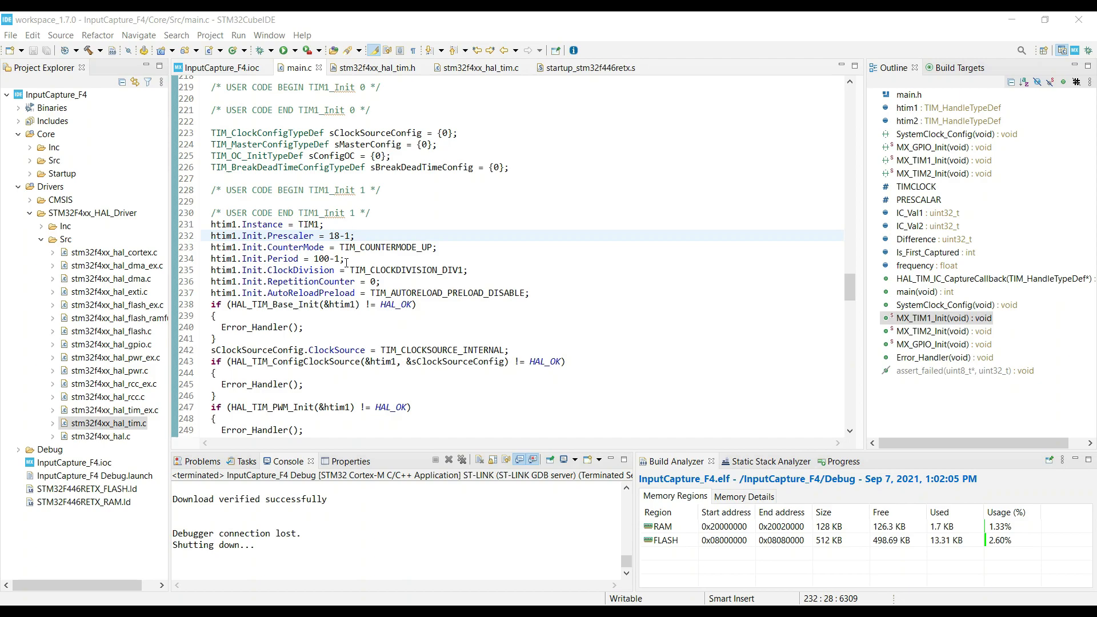
Replace the TIM1 prescaler 18-1 with 9-1 and start a new debug session.
double_click(333, 236)
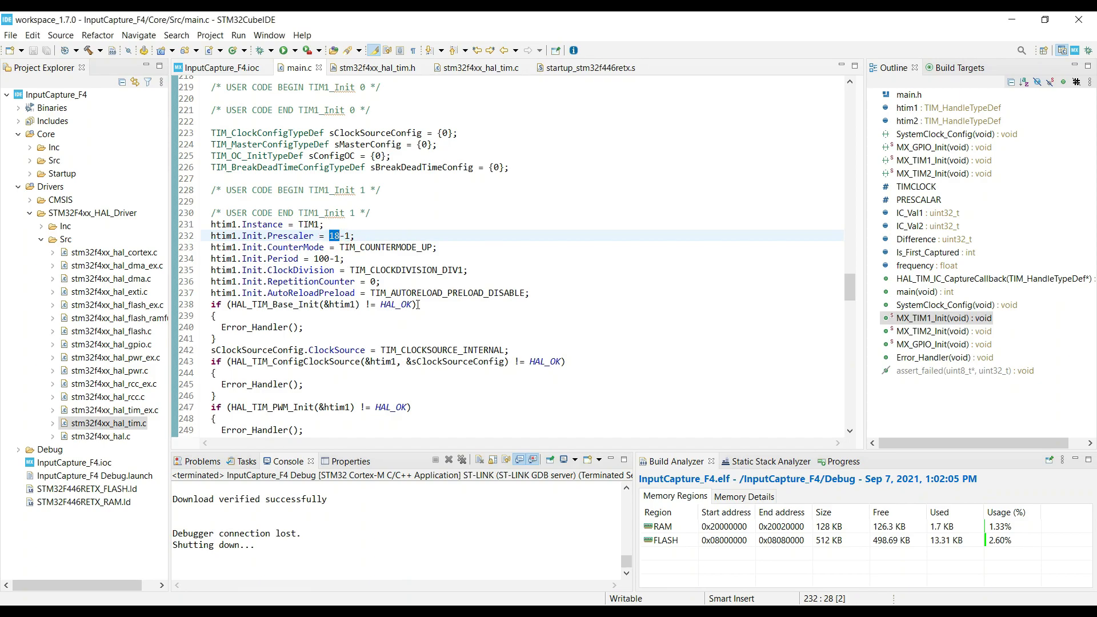
text(9)
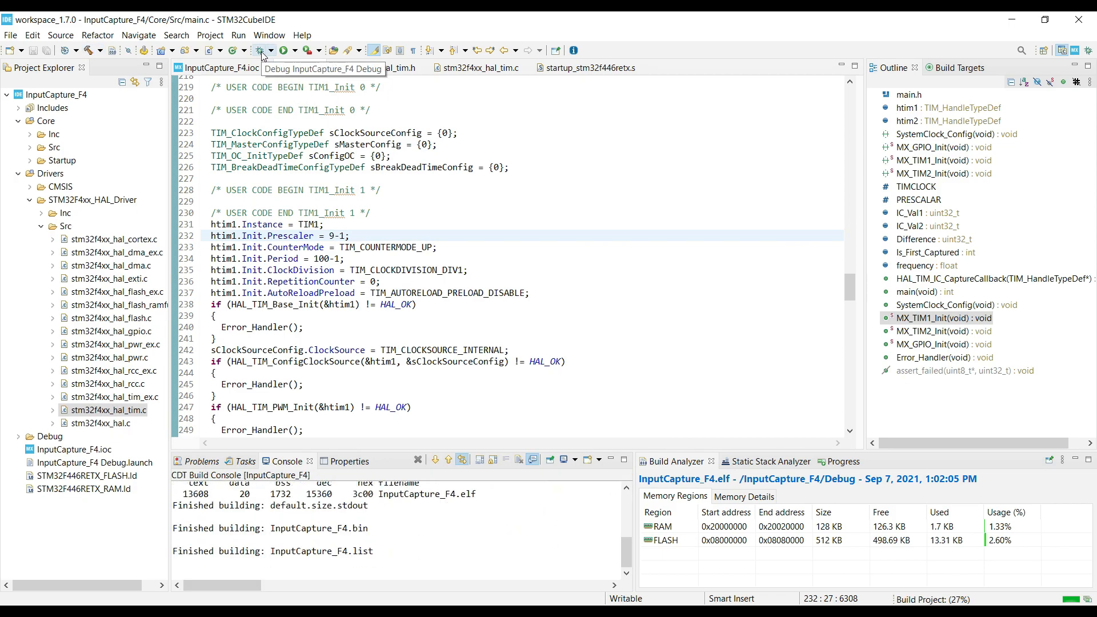
click(257, 50)
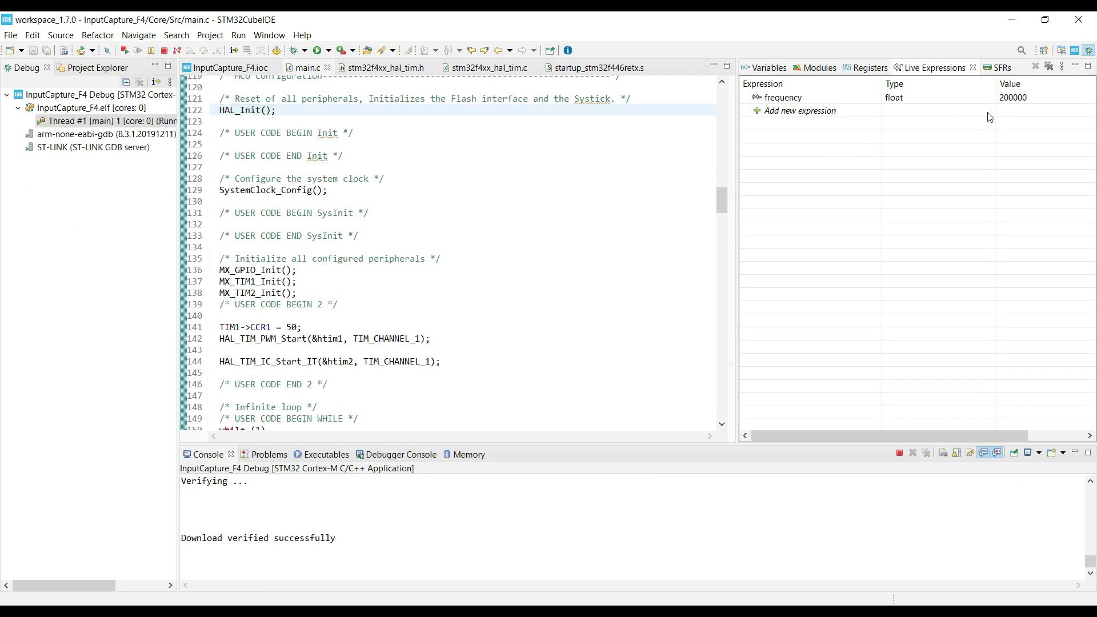
Read the frequency live expression at 200000, then inspect SystemClock_Config's PLL settings.
click(782, 97)
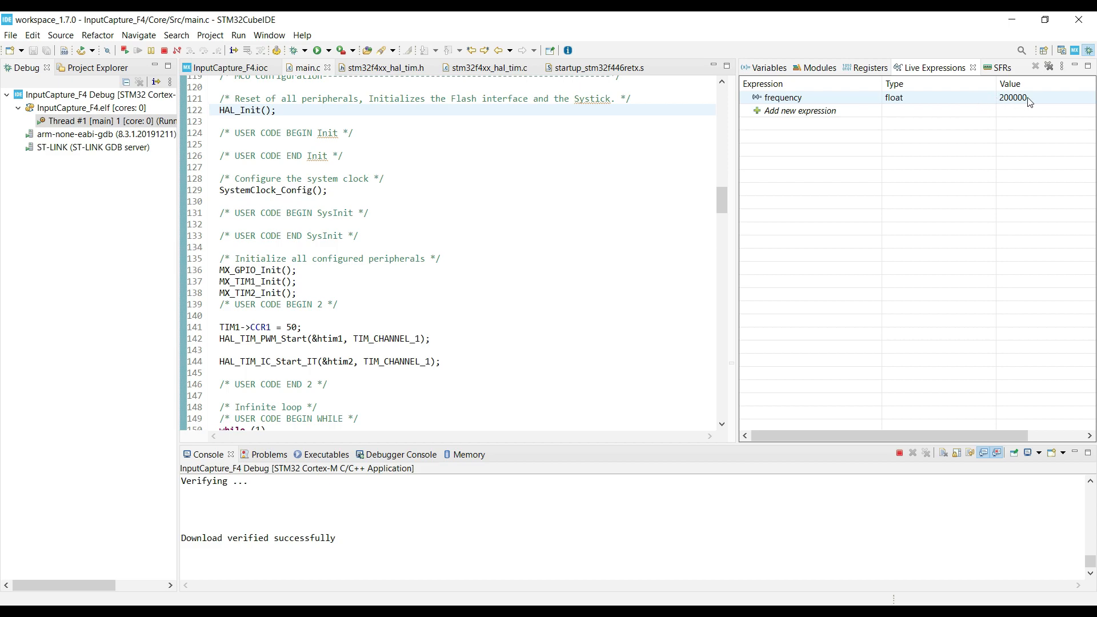
scroll(down, 3)
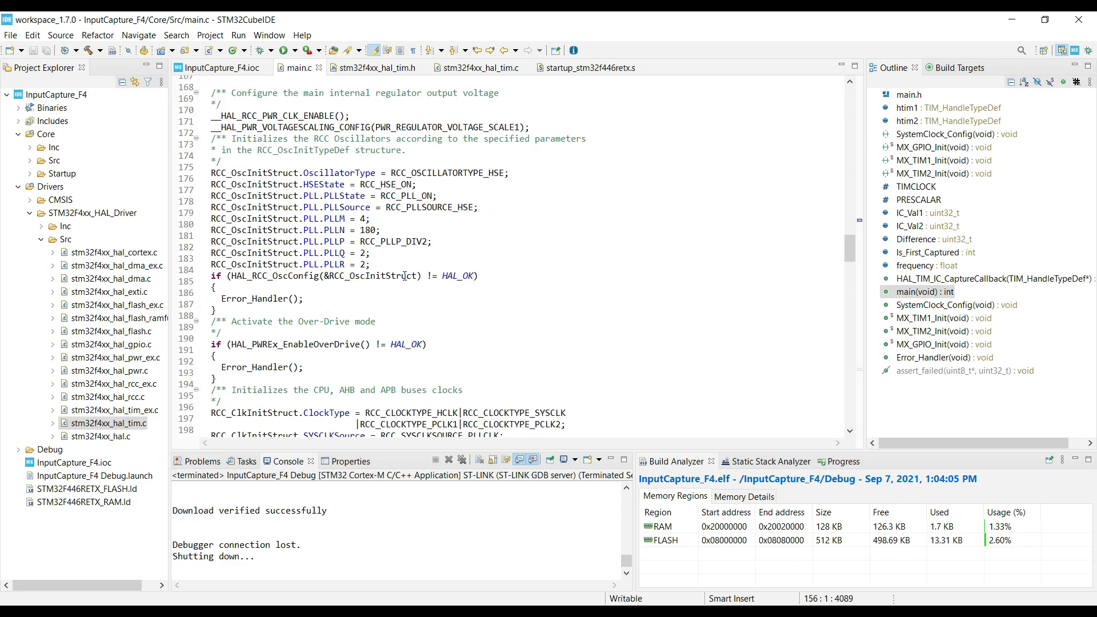
Build and debug with prescaler 6-1, resume, and read frequency 333333.344.
scroll(down, 3)
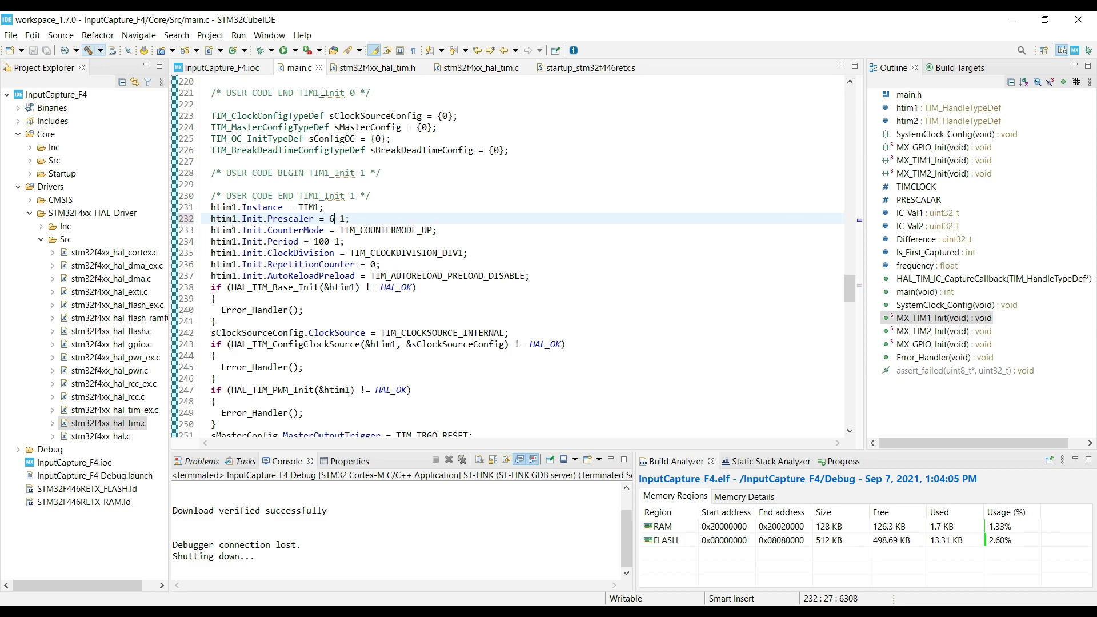
click(248, 50)
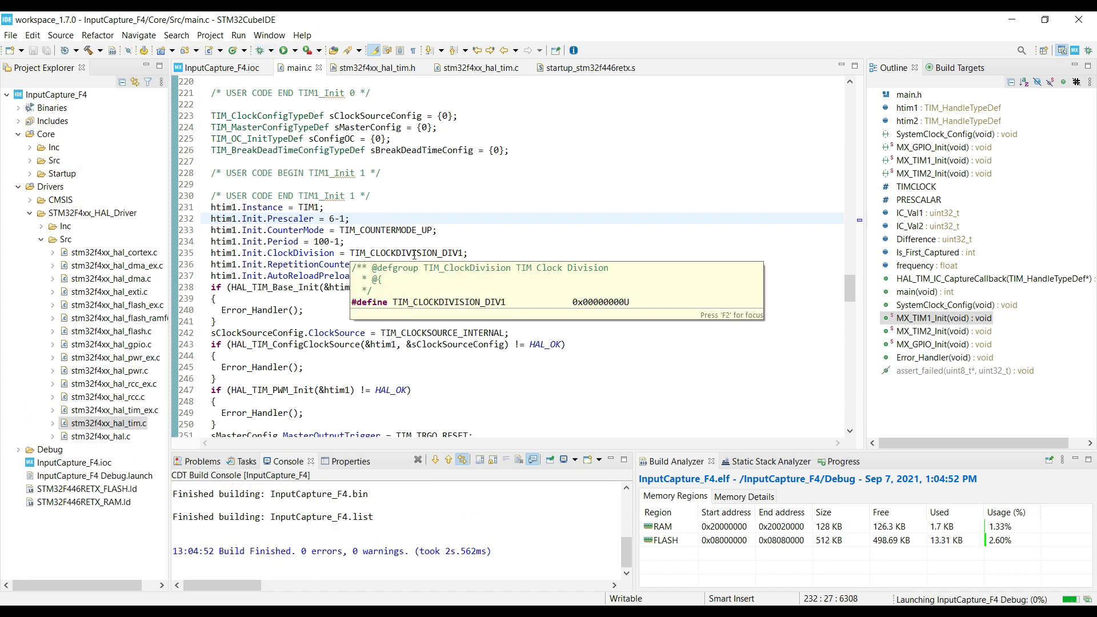
click(284, 49)
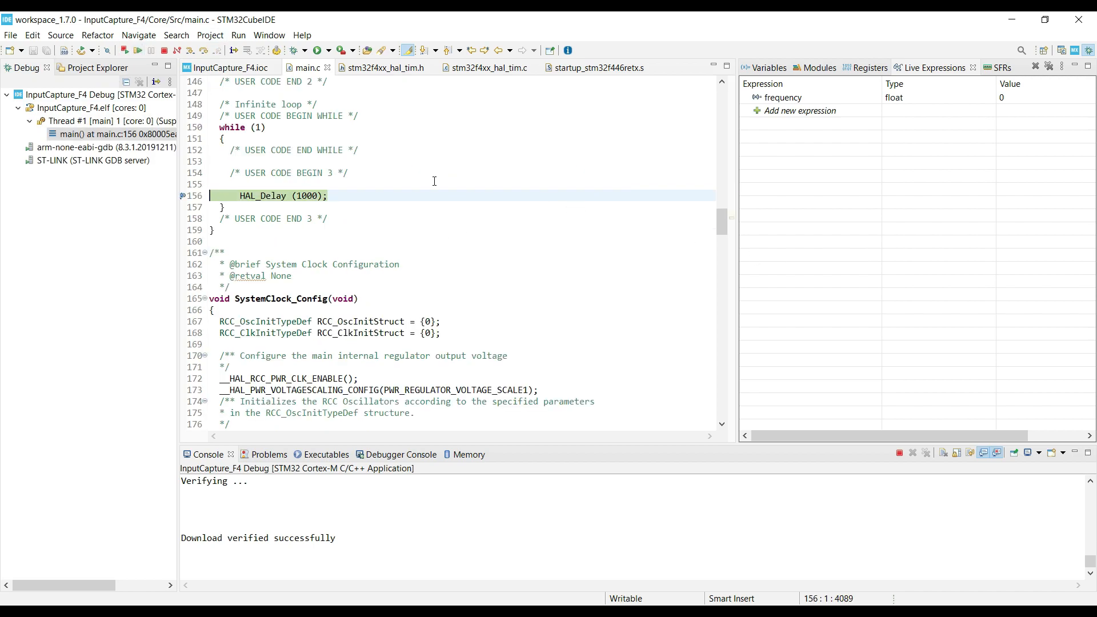
click(127, 54)
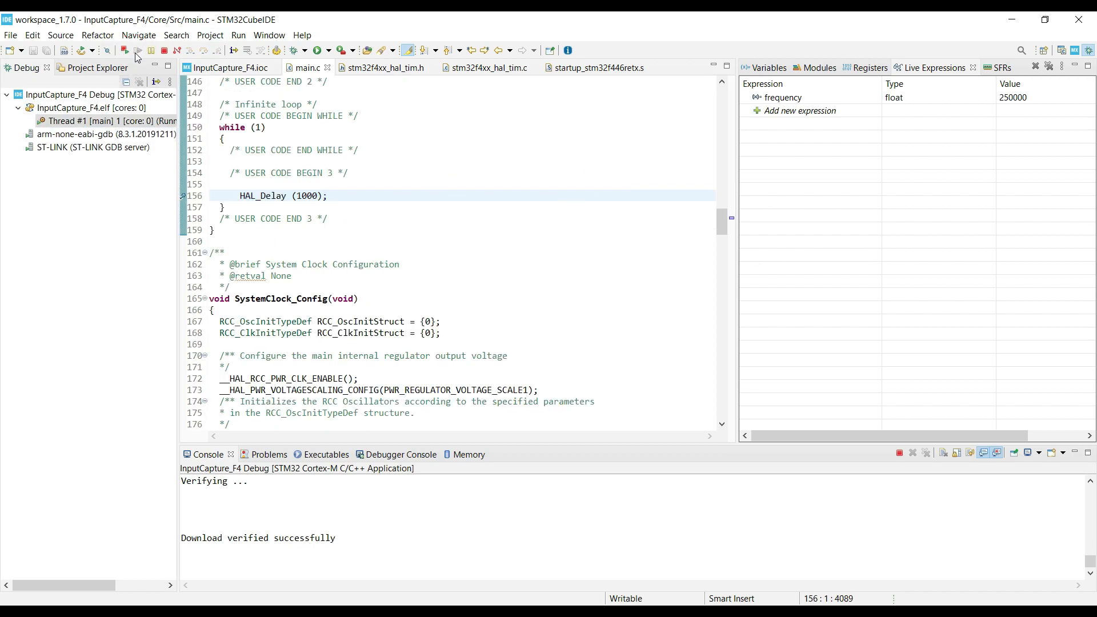
click(135, 51)
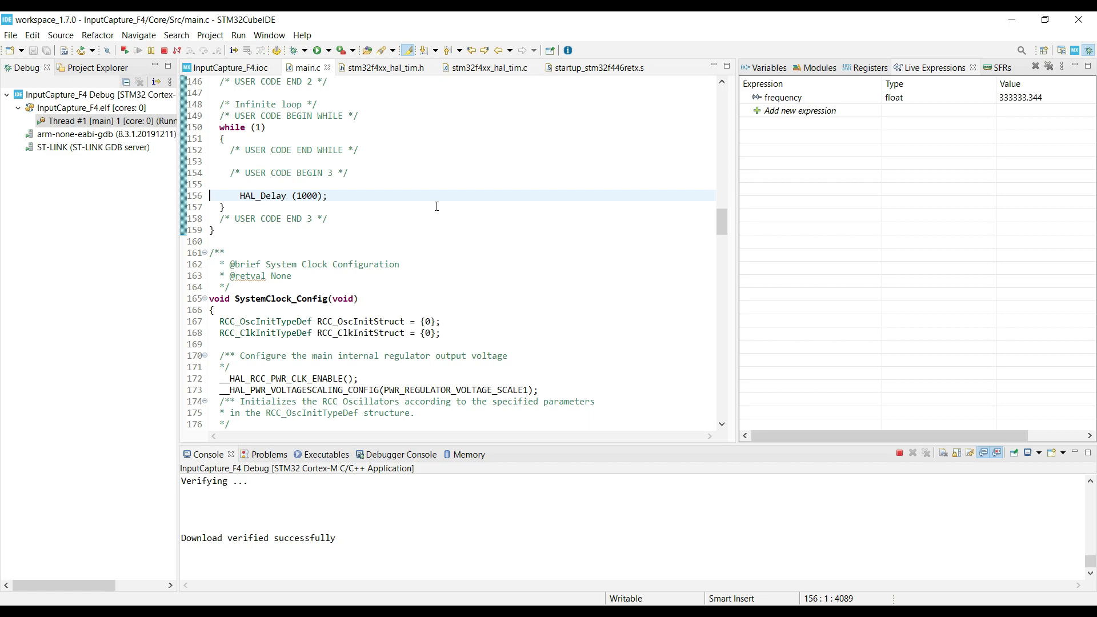
mouse_move(404, 206)
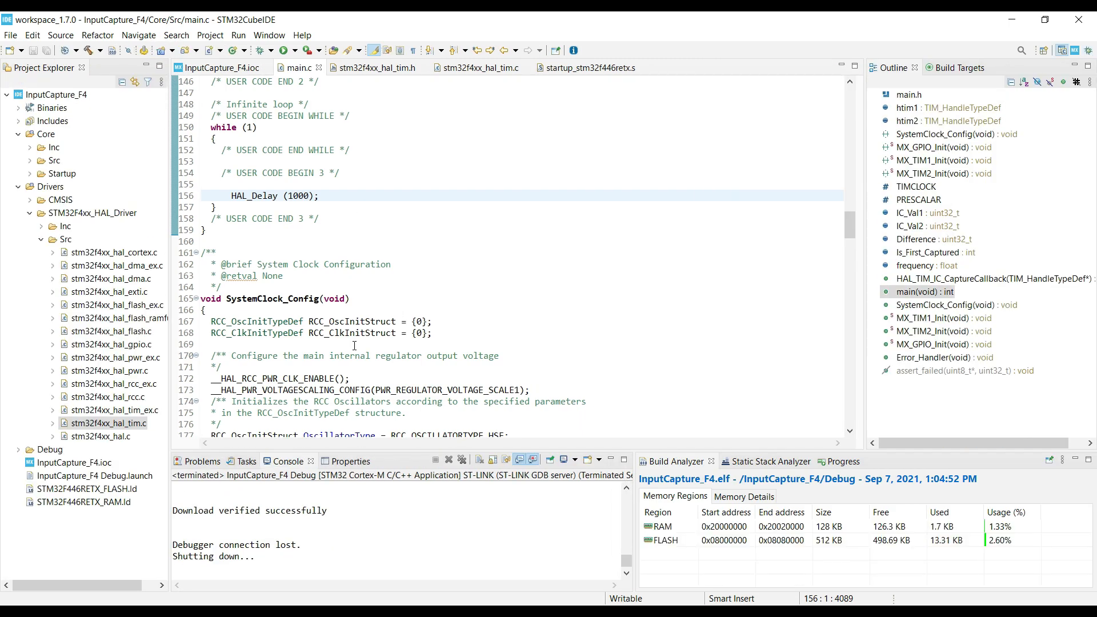
Add a /* Measure Width */ comment section in main.c.
scroll(down, 3)
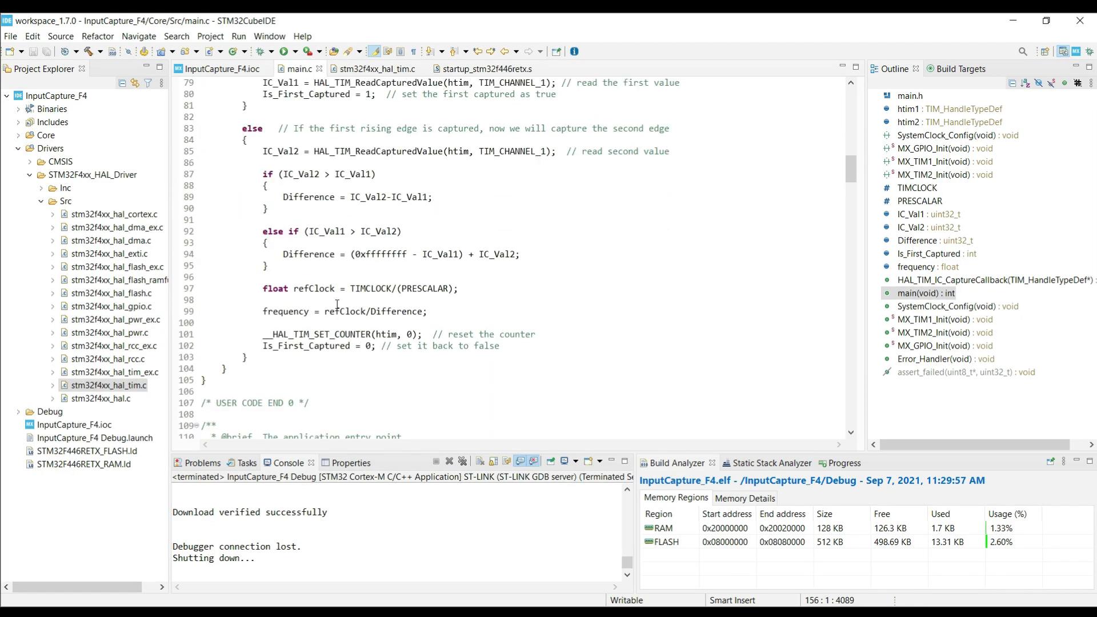
scroll(down, 3)
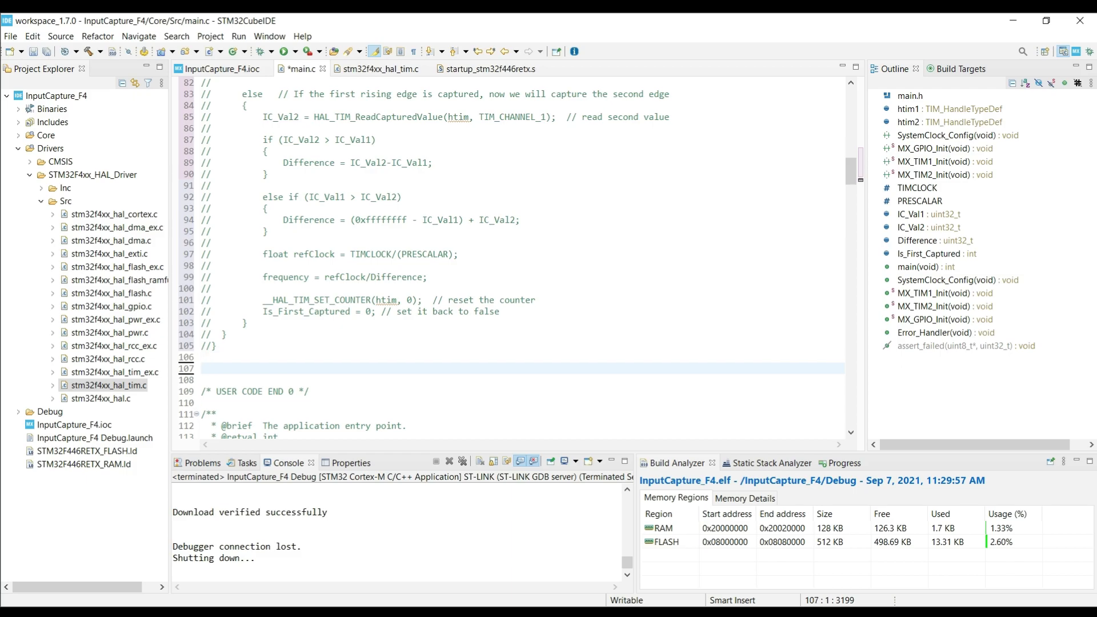
text(/* M)
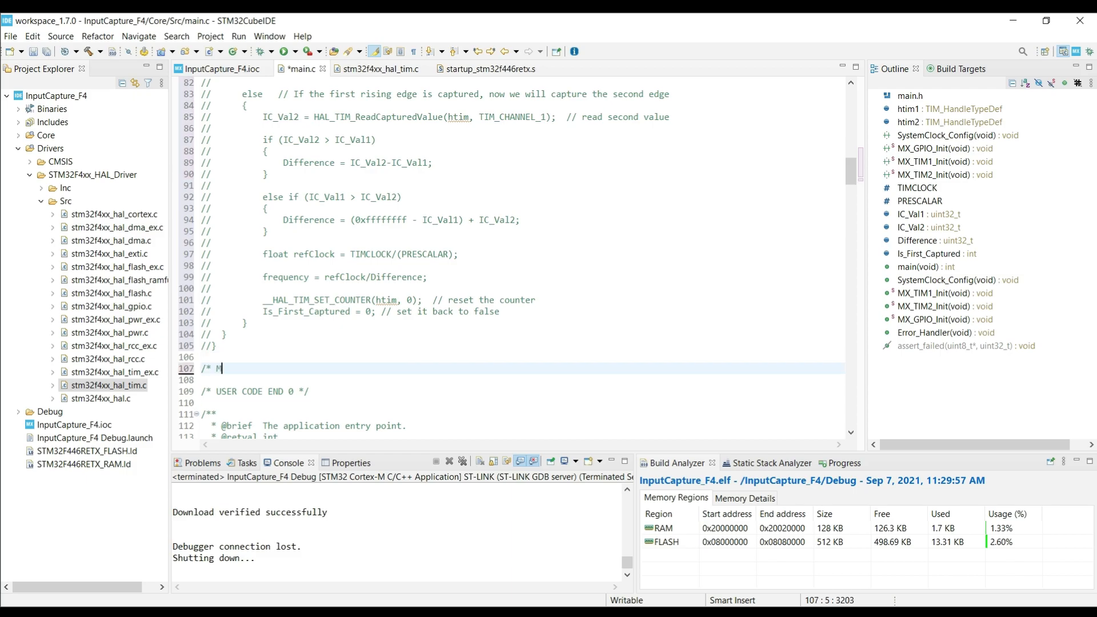
text(easure)
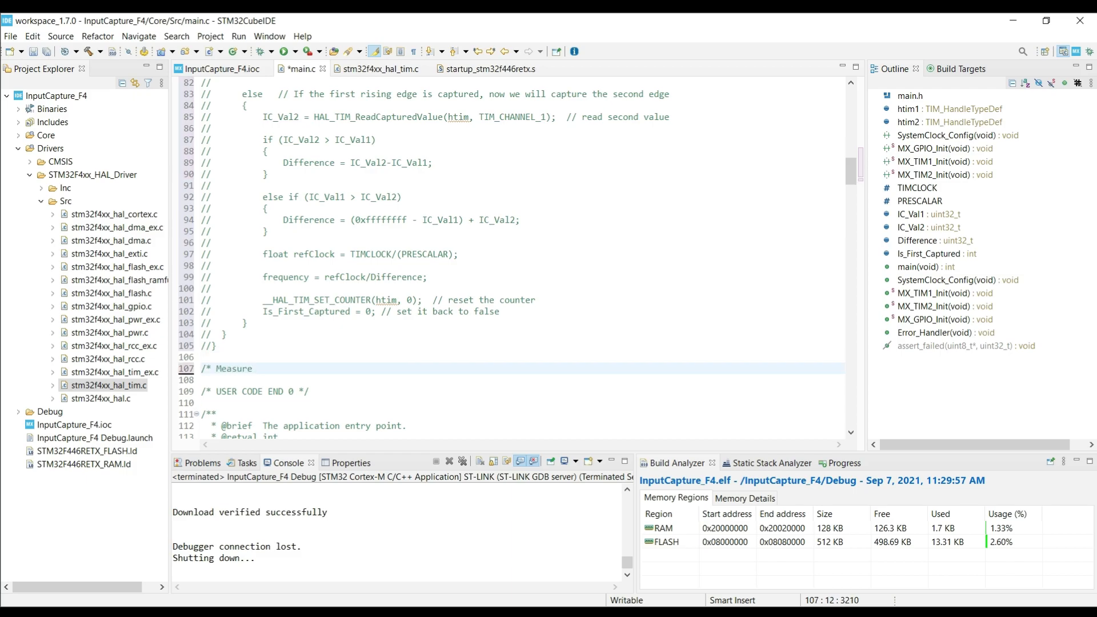
text(Width)
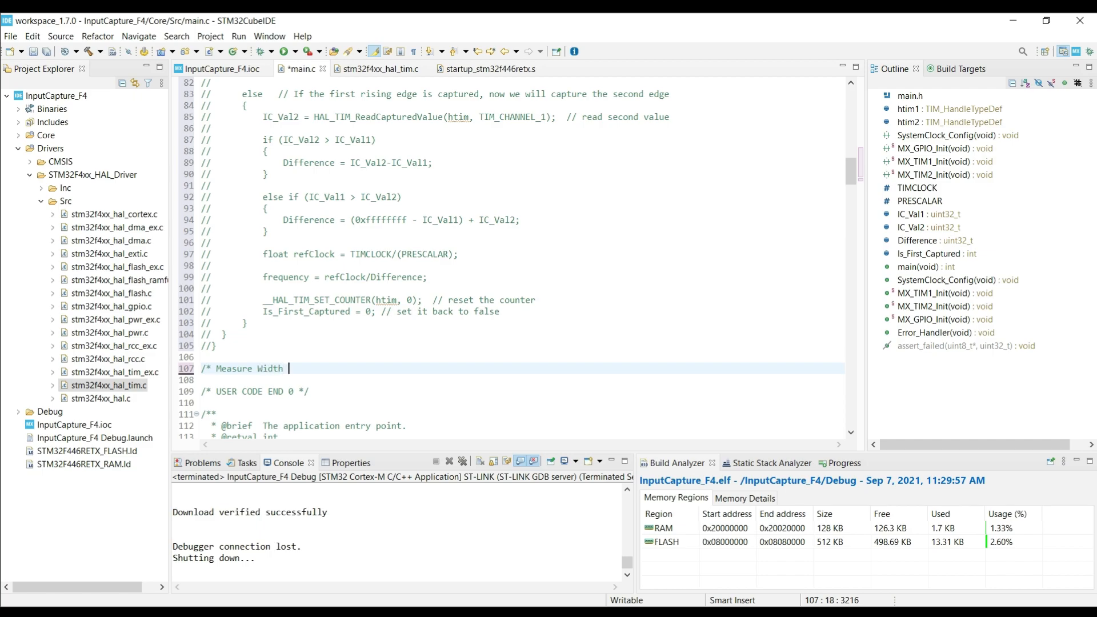
text(*/)
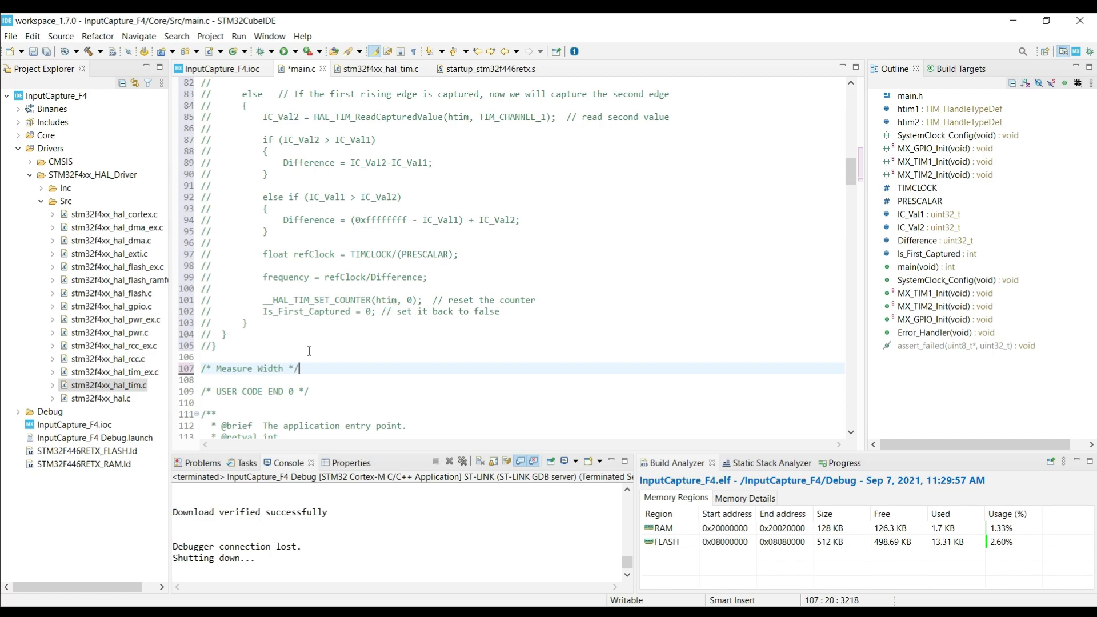
Rename the global float frequency variable to width.
scroll(down, 3)
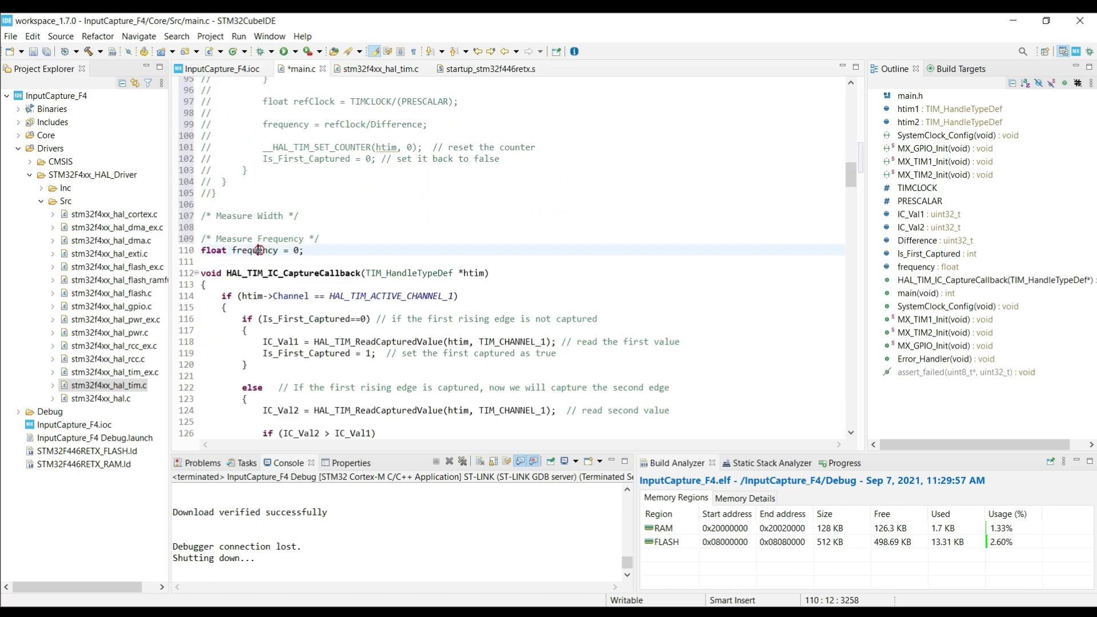
text(wid)
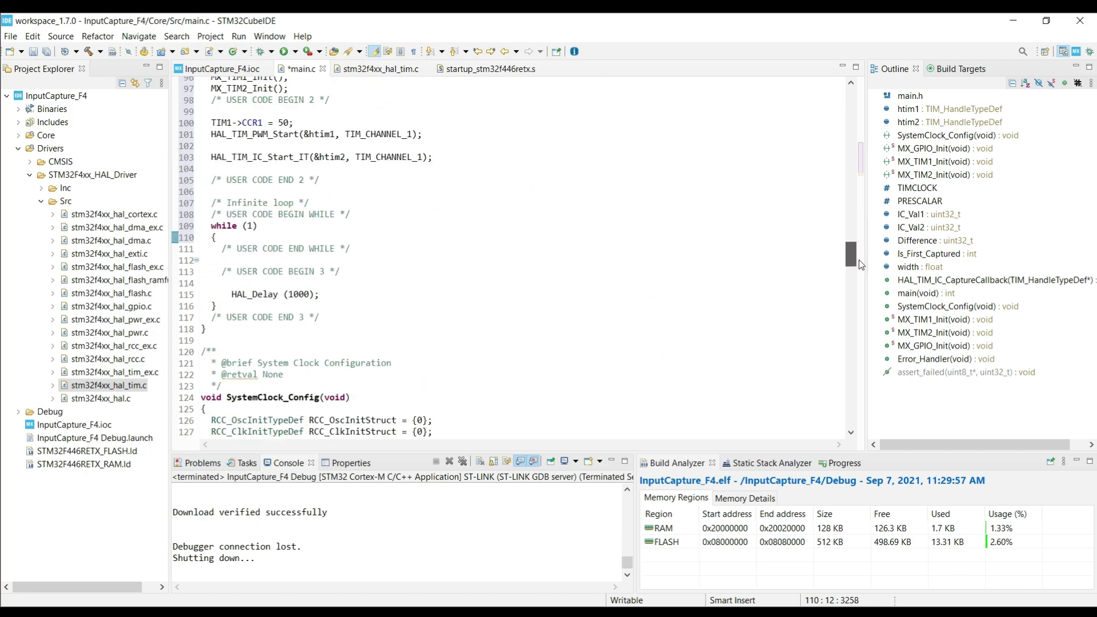
scroll(down, 3)
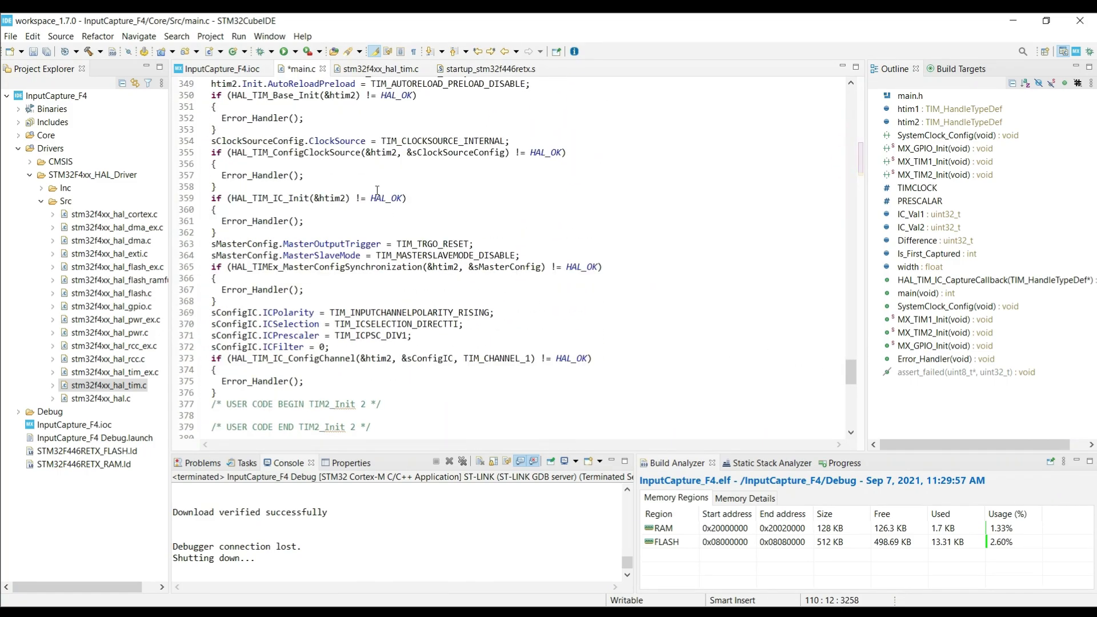
double_click(410, 312)
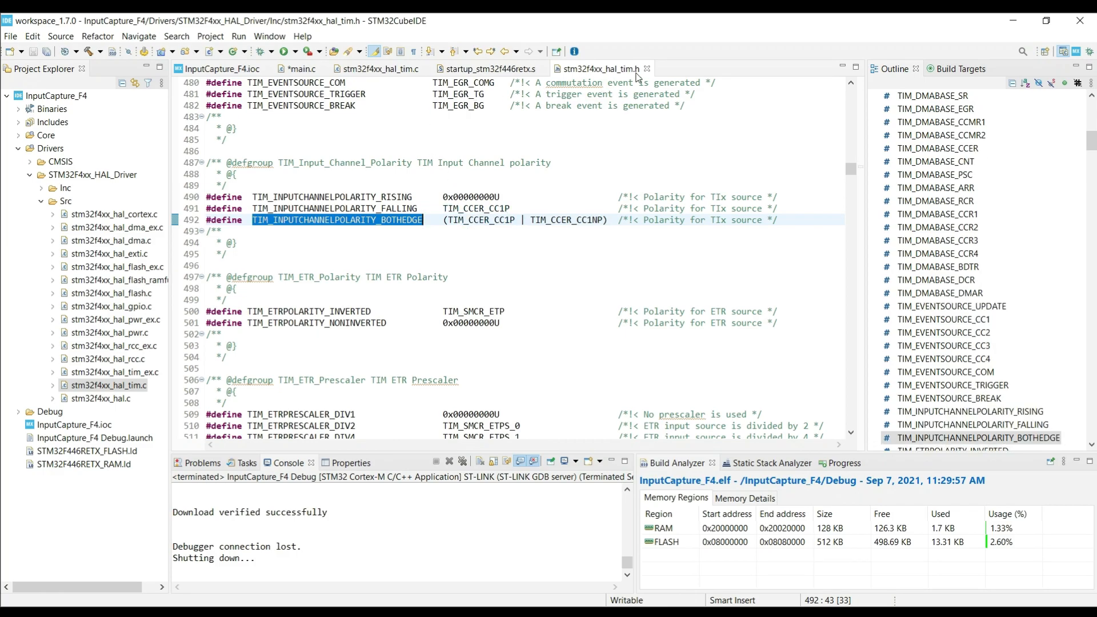
click(299, 68)
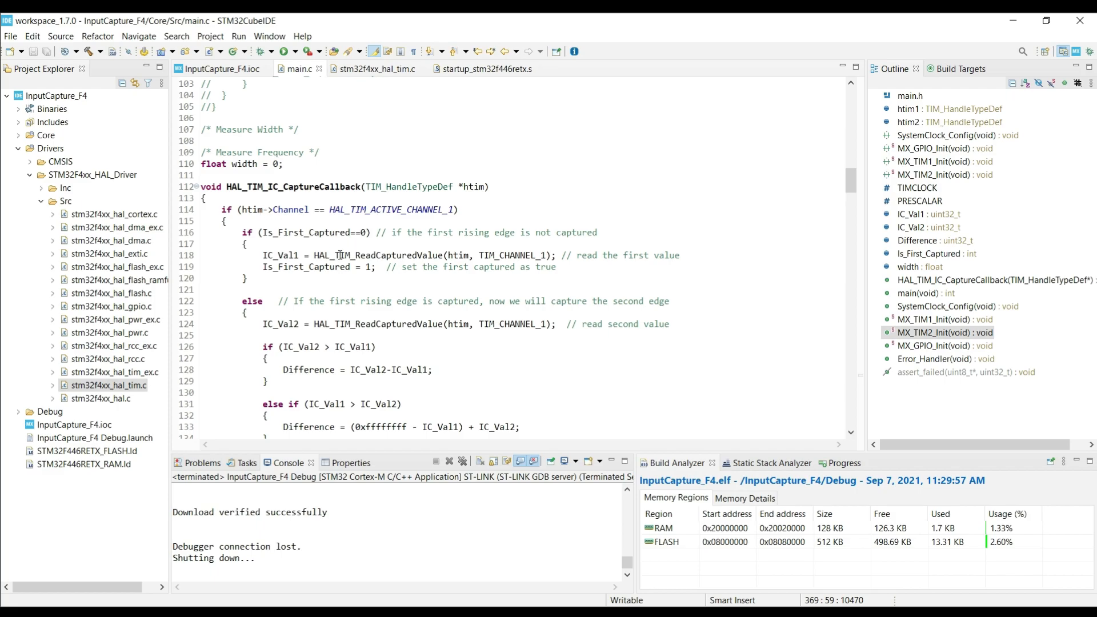
Rewrite the frequency line as mFactor = 1000000/refClock and usWidth = Difference*mFactor.
double_click(280, 254)
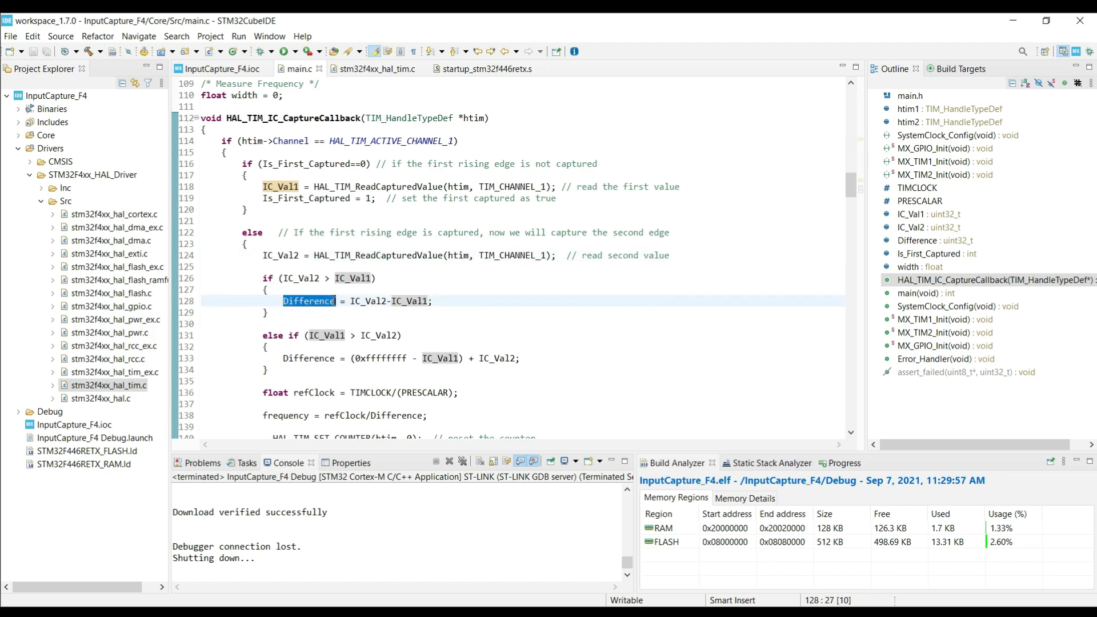
scroll(down, 3)
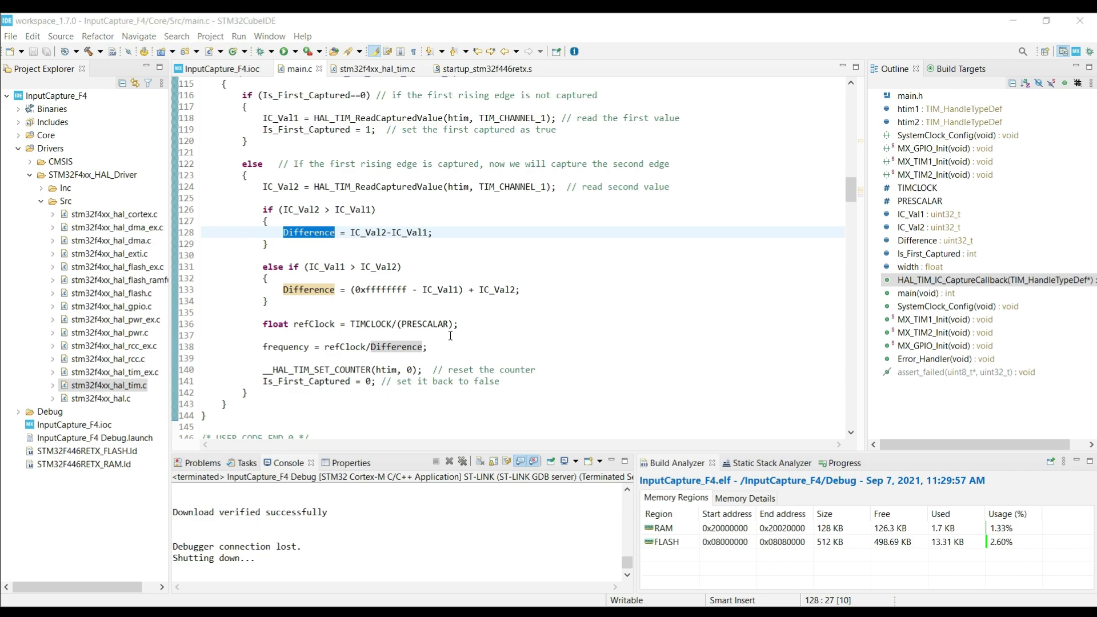
click(469, 336)
text(usWidth = Difference*mFactor;)
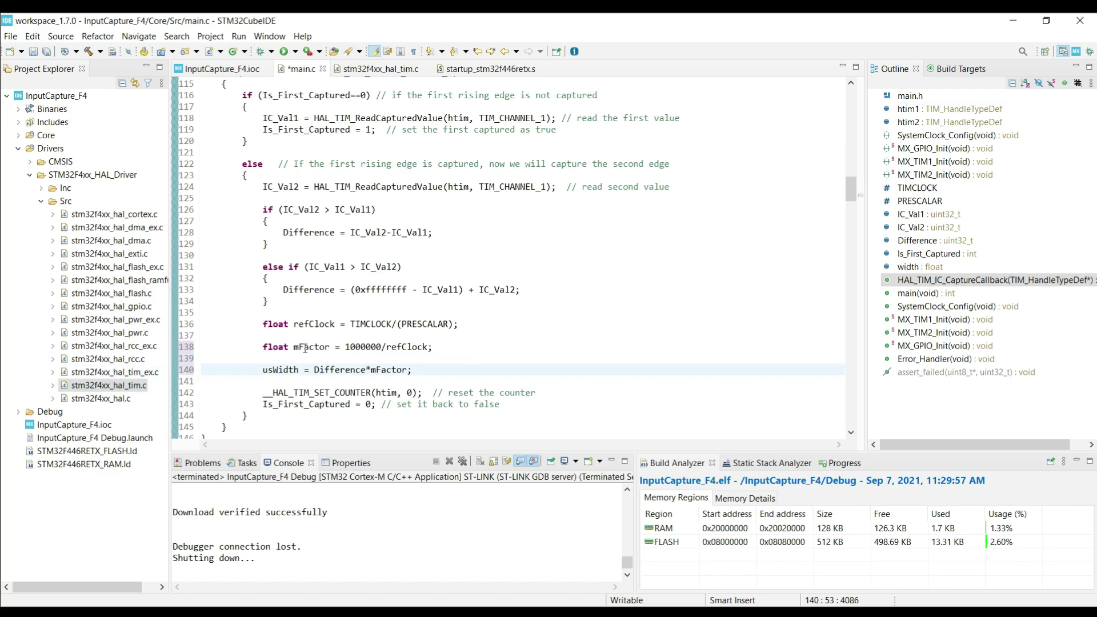
click(358, 347)
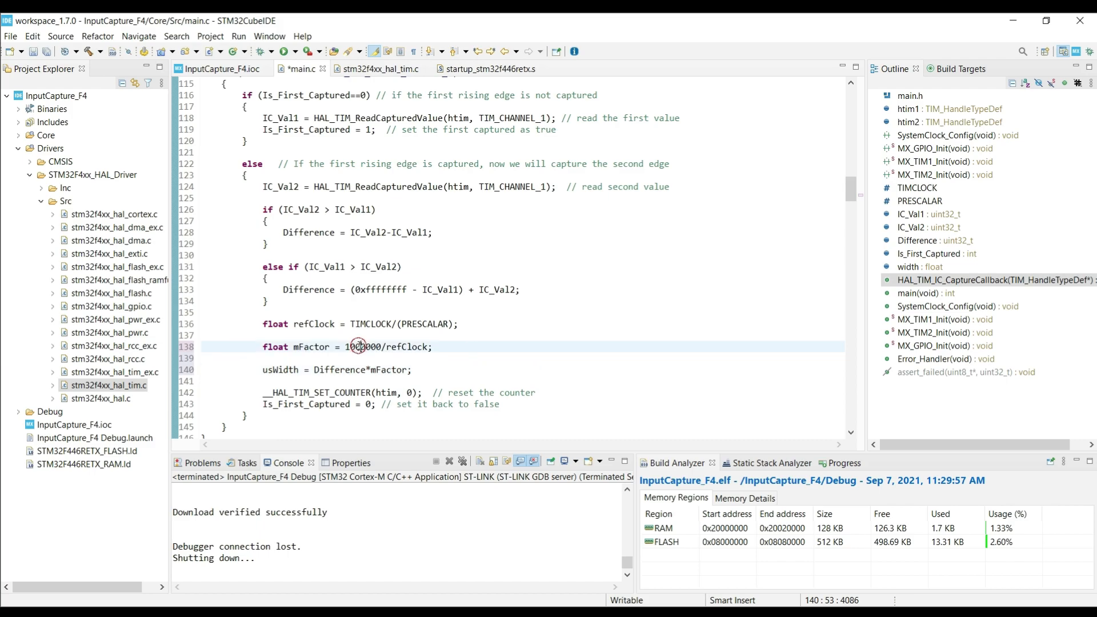
double_click(410, 347)
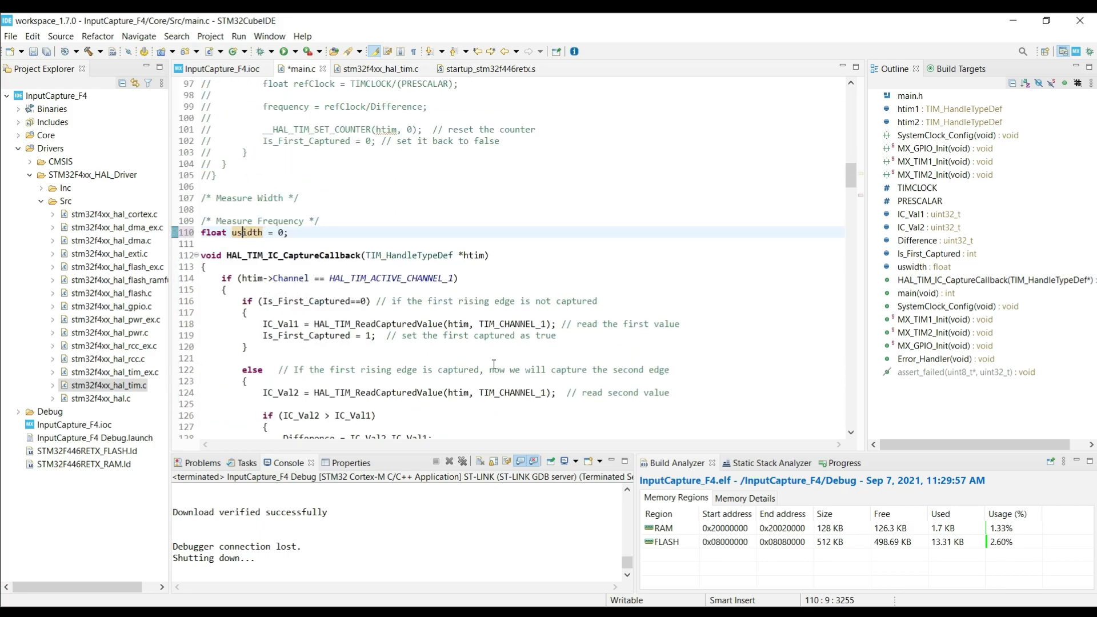
Review main() with TIM1->CCR1 at 20 and start a debug session on the board.
scroll(down, 3)
text(W)
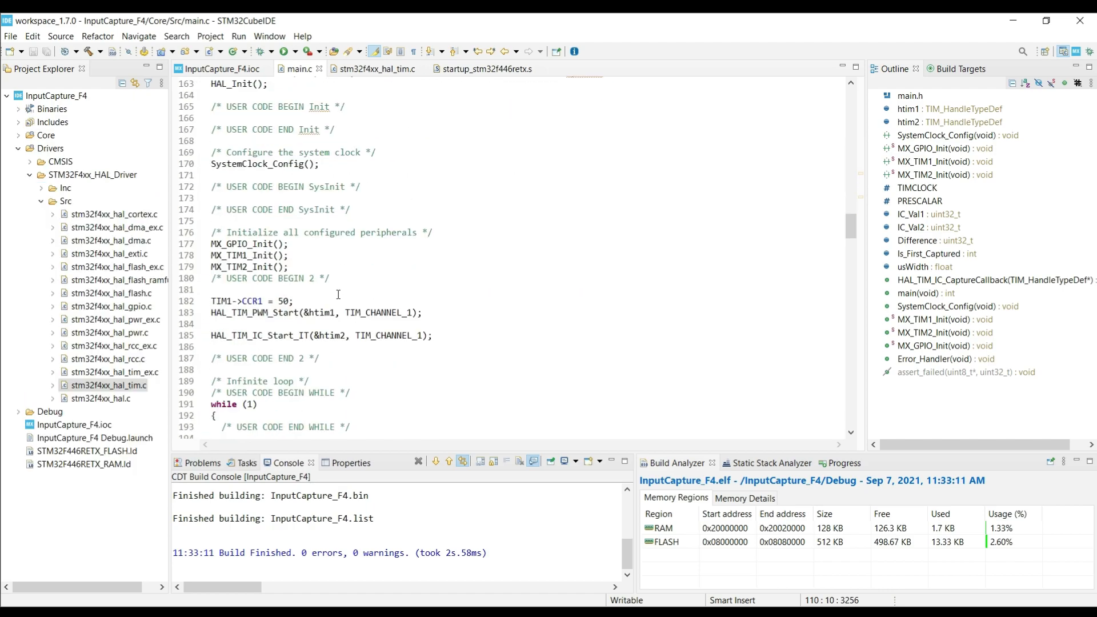
scroll(down, 3)
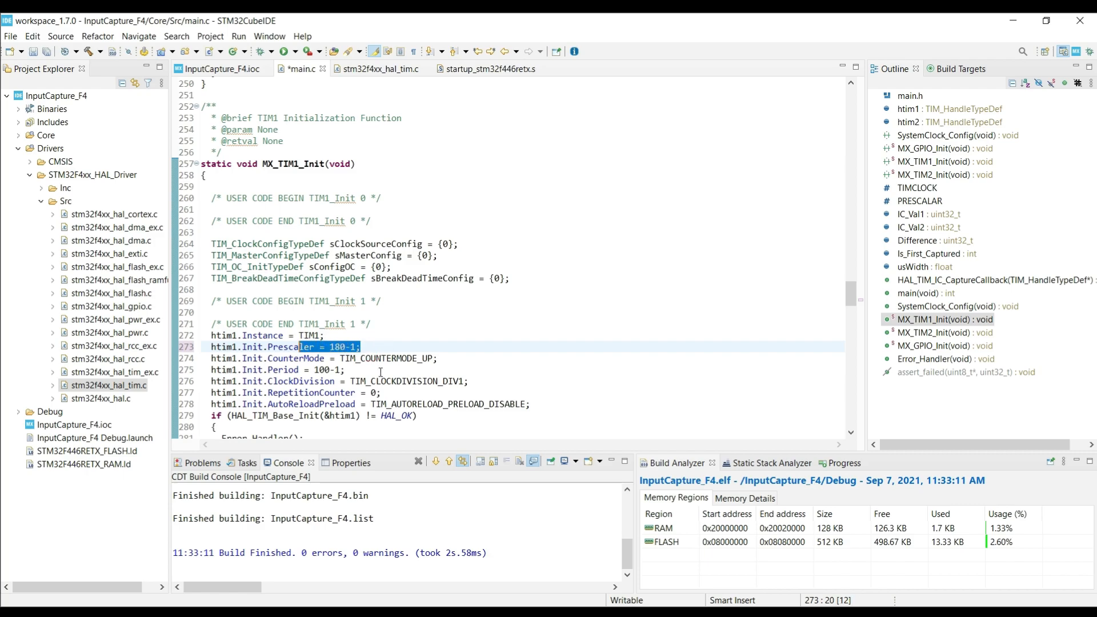
scroll(down, 3)
text(TIM1->CCR1 = 20;)
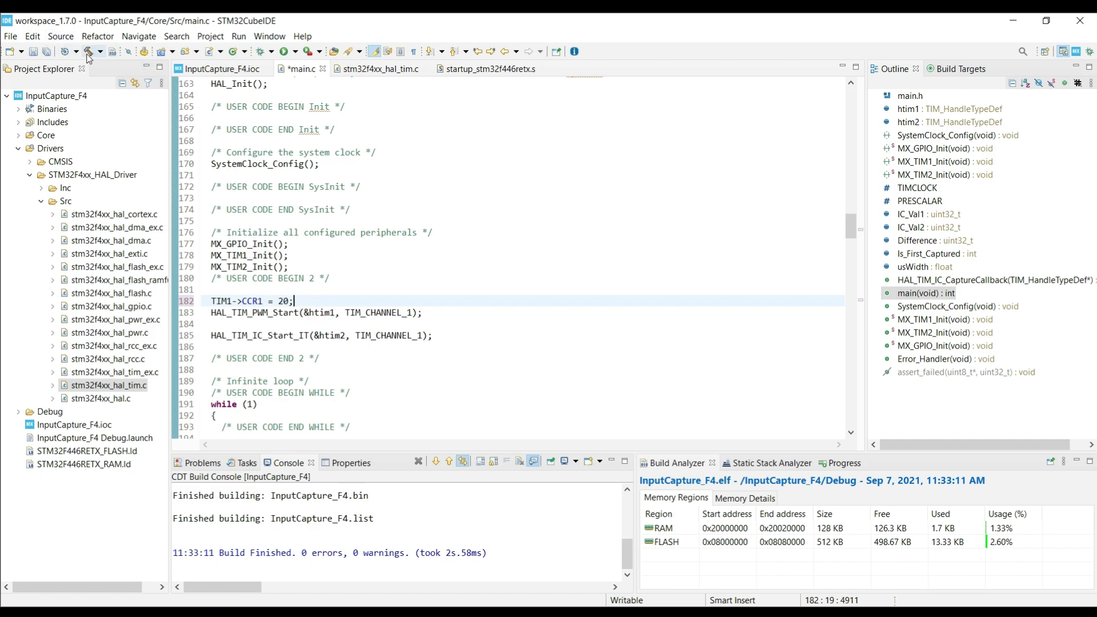
click(87, 52)
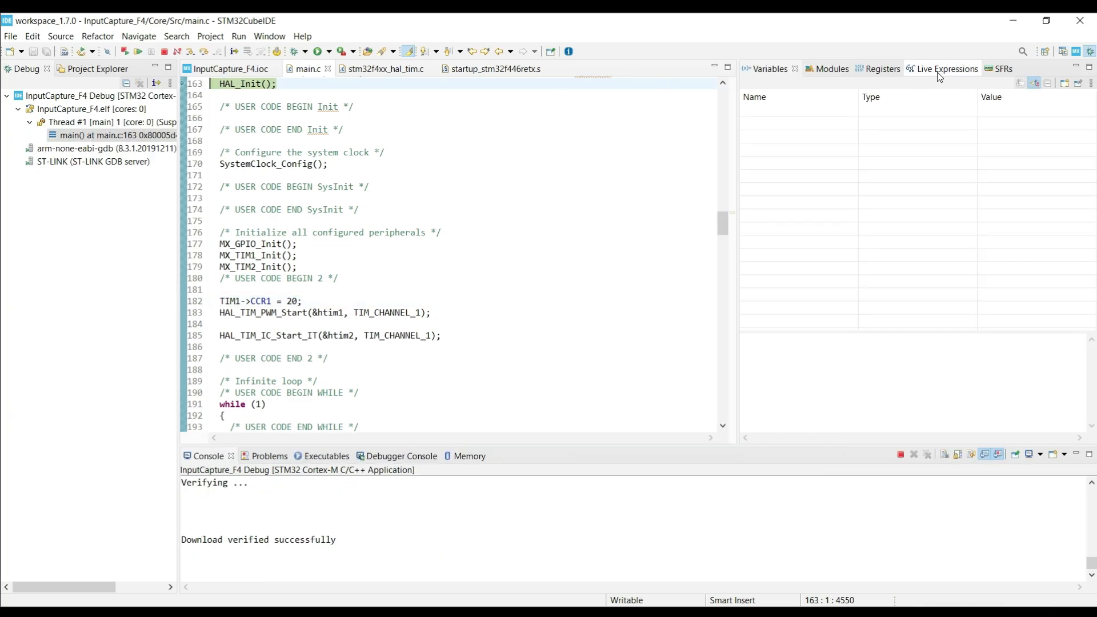
Add usWidth as a new Live Expression to watch.
click(943, 69)
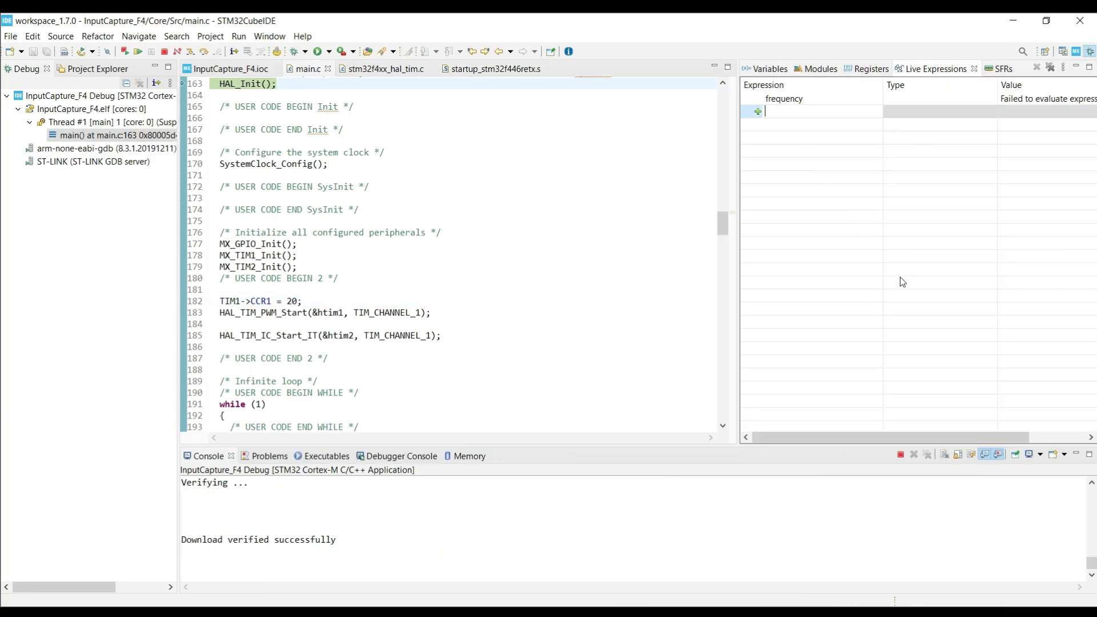
text(usW)
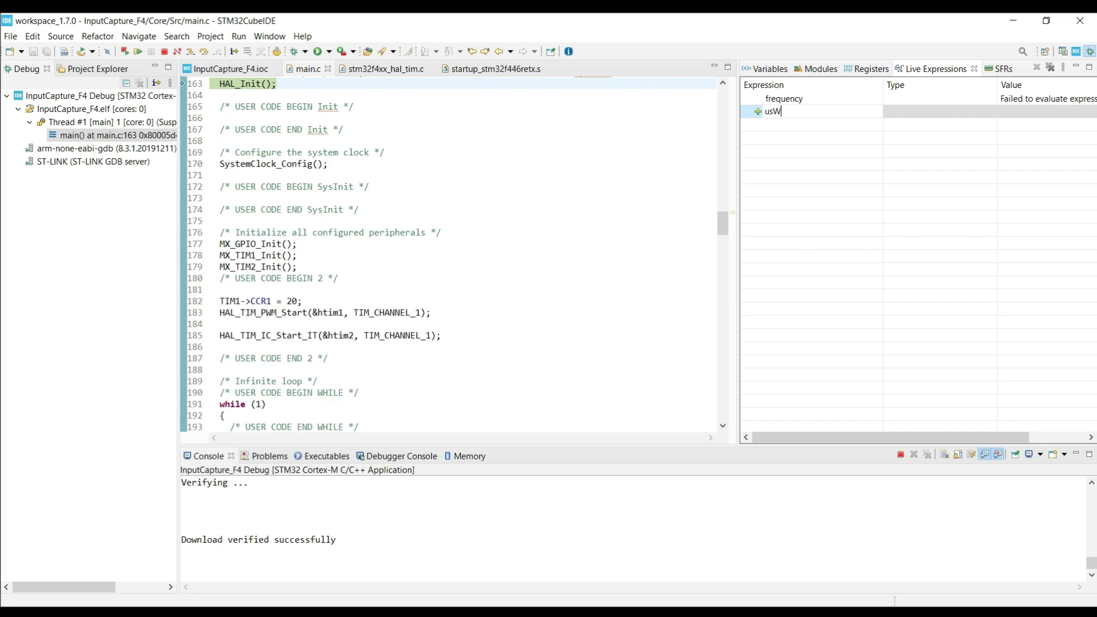
key(Return)
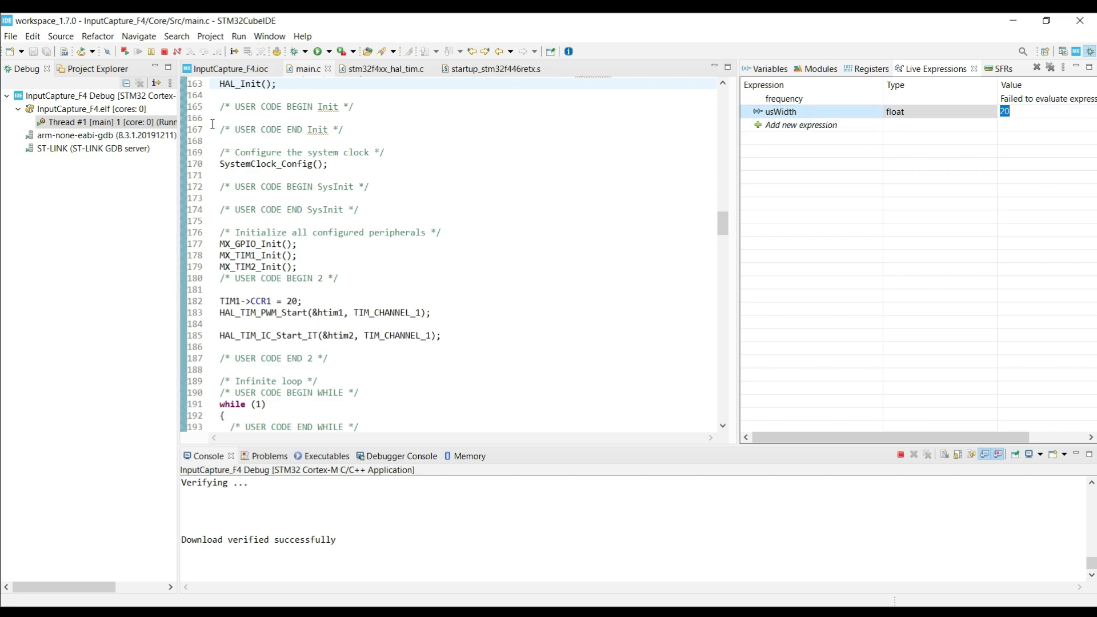
mouse_move(355, 278)
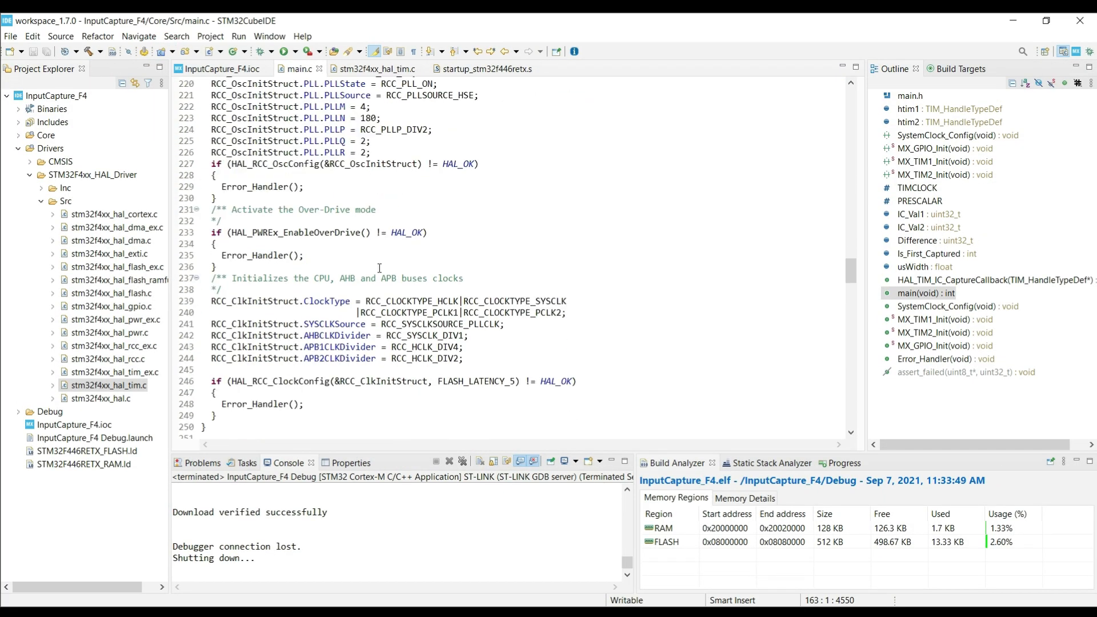
scroll(down, 3)
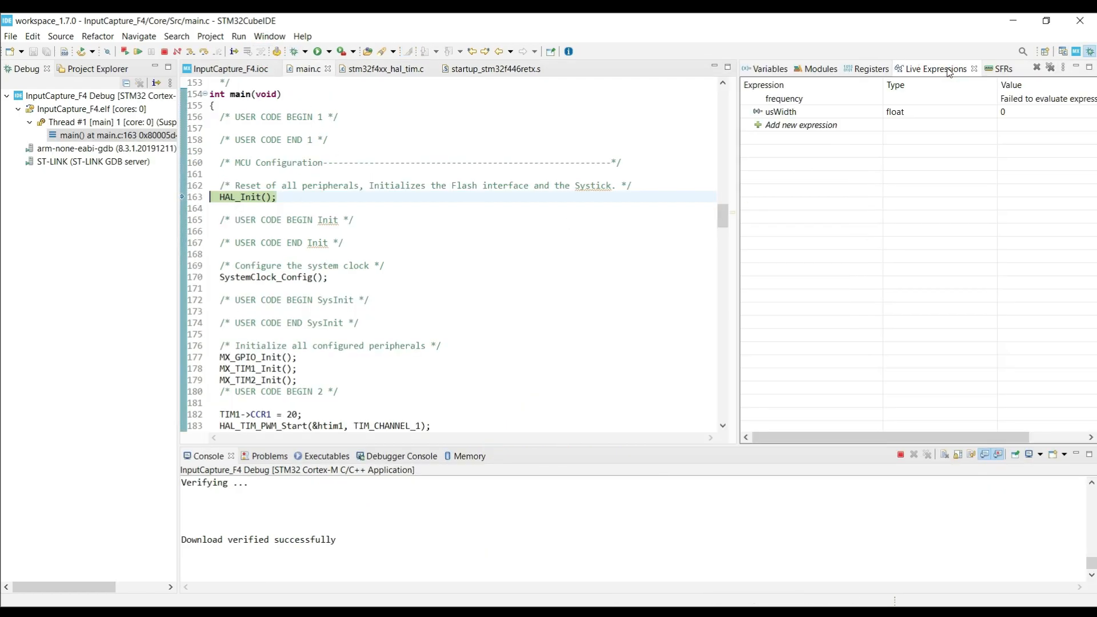
click(136, 51)
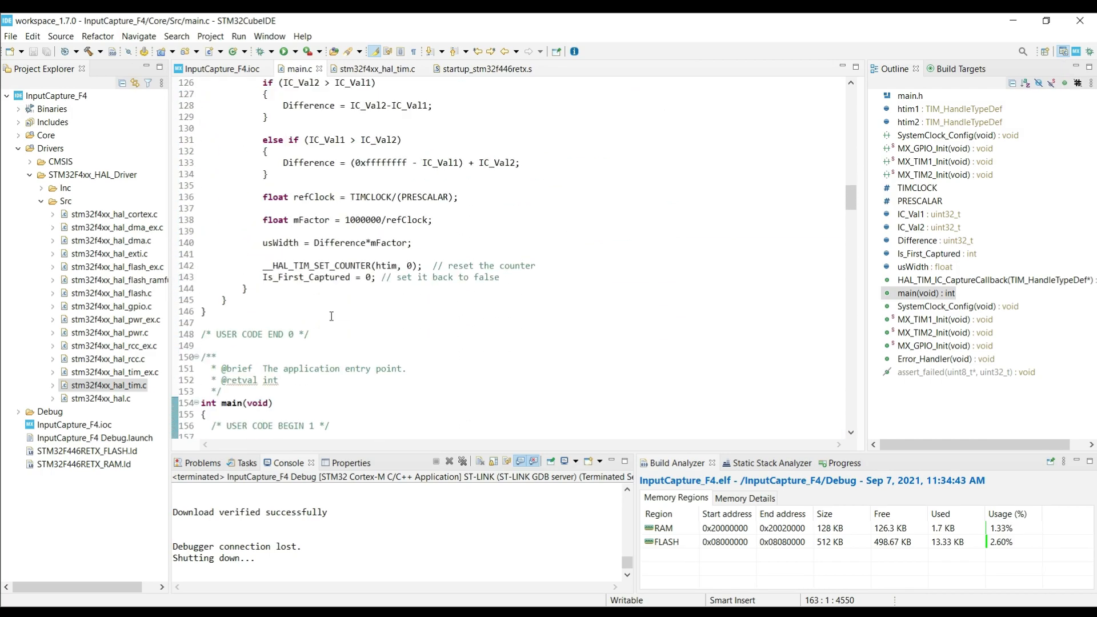
Set TIM1->CCR1 to 80 and rebuild the InputCapture_F4 project.
scroll(down, 3)
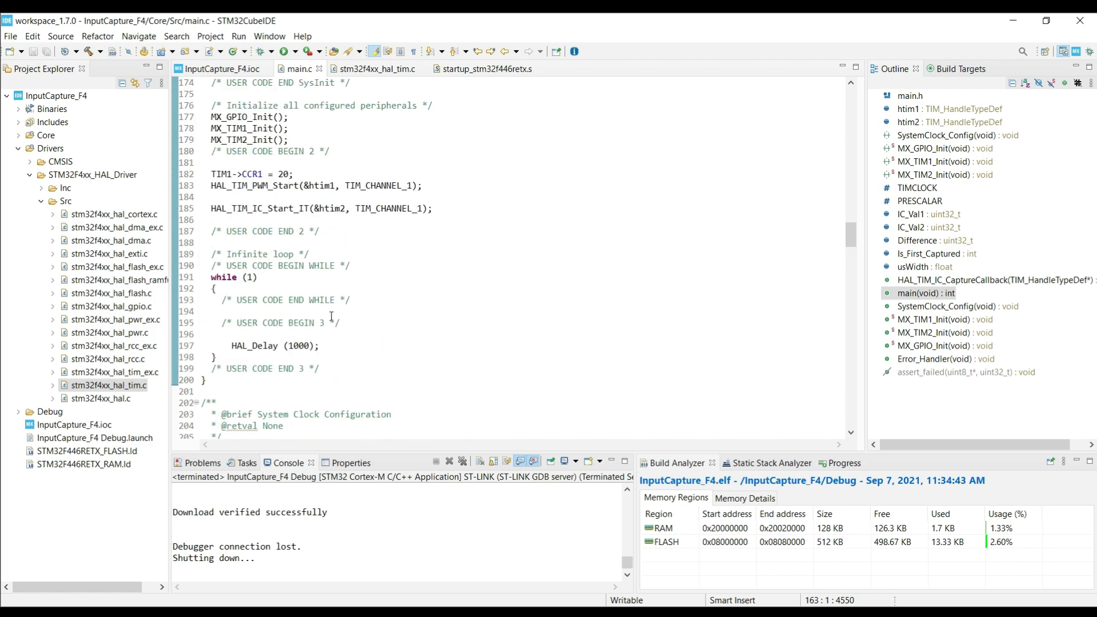
scroll(down, 3)
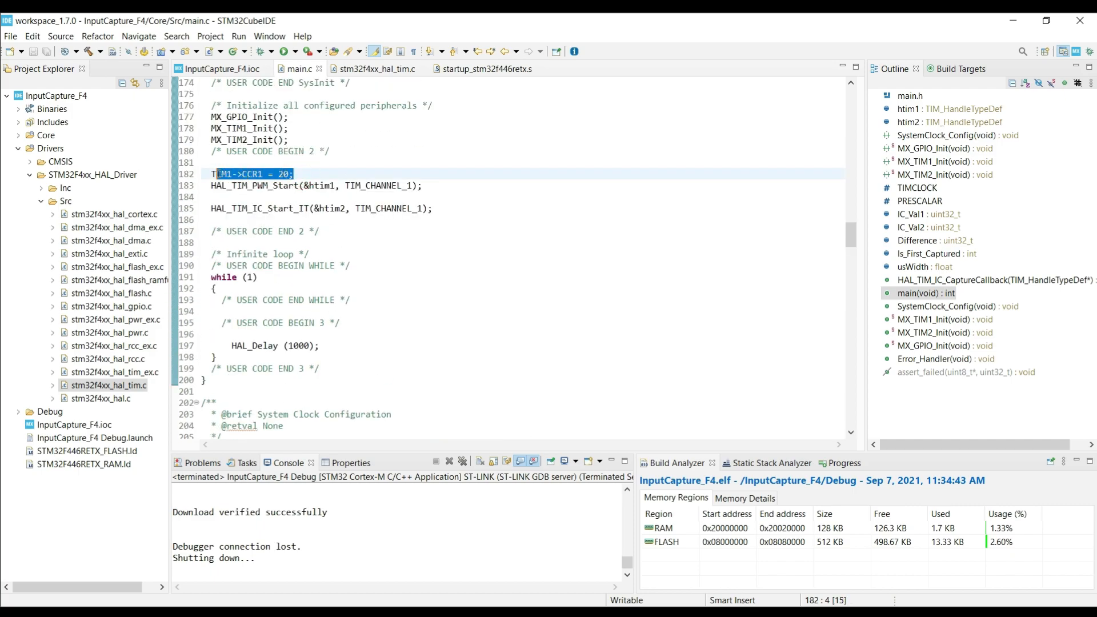
click(291, 174)
text(8)
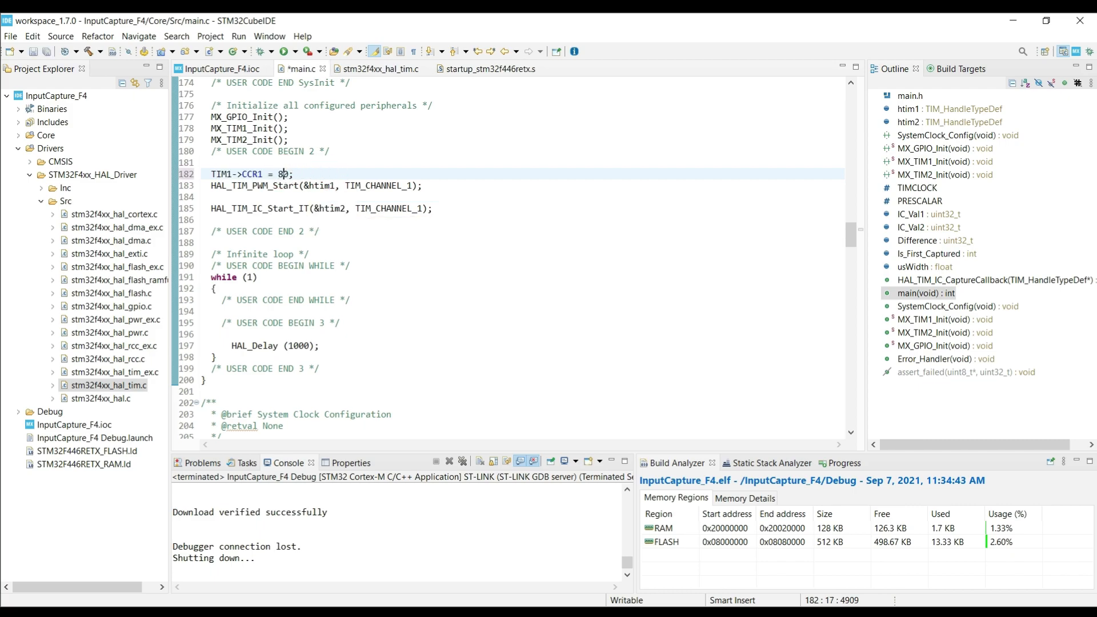
scroll(down, 3)
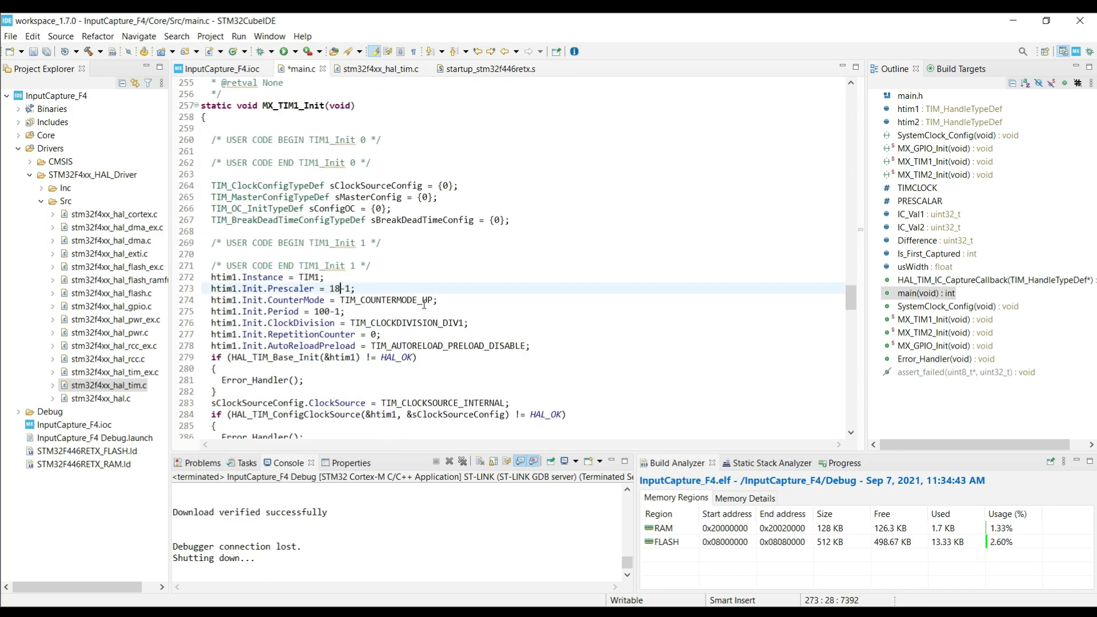
text(0)
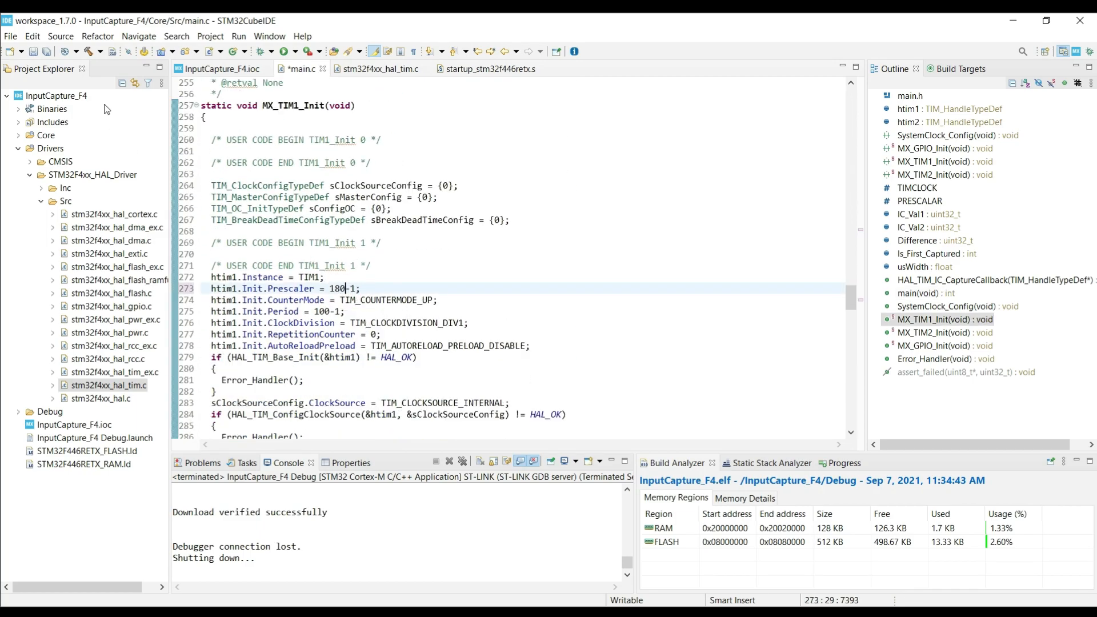
click(246, 51)
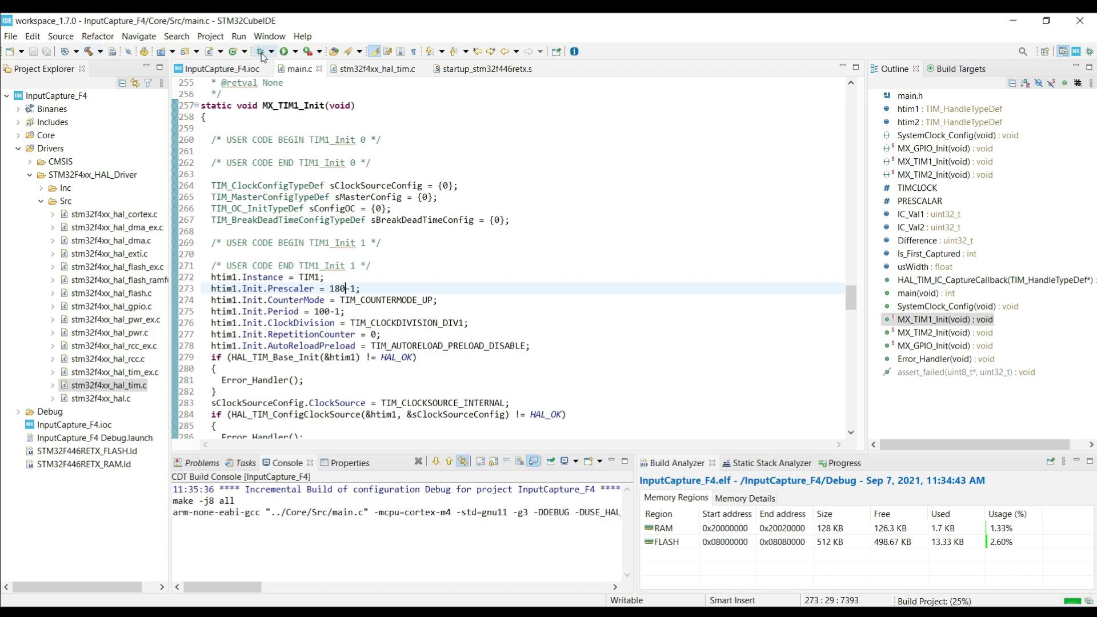
click(257, 51)
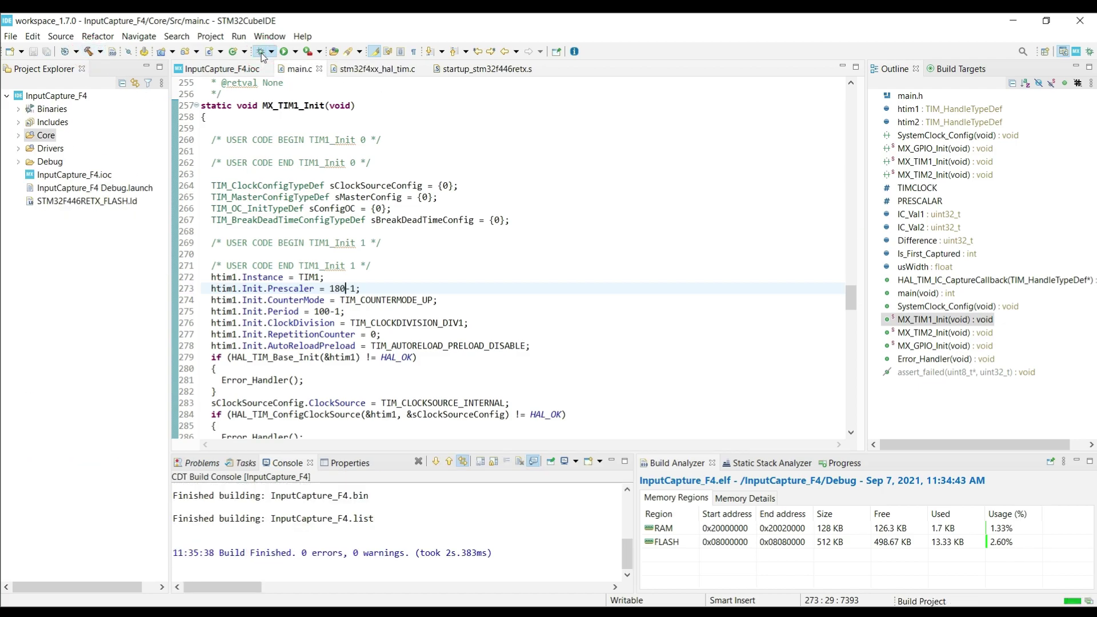